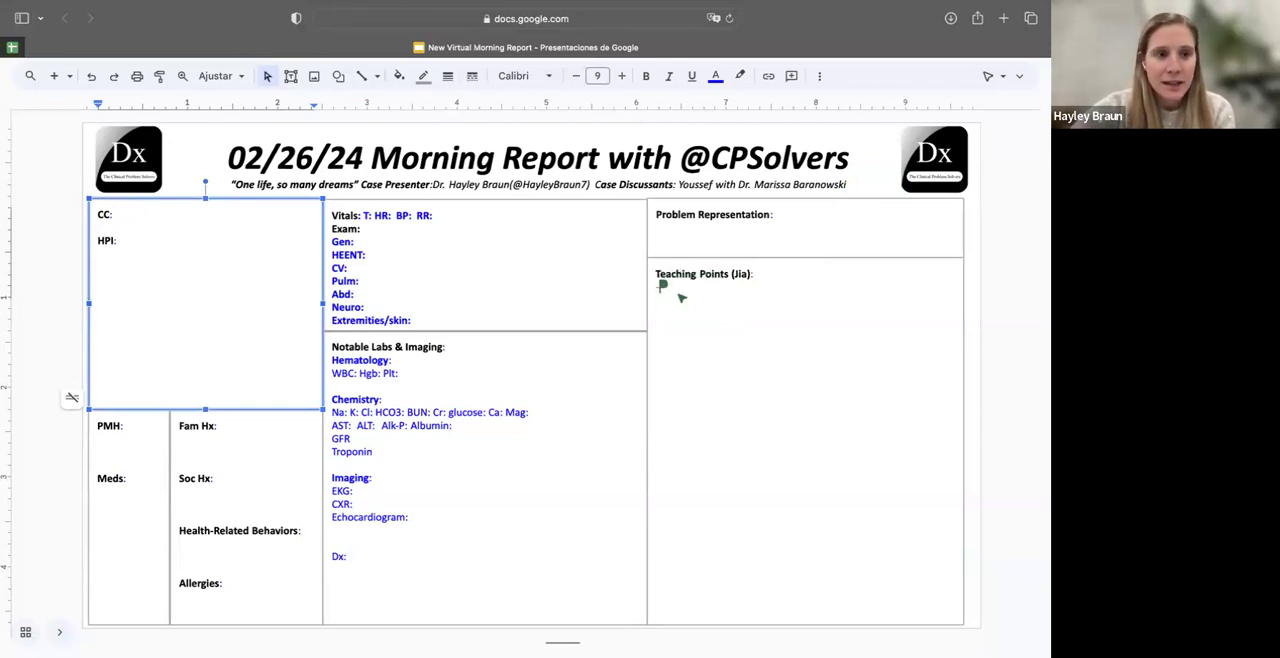
Enter the chief complaint: man in his early 20s consulted for bilateral lower extremity cellulitis
{"action": "type", "text": "y"}
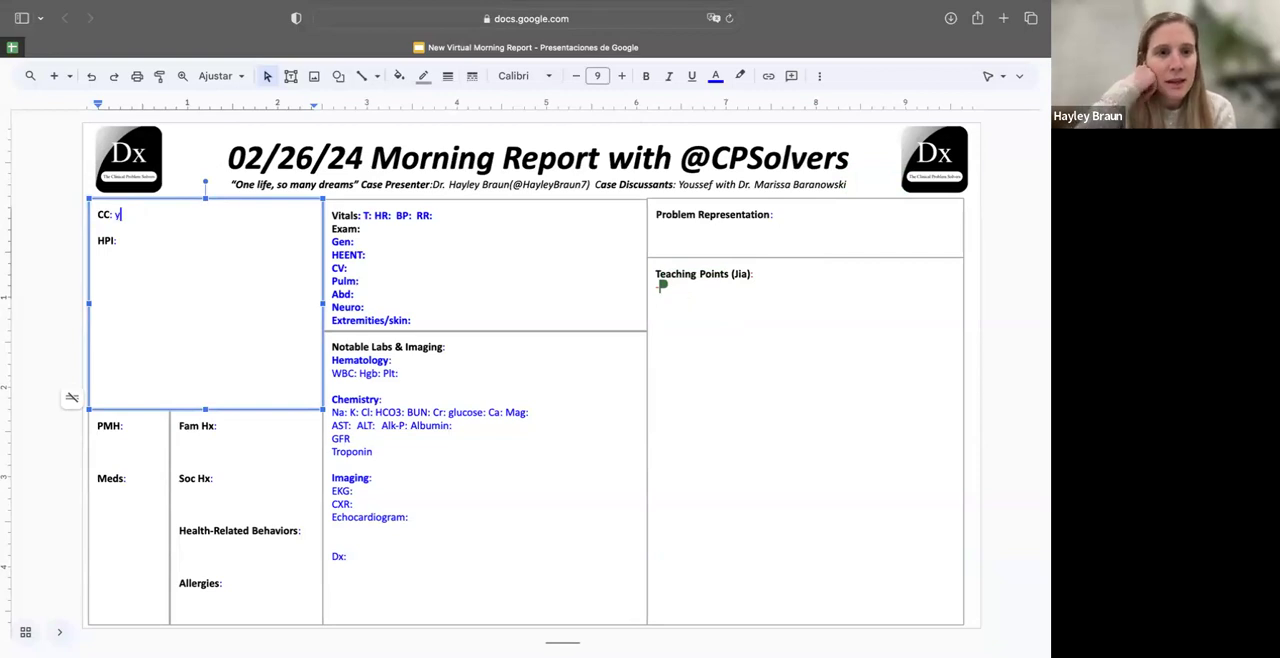
{"action": "type", "text": "M e"}
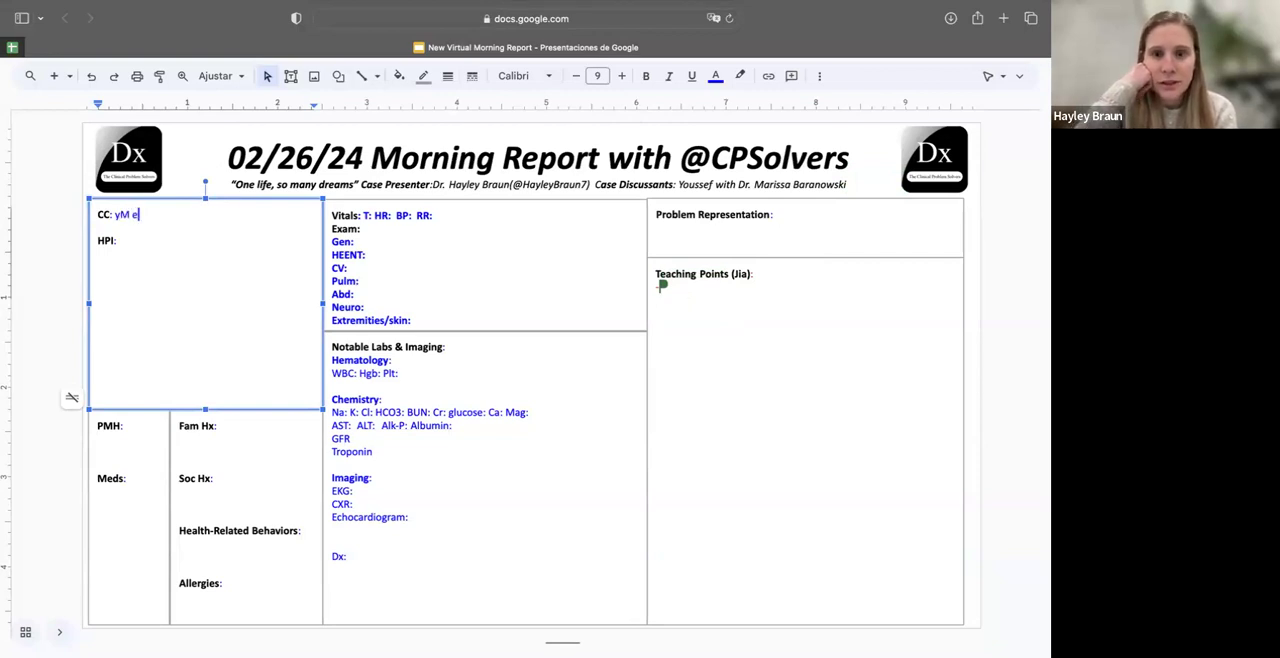
{"action": "type", "text": "arly"}
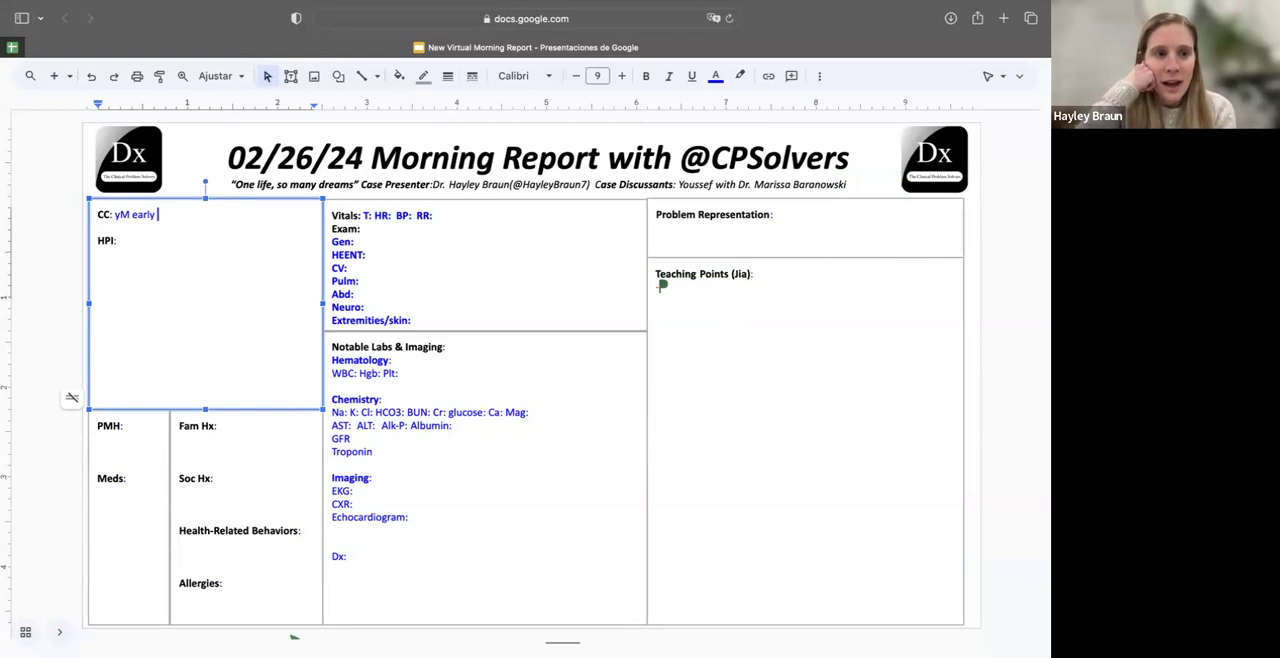
{"action": "type", "text": "20"}
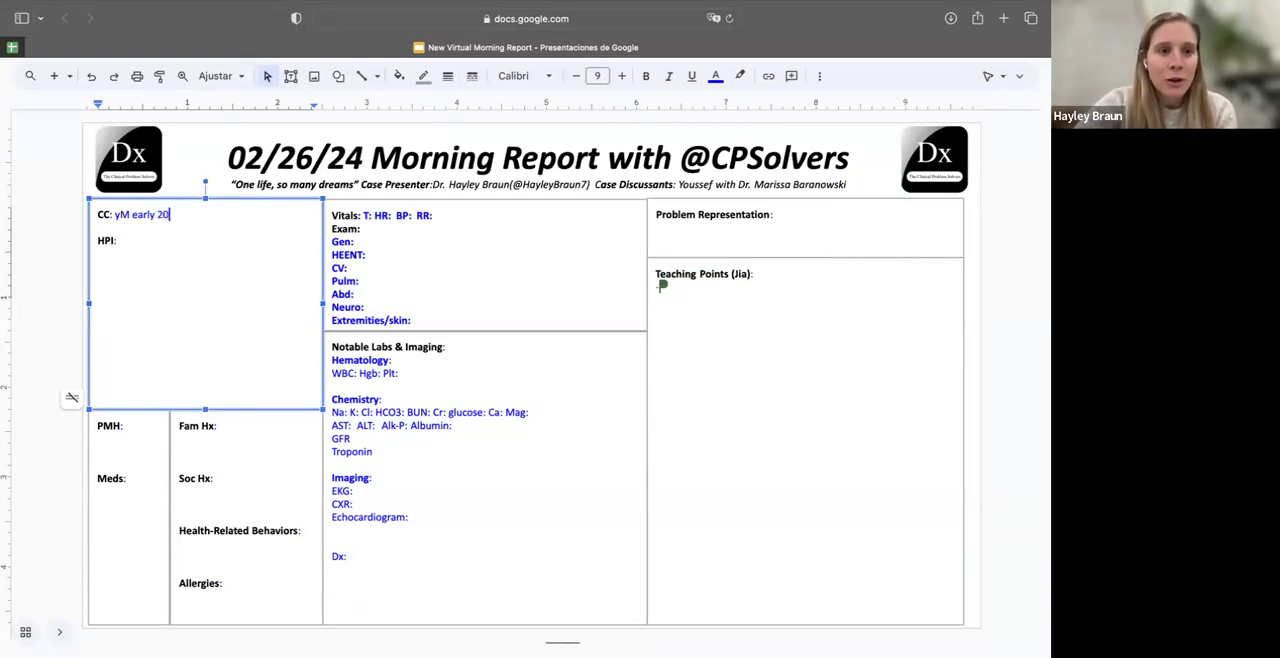
{"action": "type", "text": "for b"}
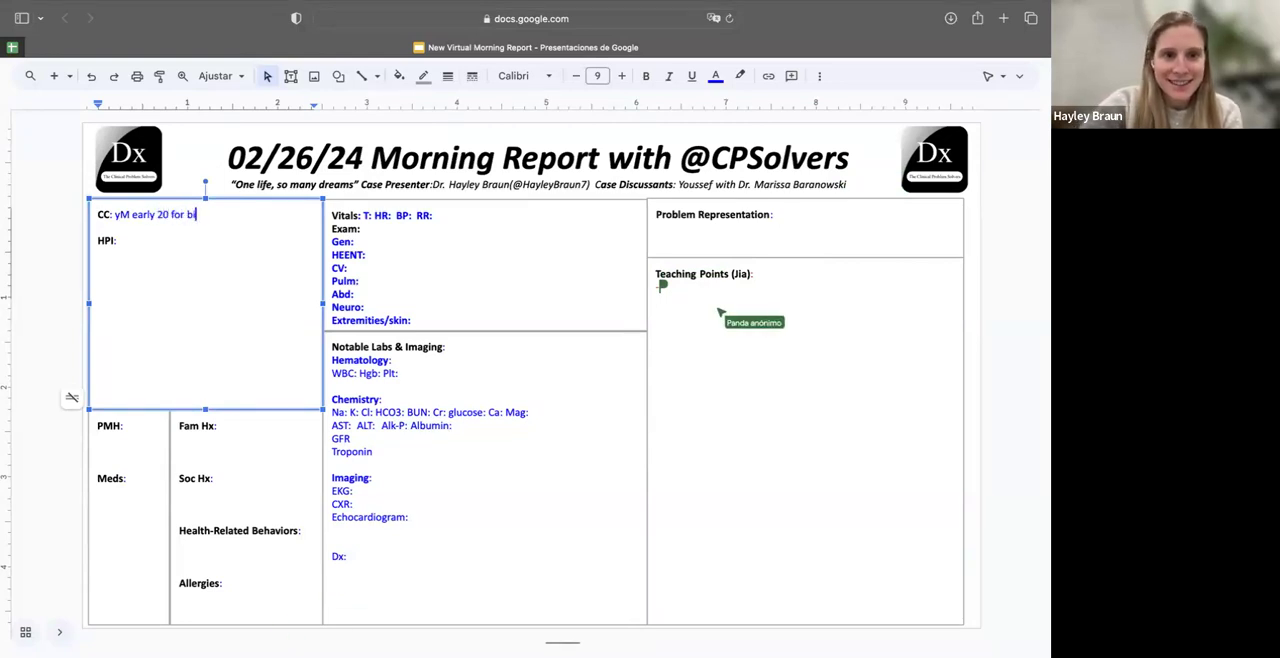
{"action": "type", "text": "ilateral lo"}
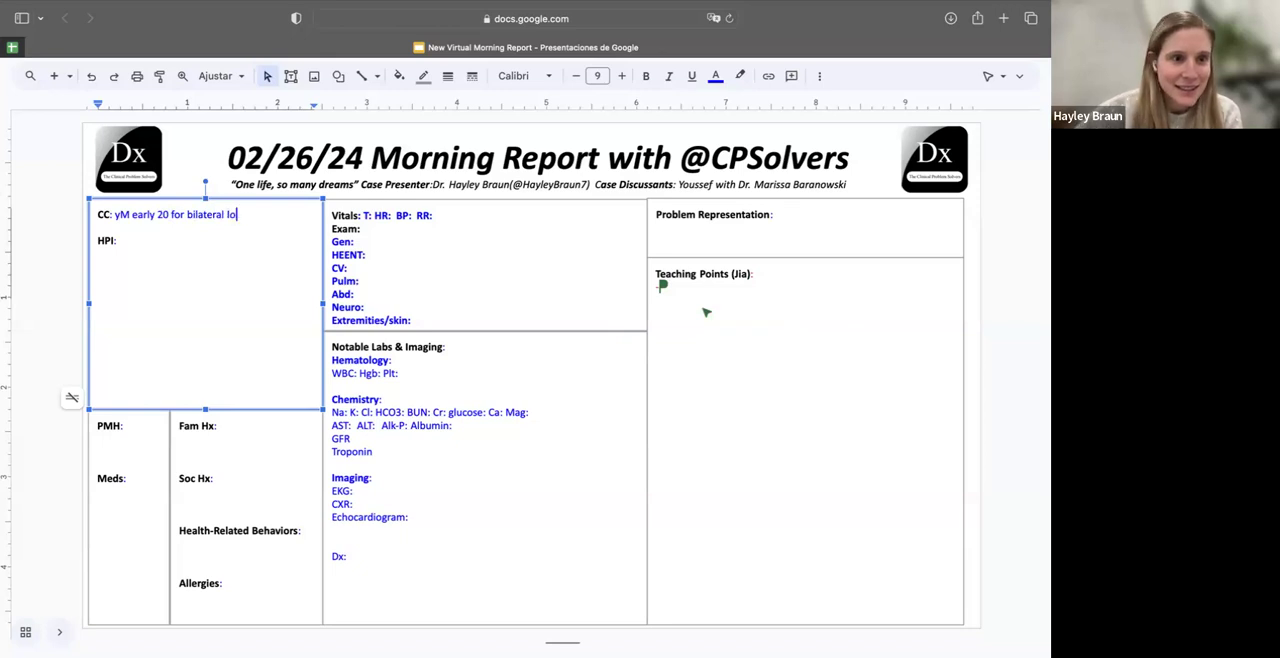
{"action": "type", "text": "wer extremity cellulitis"}
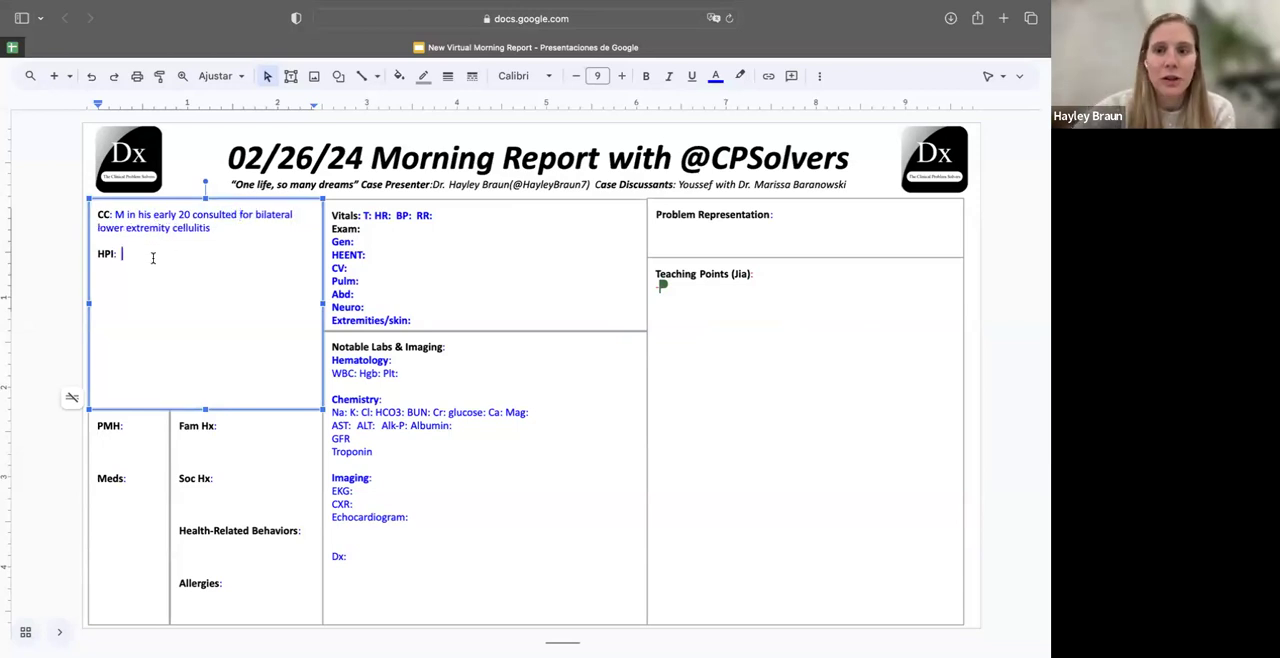
Describe recurring bilateral leg nodules previously called cellulitis and treated with multiple antibiotic courses
{"action": "type", "text": "recurring bil"}
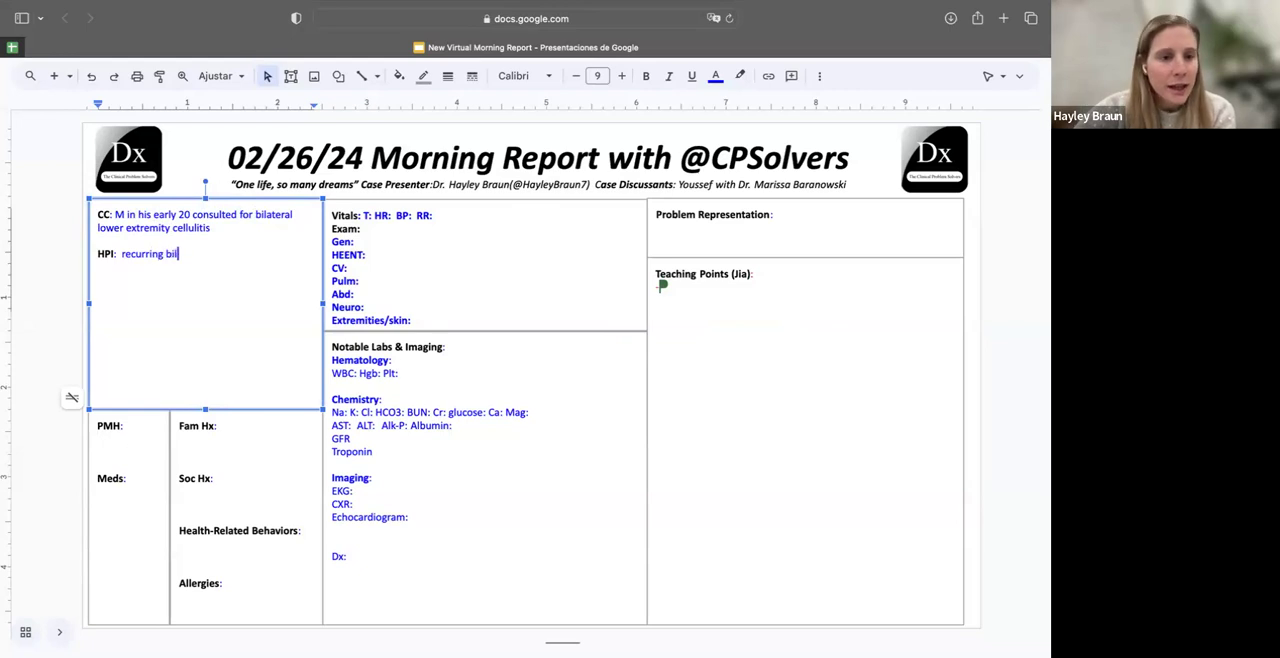
{"action": "type", "text": "lateral leg nodules,"}
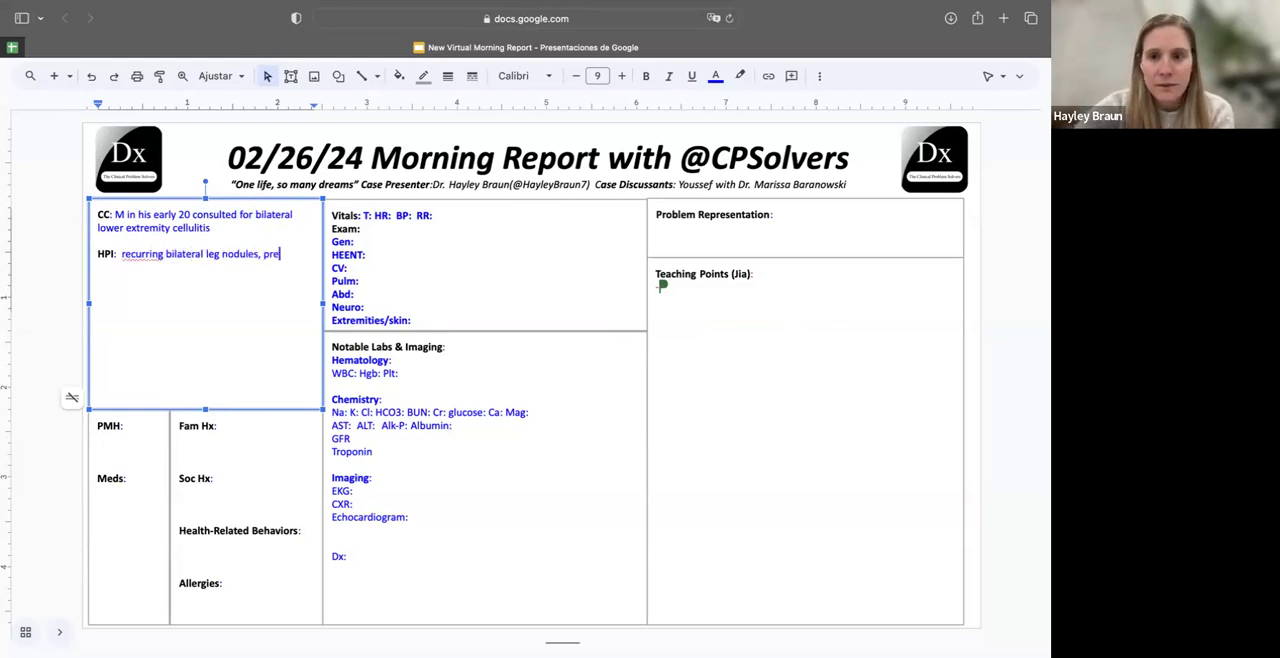
{"action": "type", "text": "previously ce"}
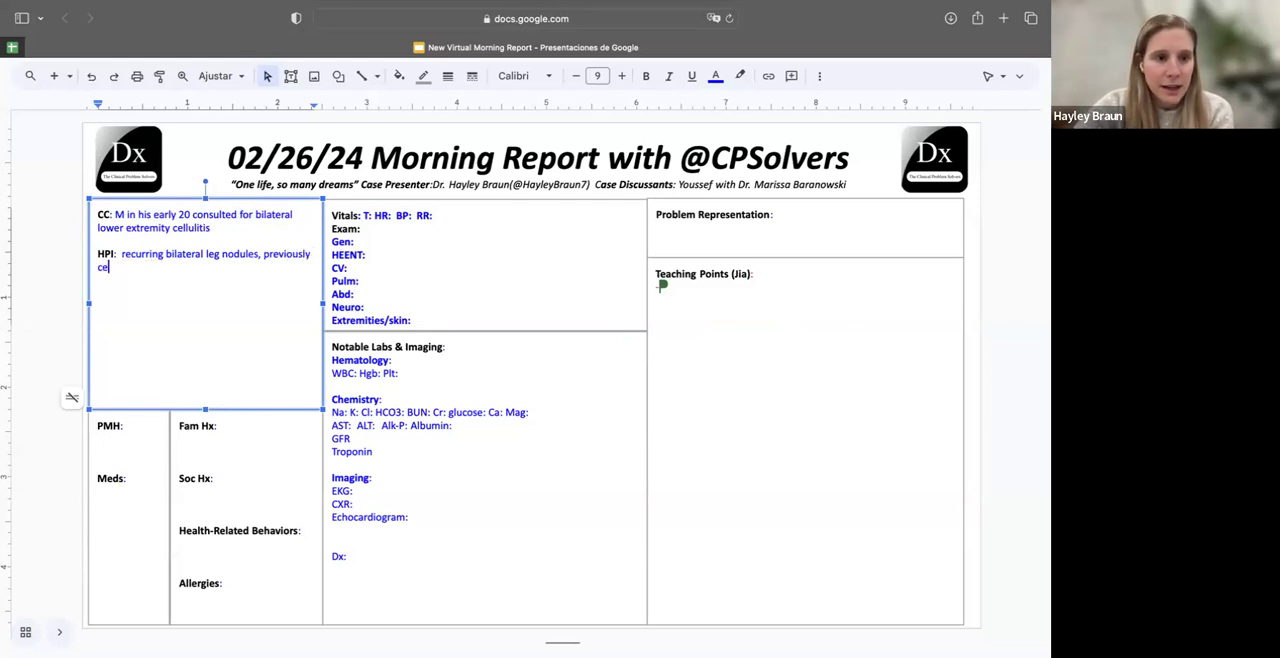
{"action": "type", "text": "cellulitis m"}
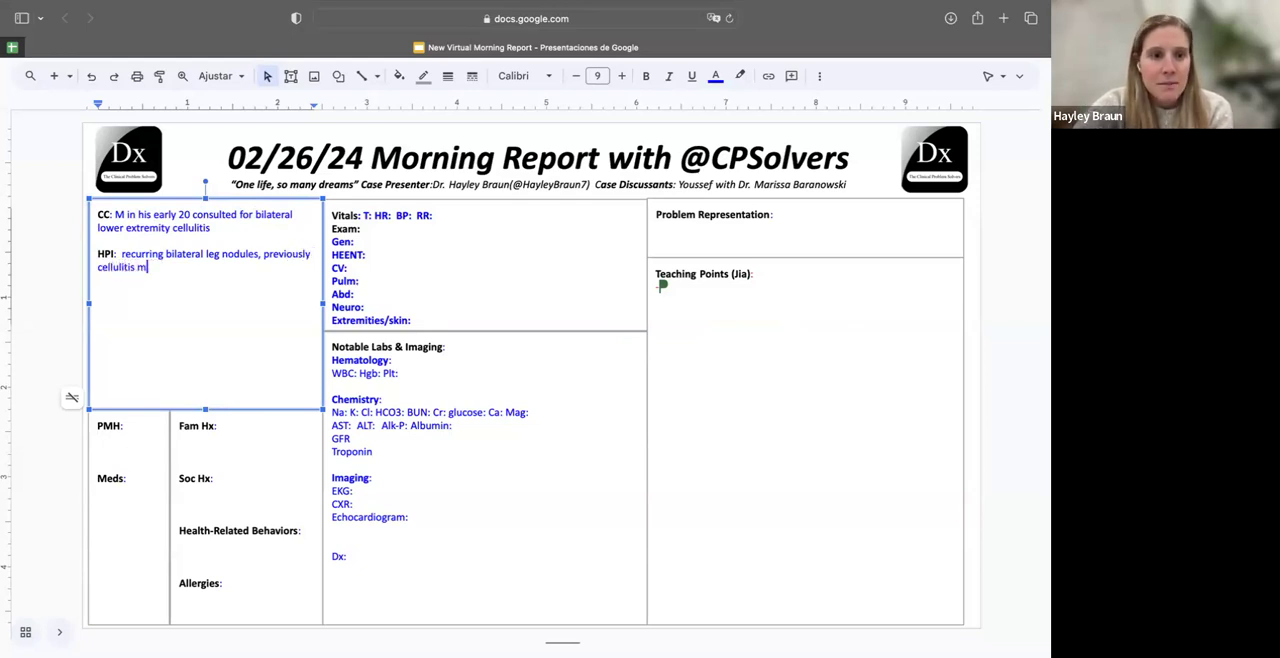
{"action": "type", "text": "ultiple co"}
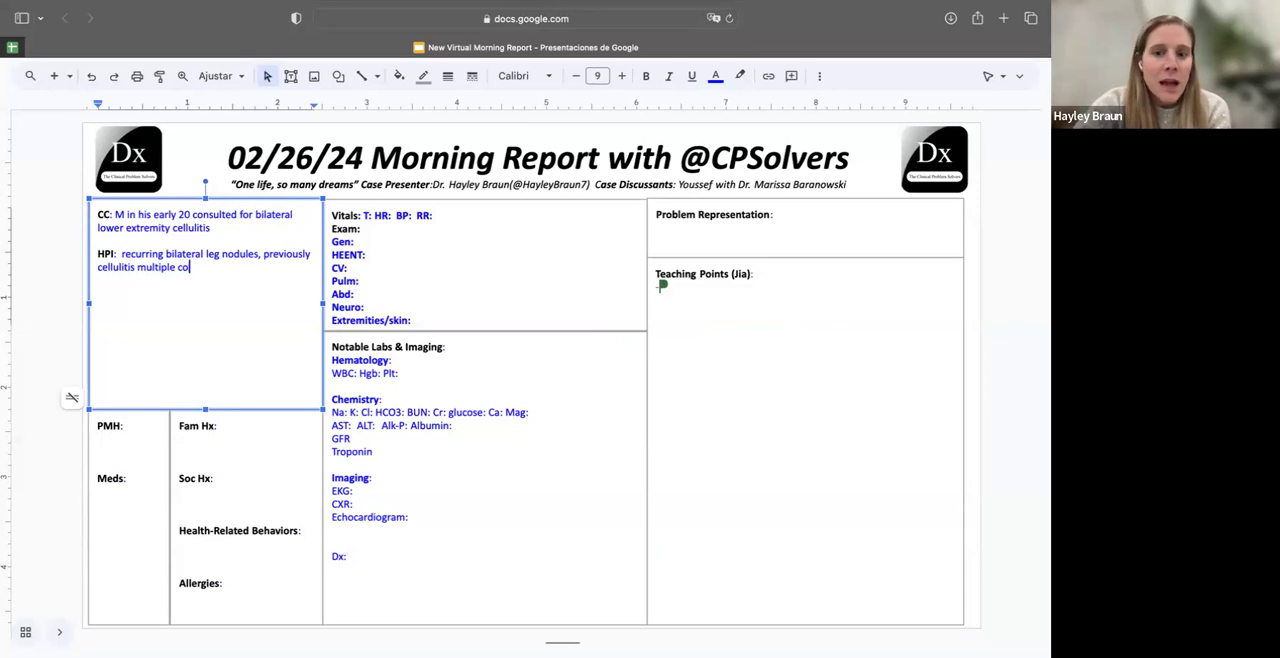
{"action": "type", "text": "urses of"}
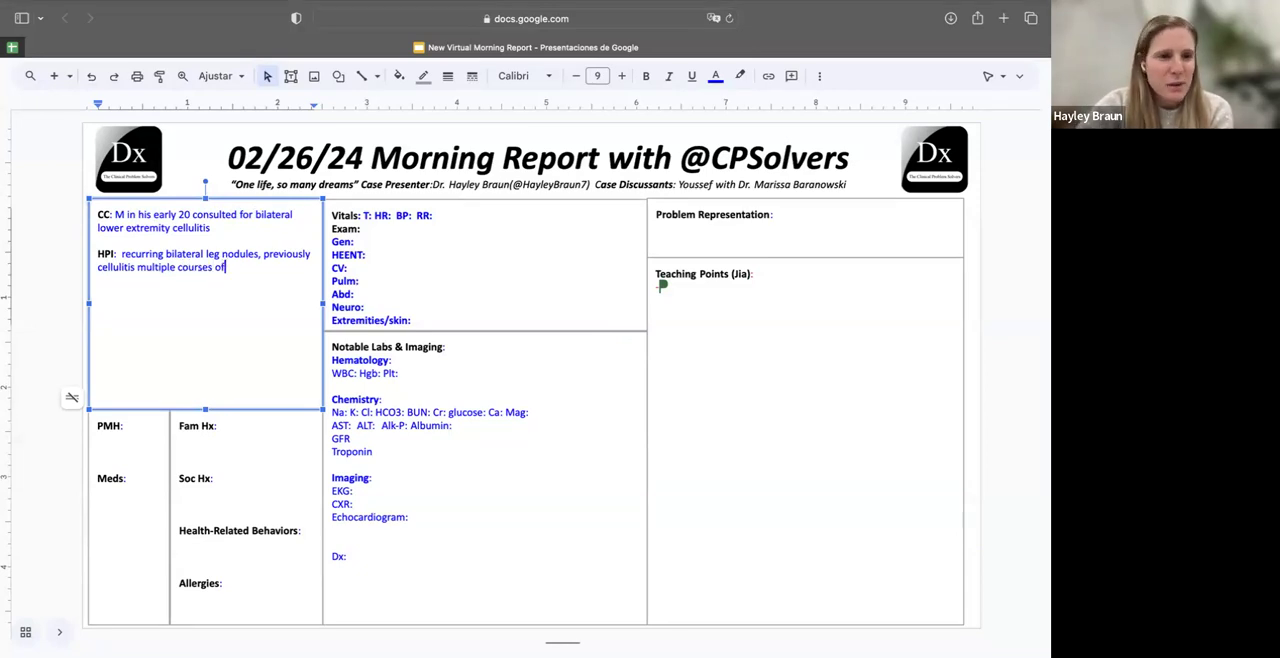
{"action": "type", "text": "ATB some improvement"}
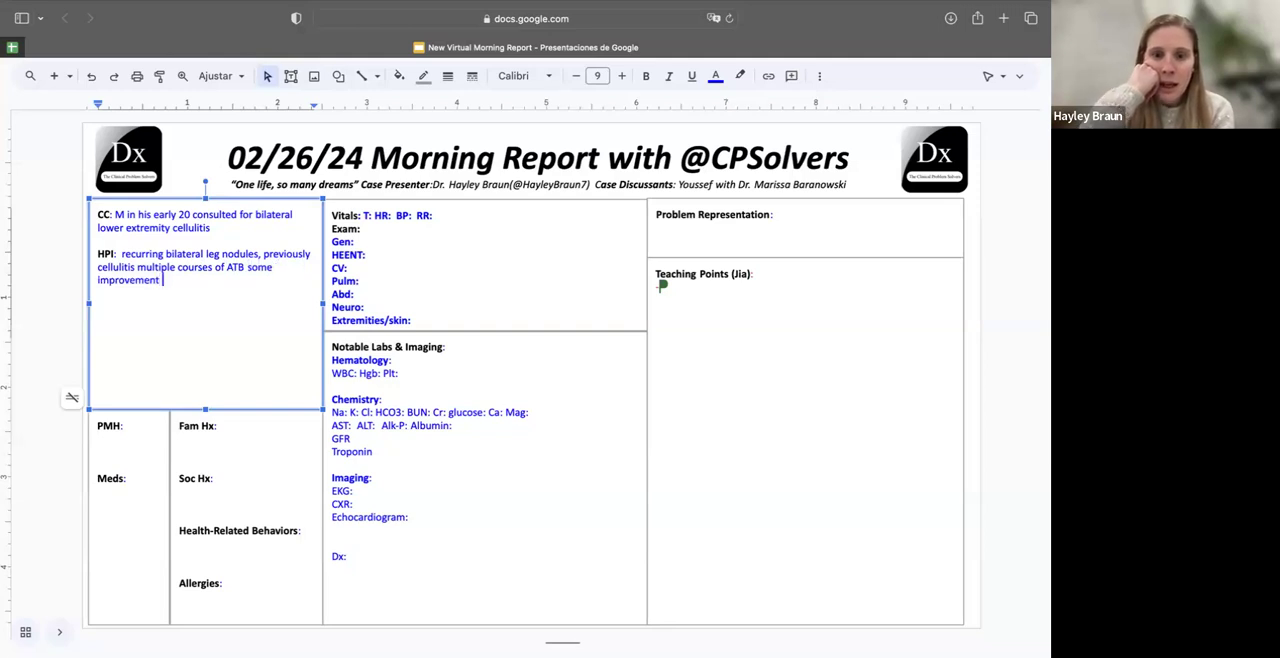
Note the nodules never resolved, with no infection, travel, incarceration or gardening history
{"action": "type", "text": "but nodule"}
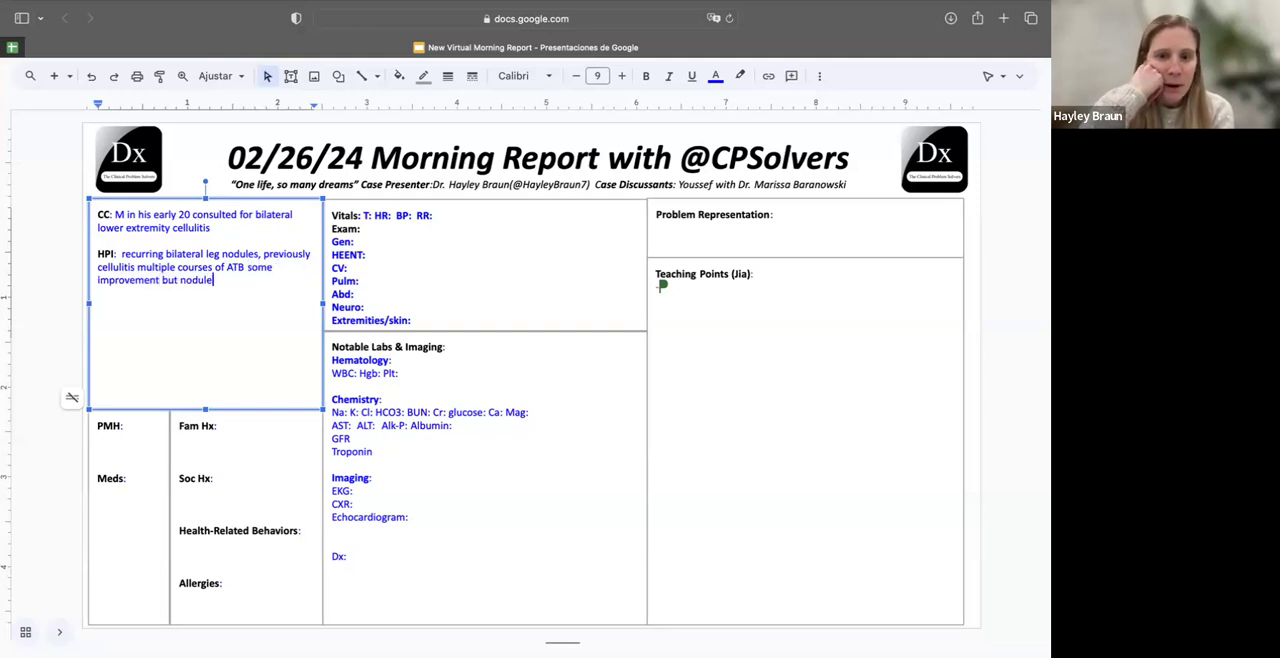
{"action": "type", "text": "s never went away, mno i"}
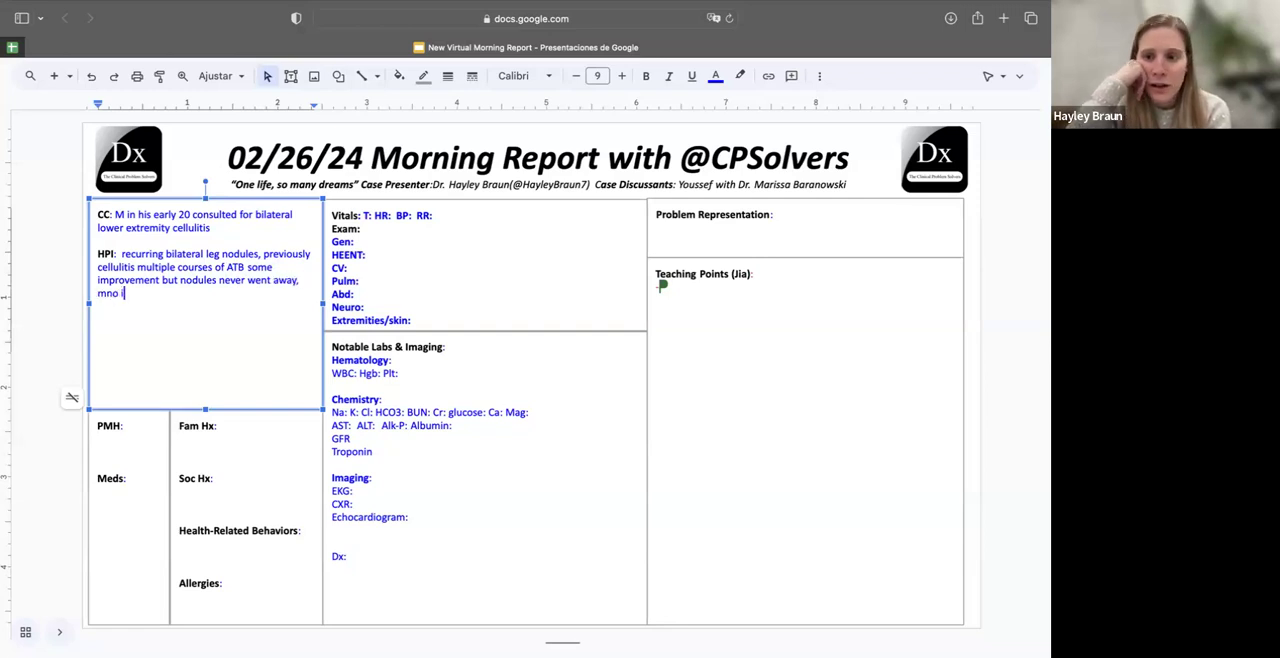
{"action": "type", "text": "n"}
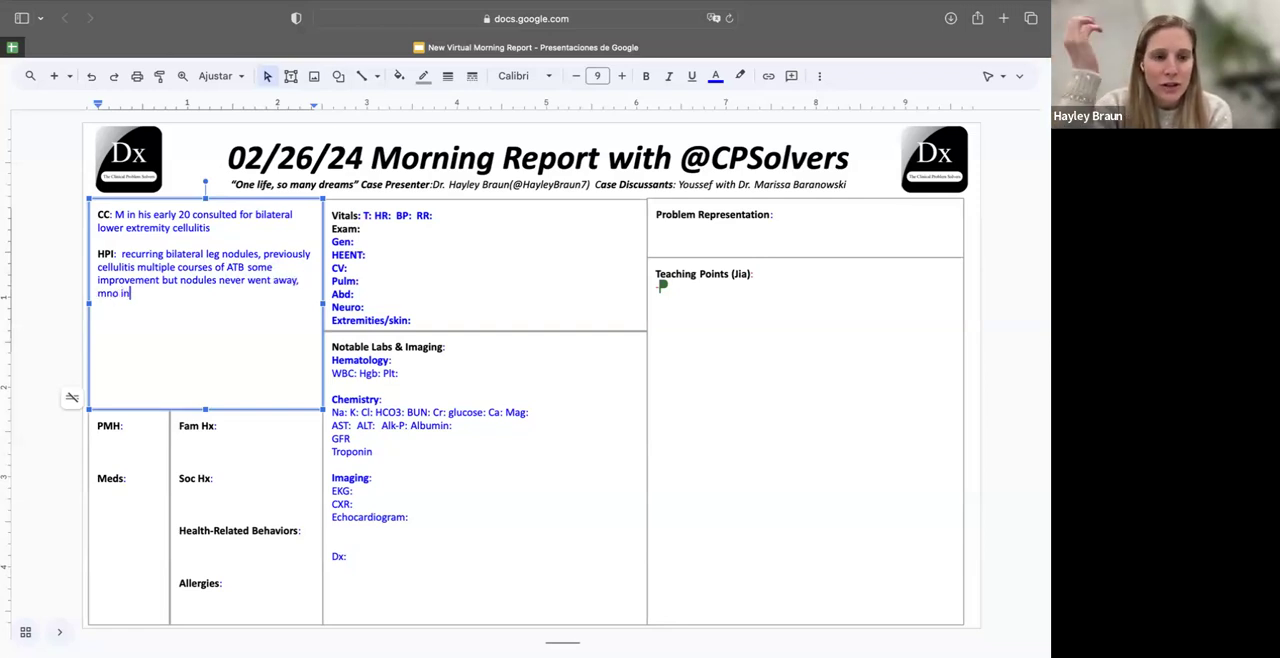
{"action": "type", "text": "fection, travel or inca"}
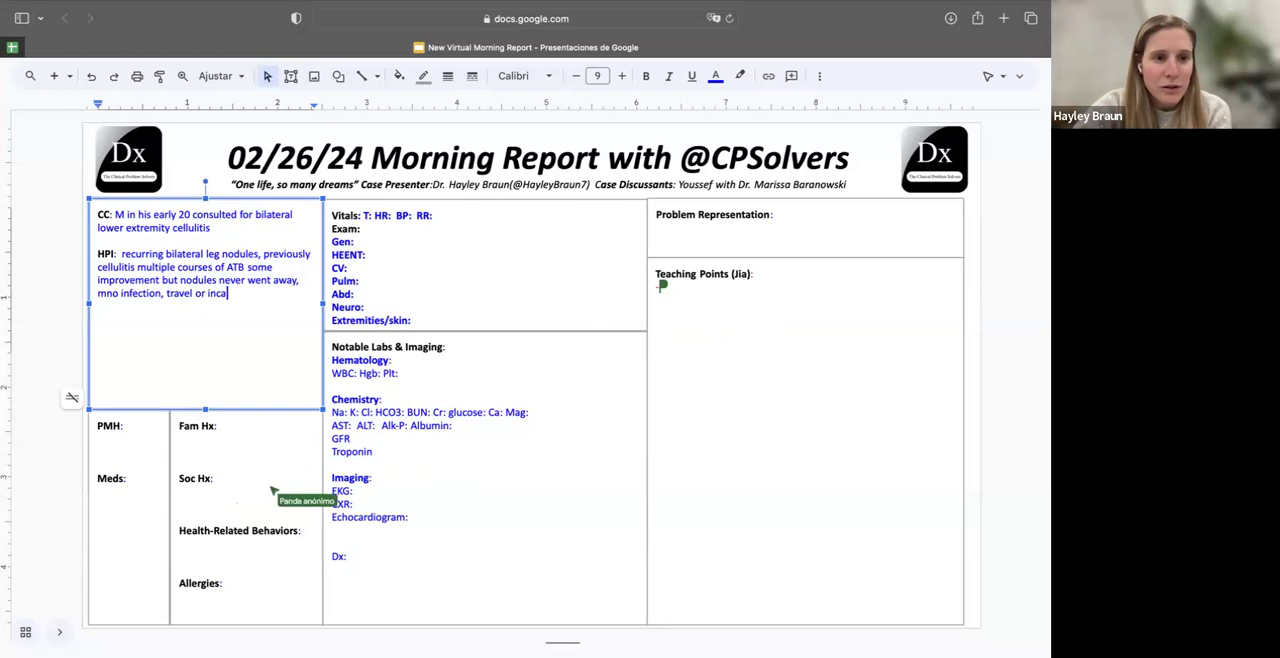
{"action": "type", "text": "rceration"}
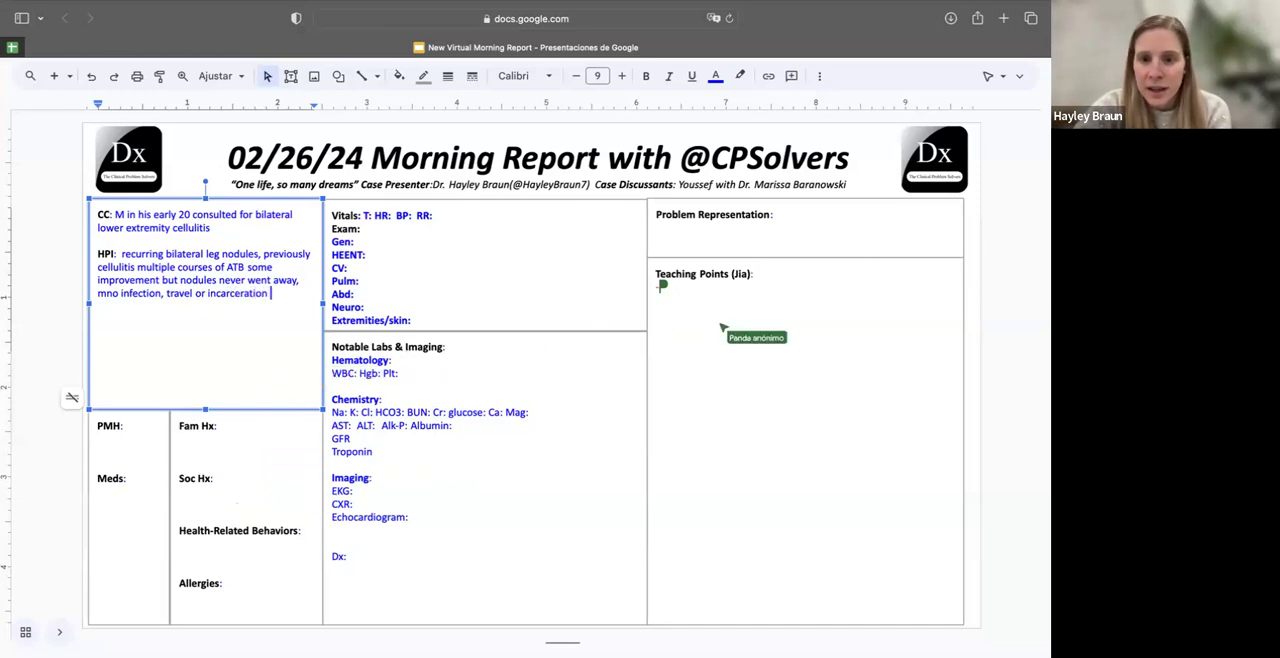
{"action": "type", "text": "history,"}
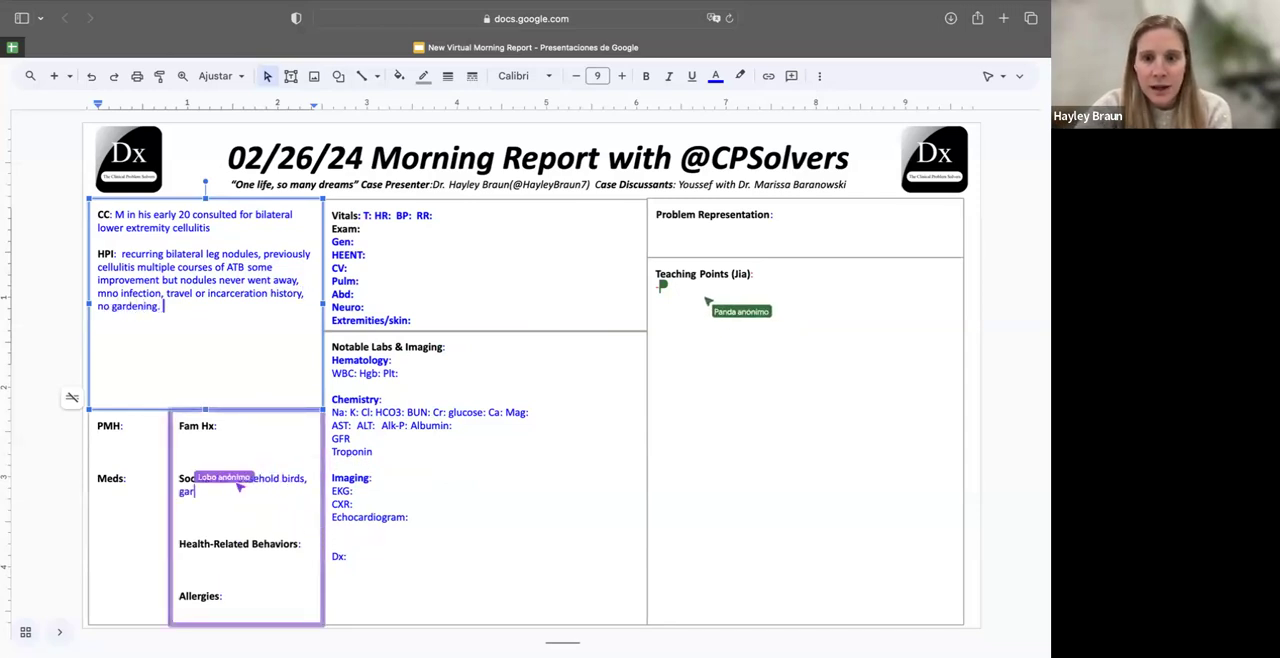
Add restaurant work and boxer training to the HPI, with the CC reading 'Male patient'
{"action": "type", "text": "Works in restaurants and trains as a"}
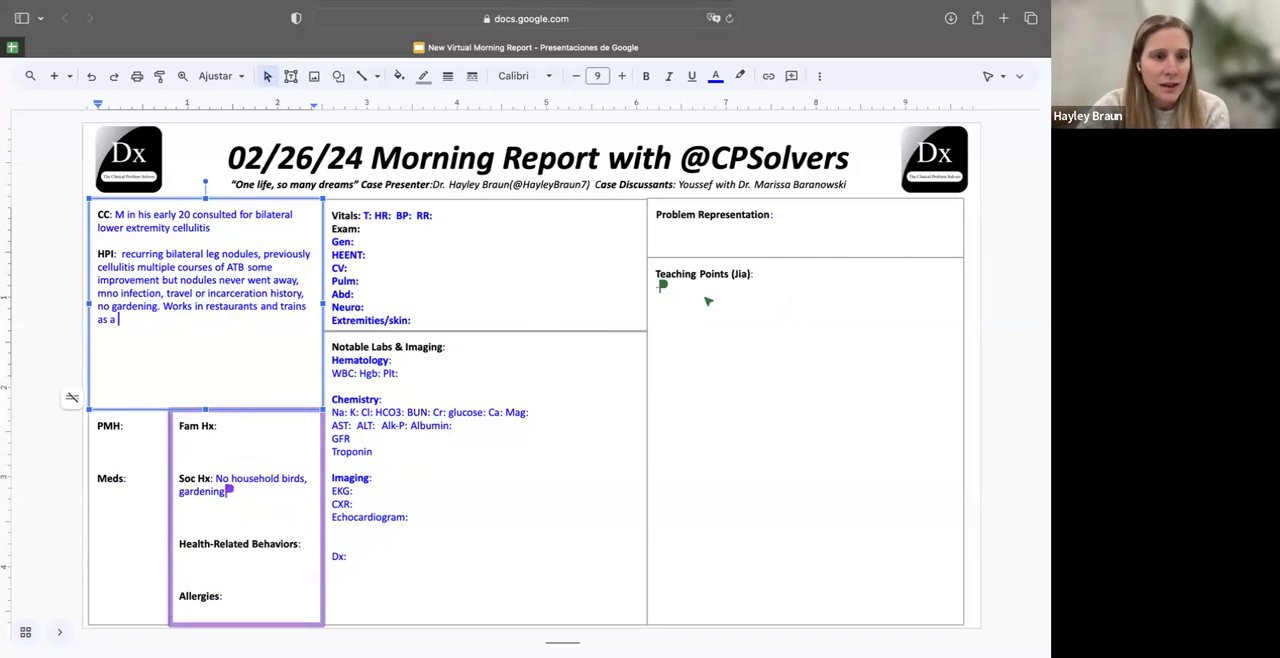
{"action": "type", "text": "boxer.  History o"}
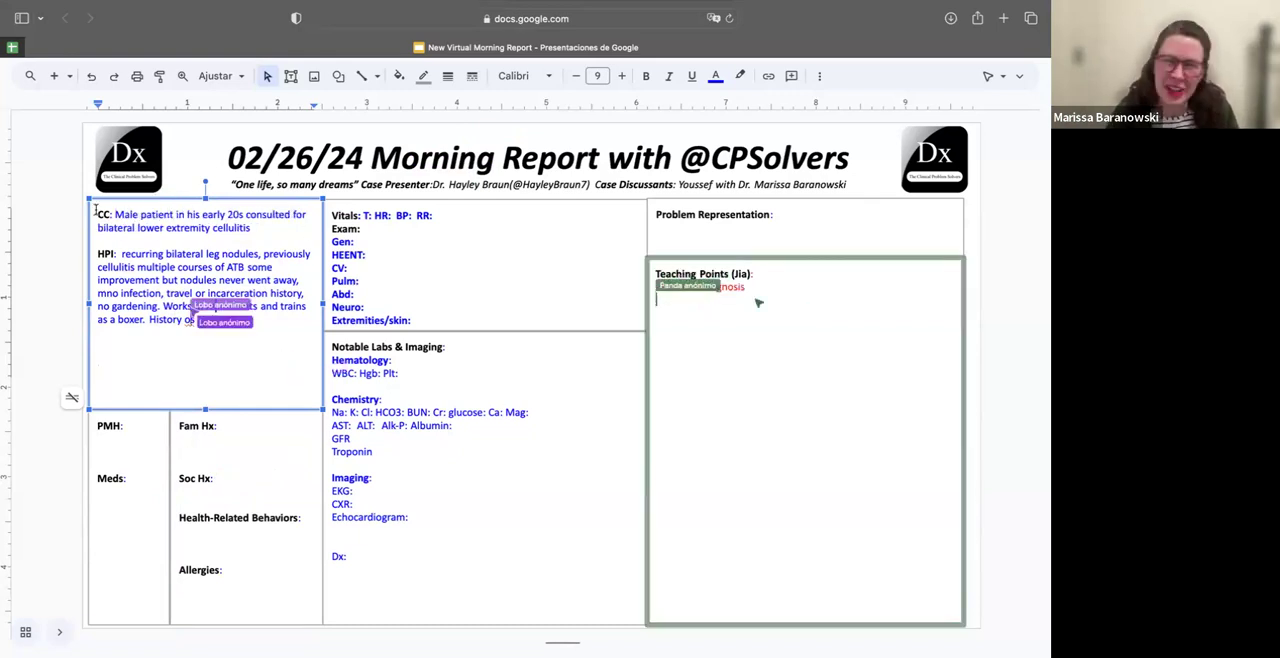
Add the teaching point that cellulitis diagnosis is overcalled in clinical settings, and rearrange the HPI
{"action": "type", "text": "- Cellulitis diagnosis"}
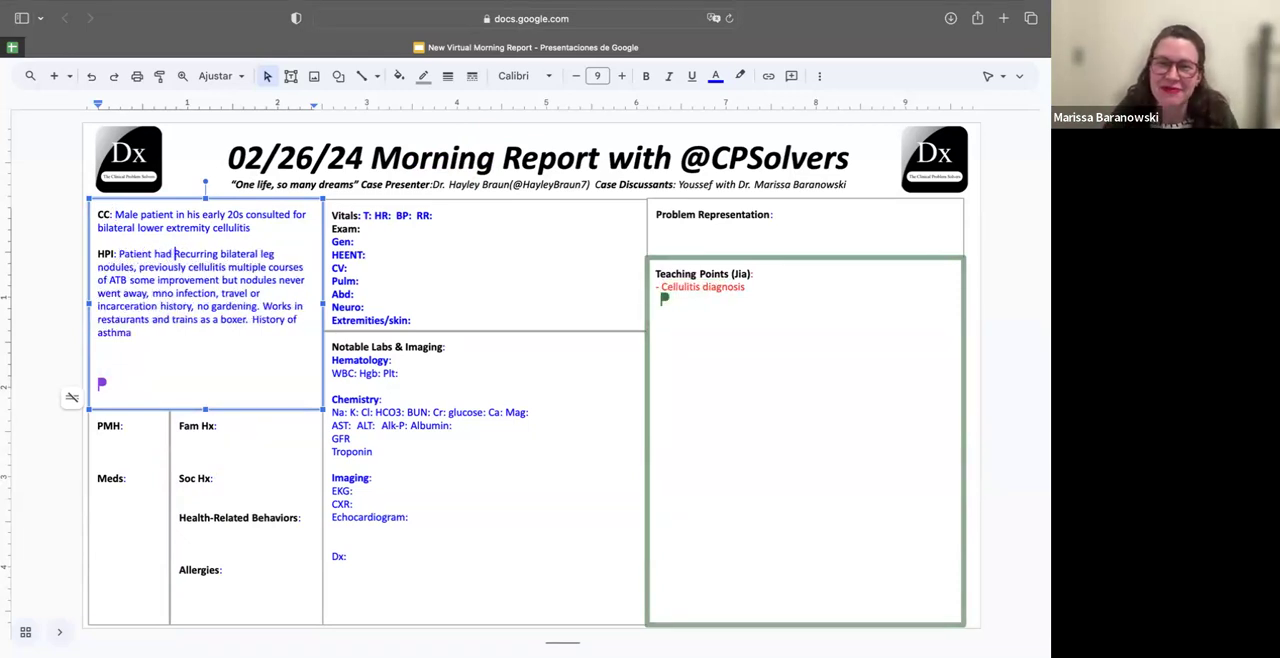
{"action": "type", "text": "history of r"}
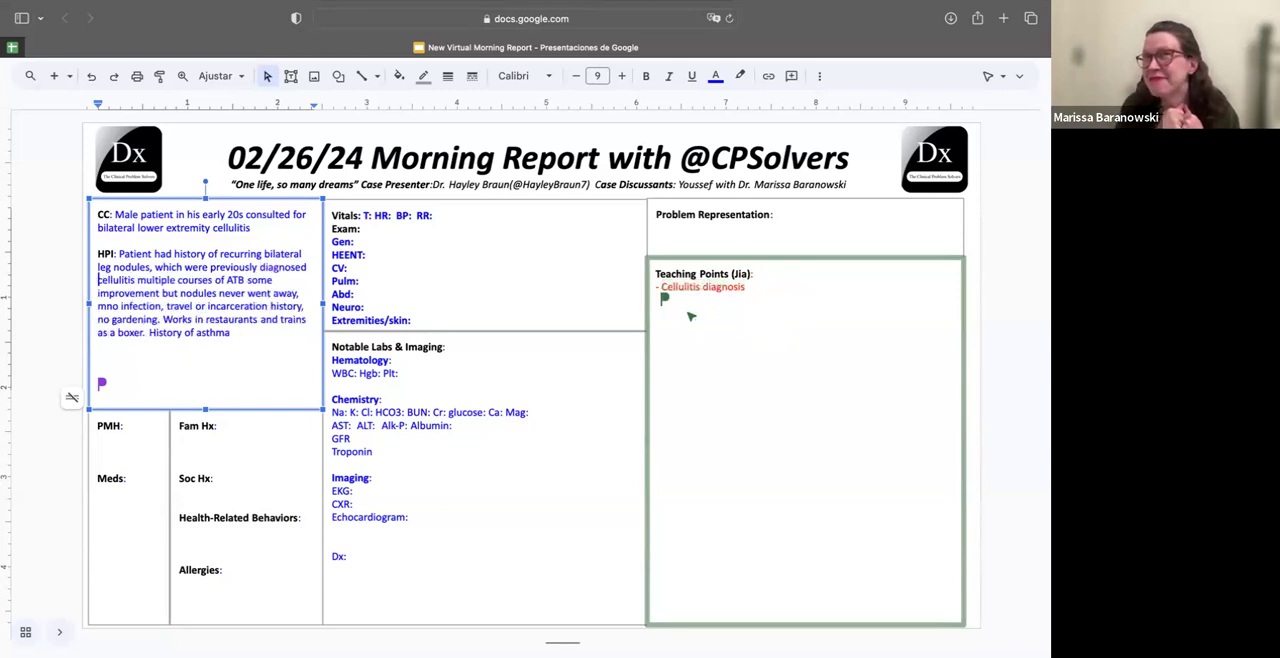
{"action": "type", "text": "Over c"}
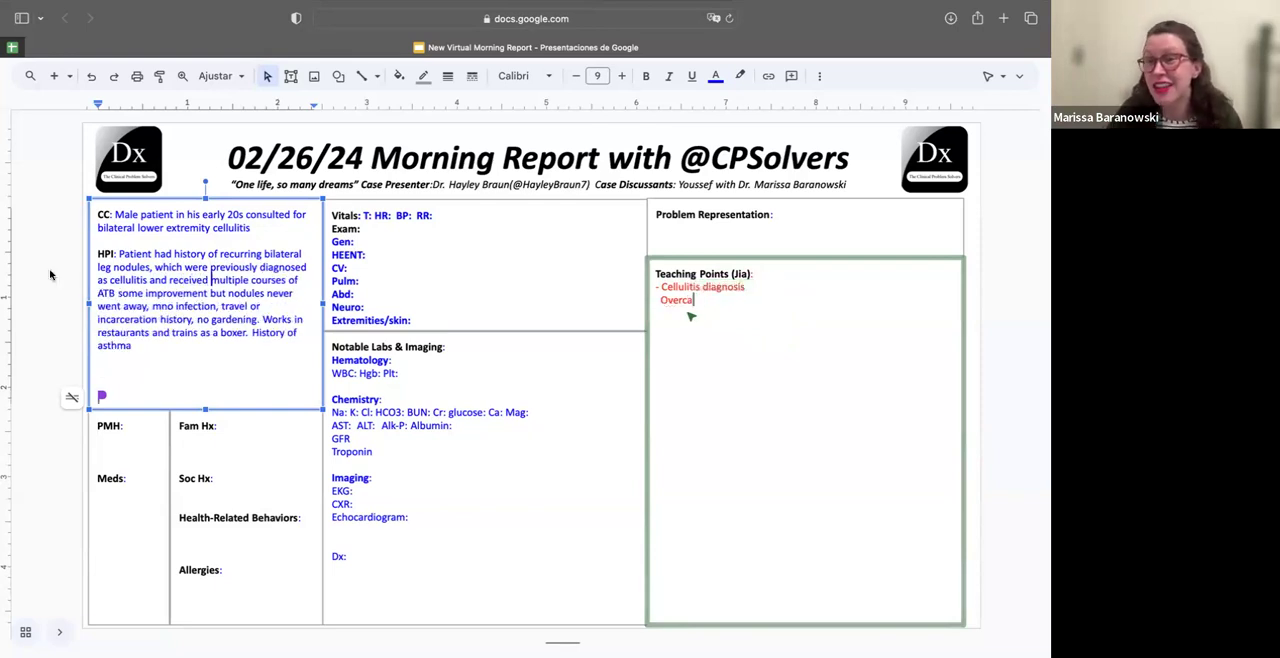
{"action": "type", "text": "lled in"}
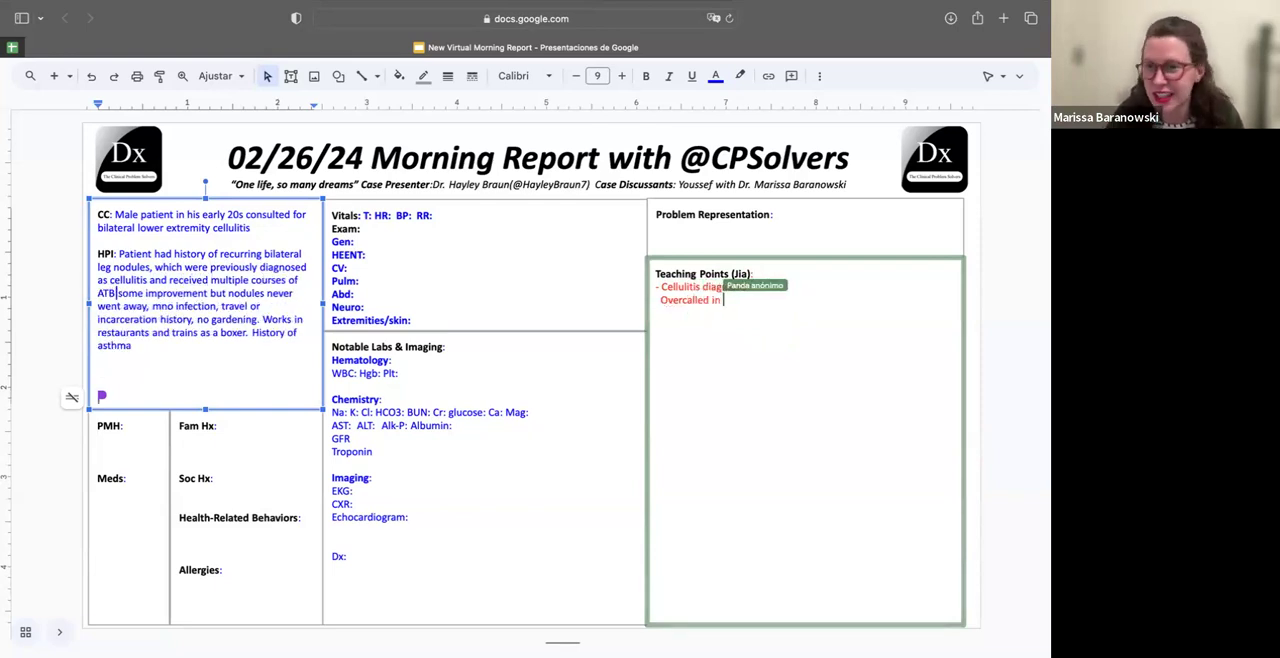
{"action": "type", "text": "clinicals;"}
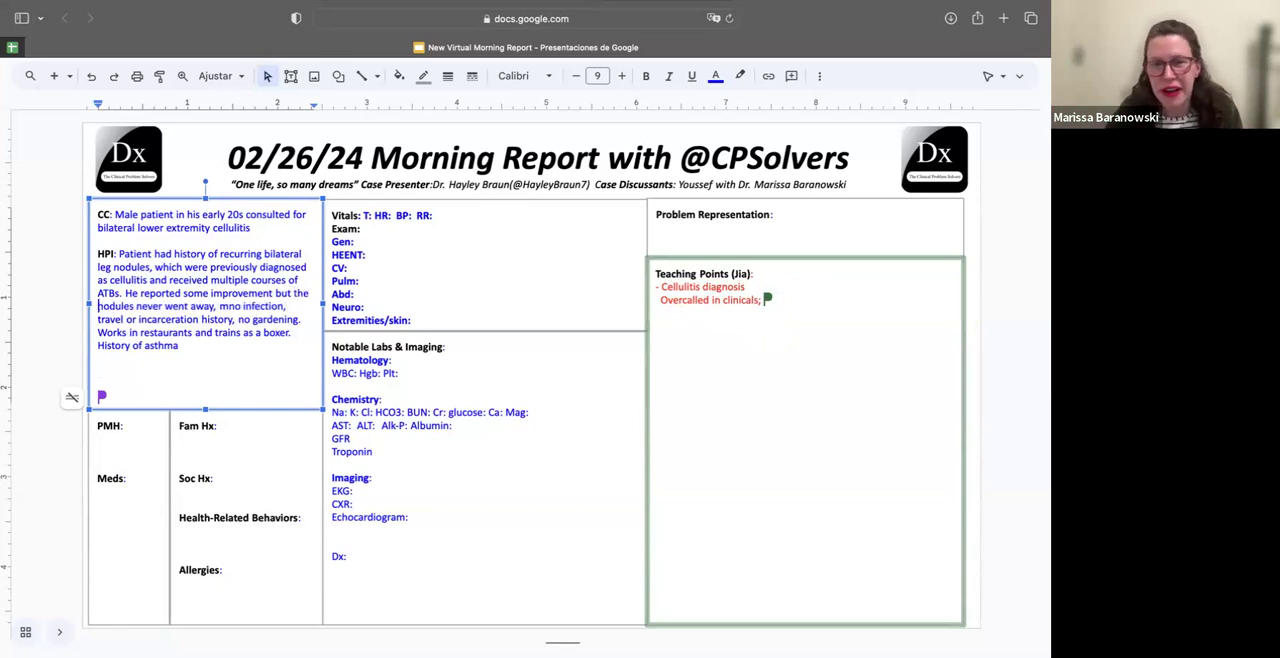
{"action": "type", "text": "multiple"}
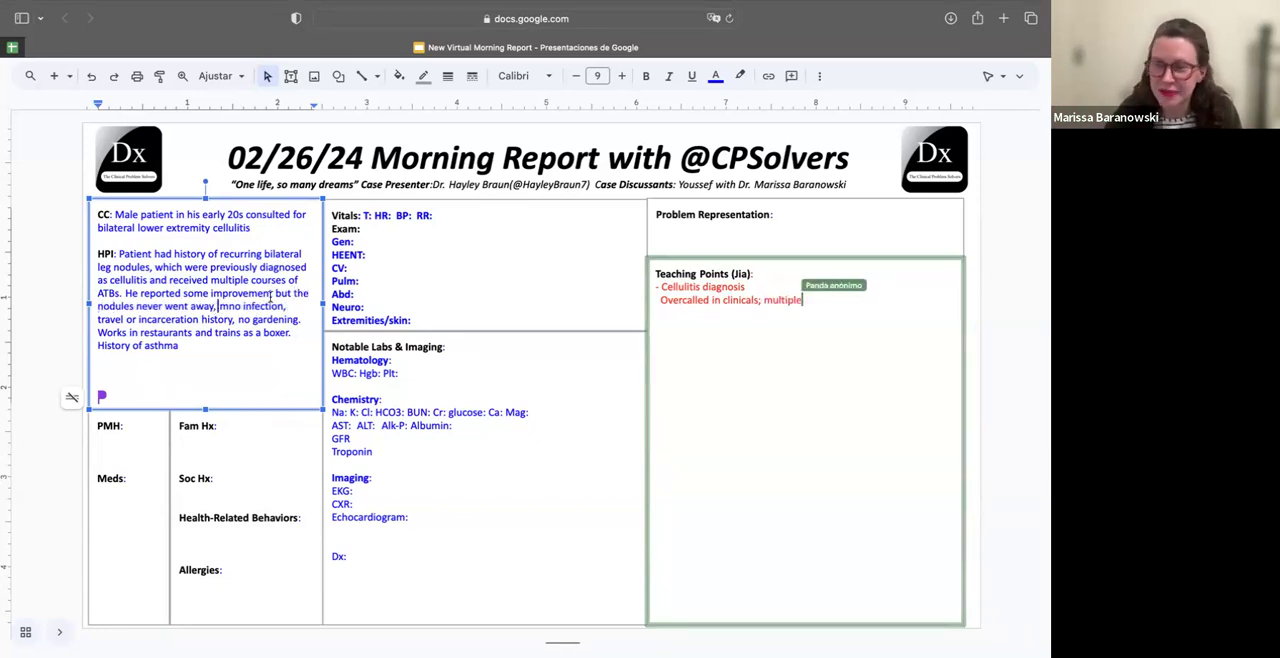
{"action": "type", "text": "times:"}
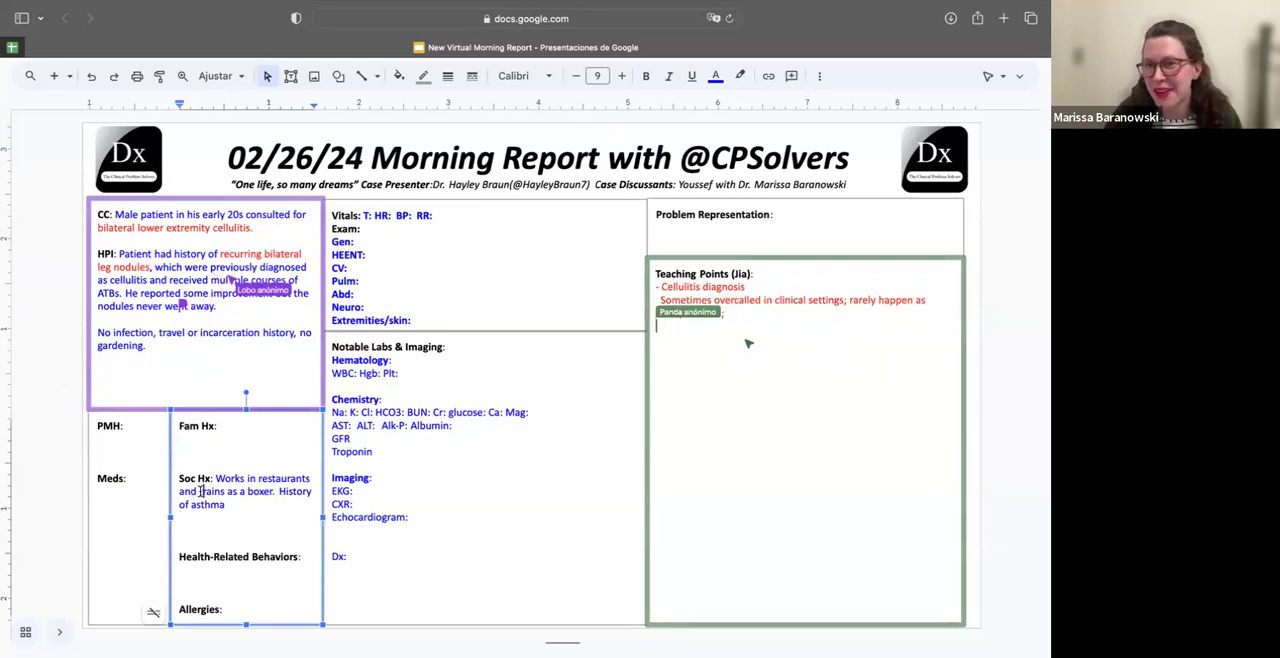
Start the nodular lesion teaching point on papule and plaque sizes, and sort details into sections
{"action": "type", "text": "no"}
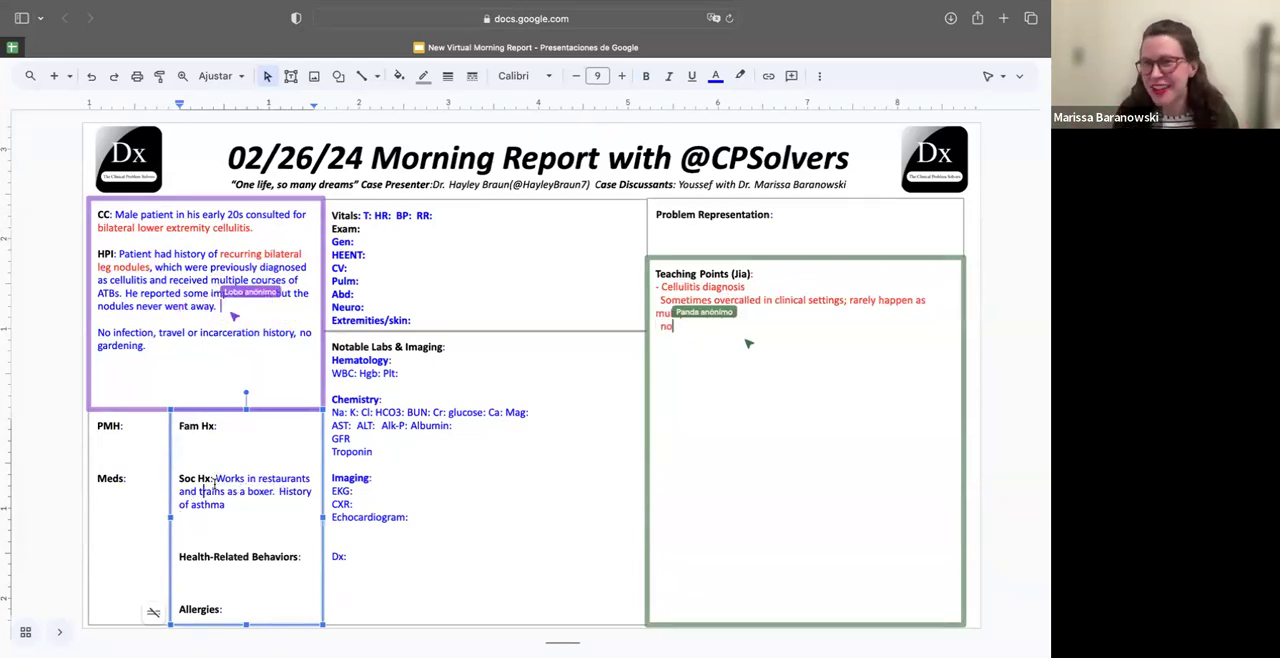
{"action": "type", "text": "dular"}
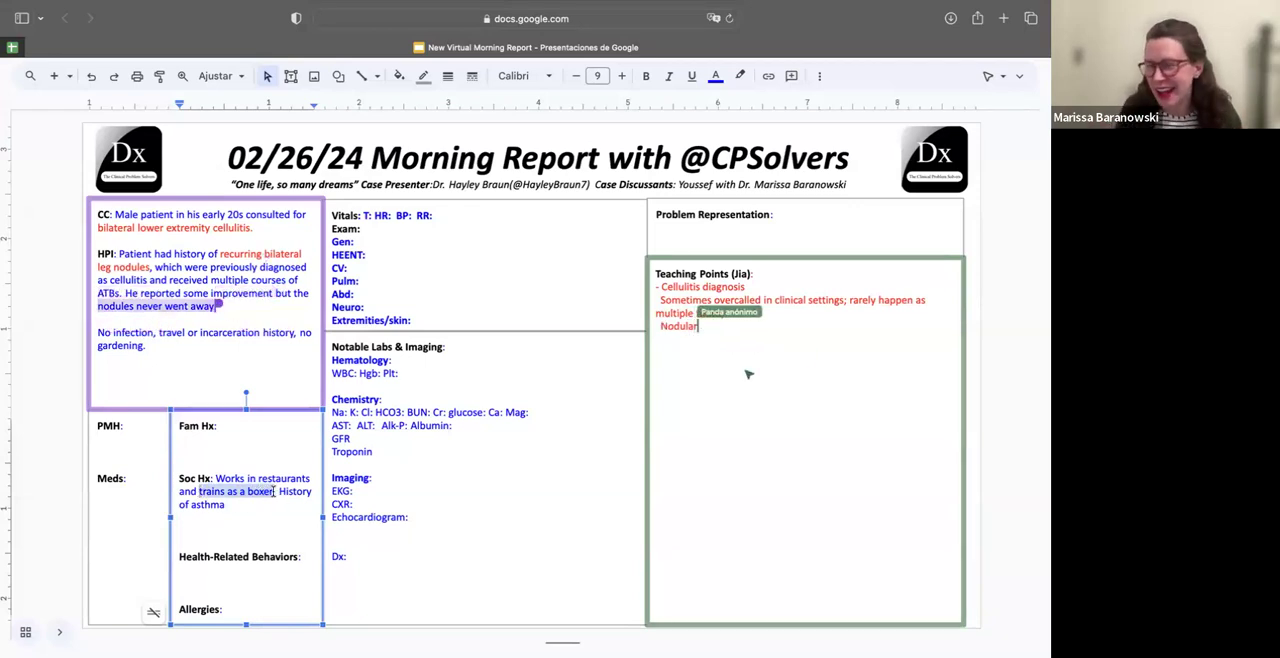
{"action": "type", "text": "pa"}
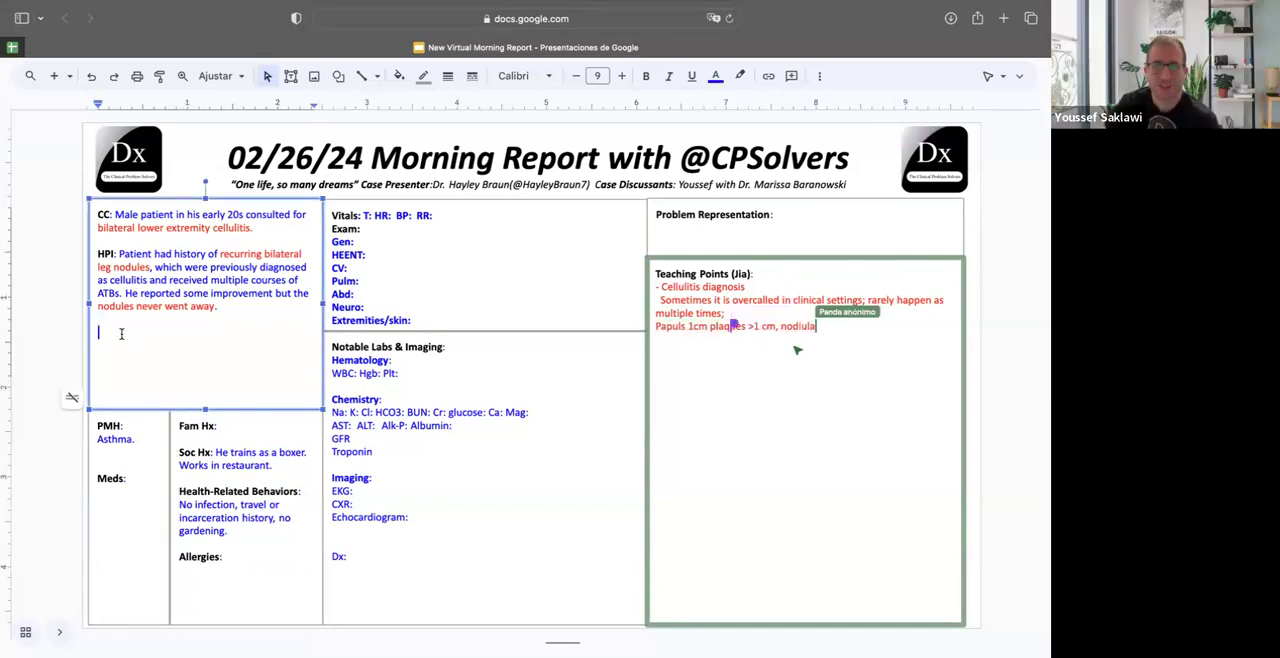
Add an 'ROS:' heading and finish the nodule-under-the-skin teaching point
{"action": "type", "text": "ROS:"}
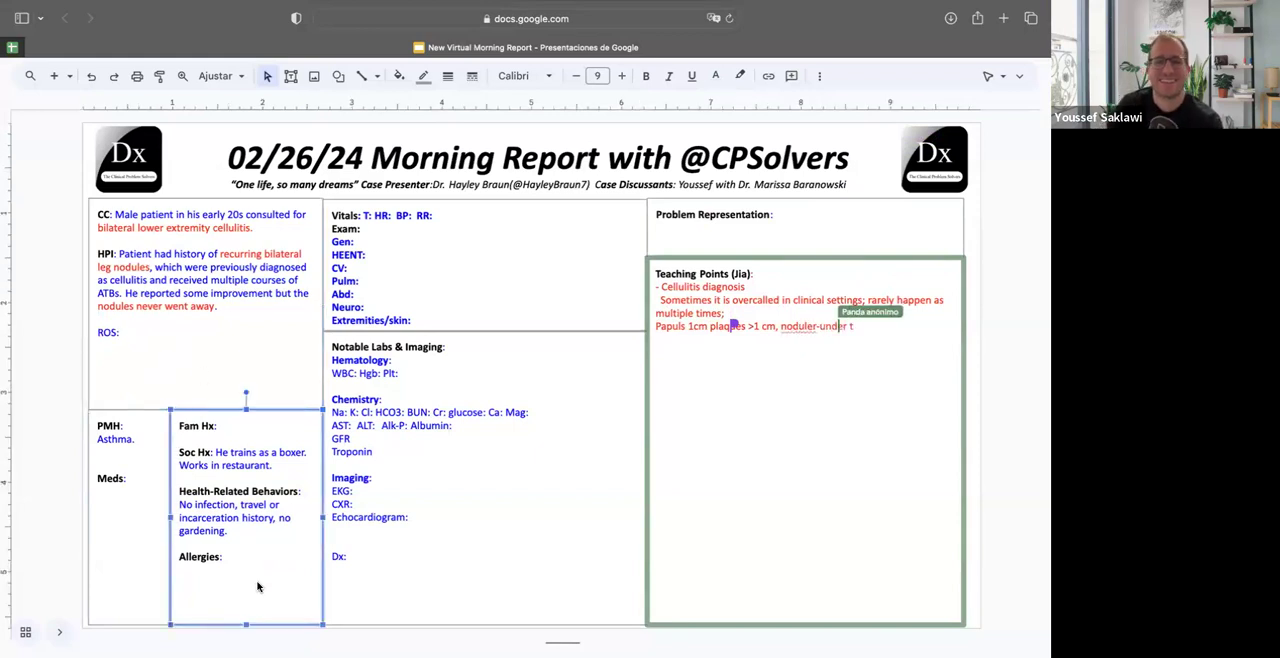
{"action": "type", "text": "the skin"}
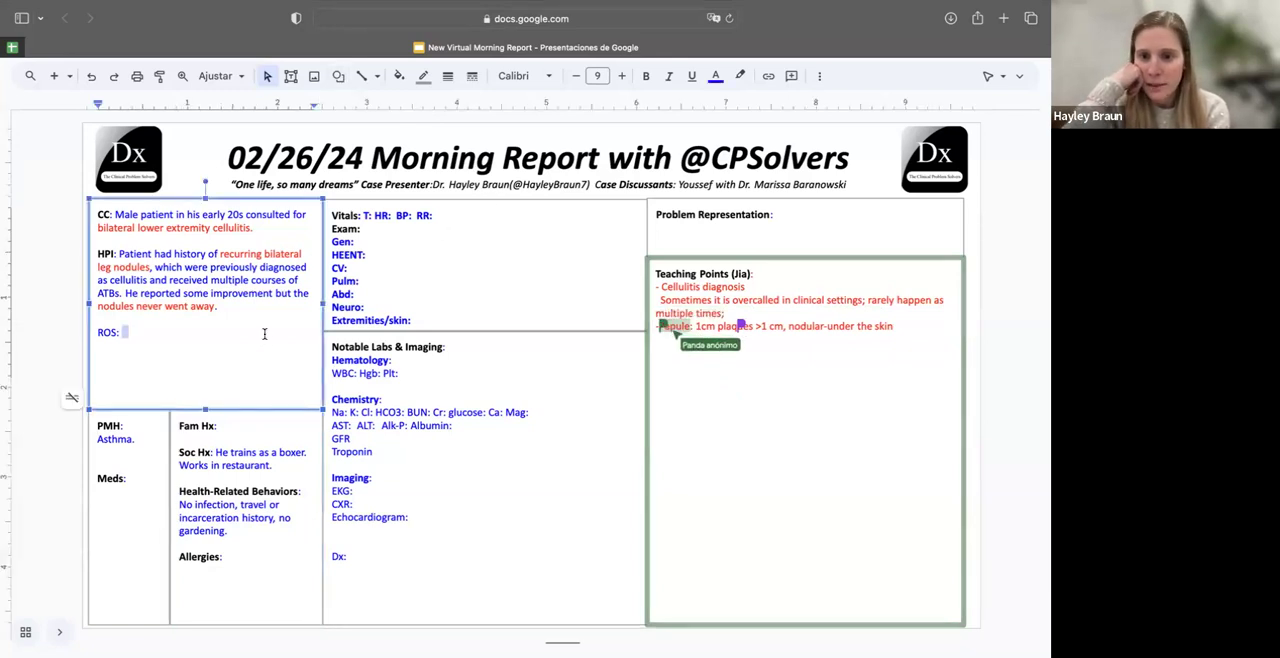
{"action": "mouse_move", "coordinate": [490, 247]}
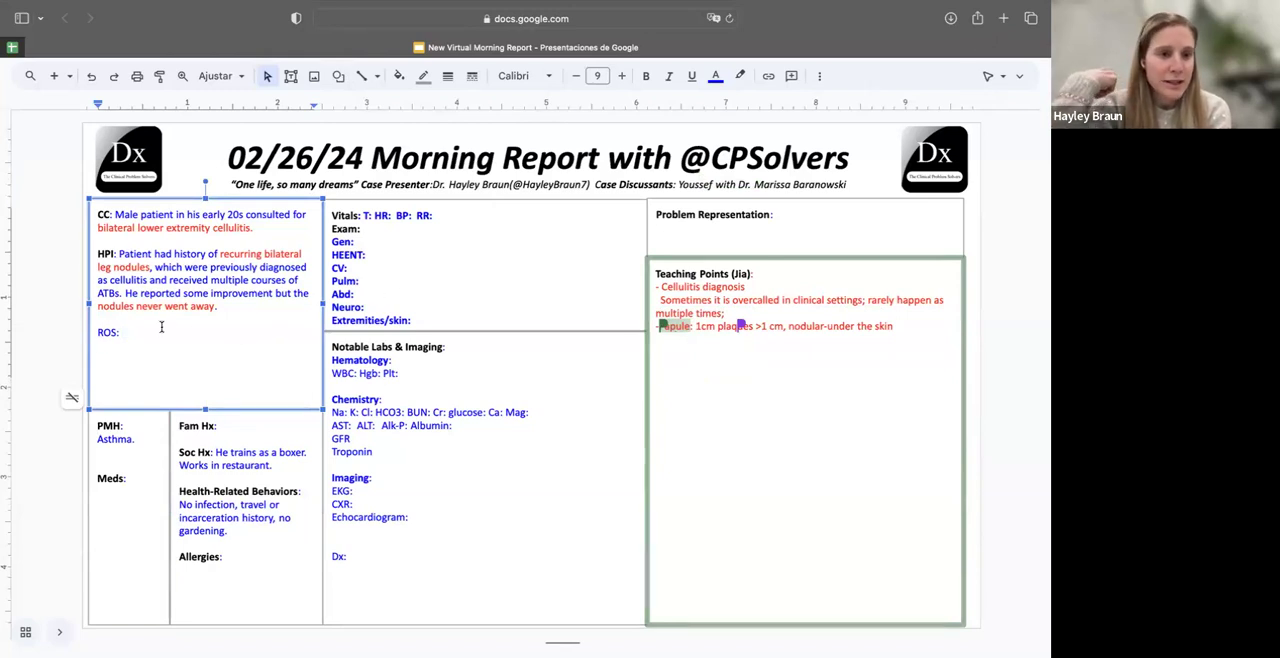
Enter ROS findings: intermittent lower extremity edema, no orthopnea or paroxysmal nocturnal dyspnea
{"action": "type", "text": "intermittent l"}
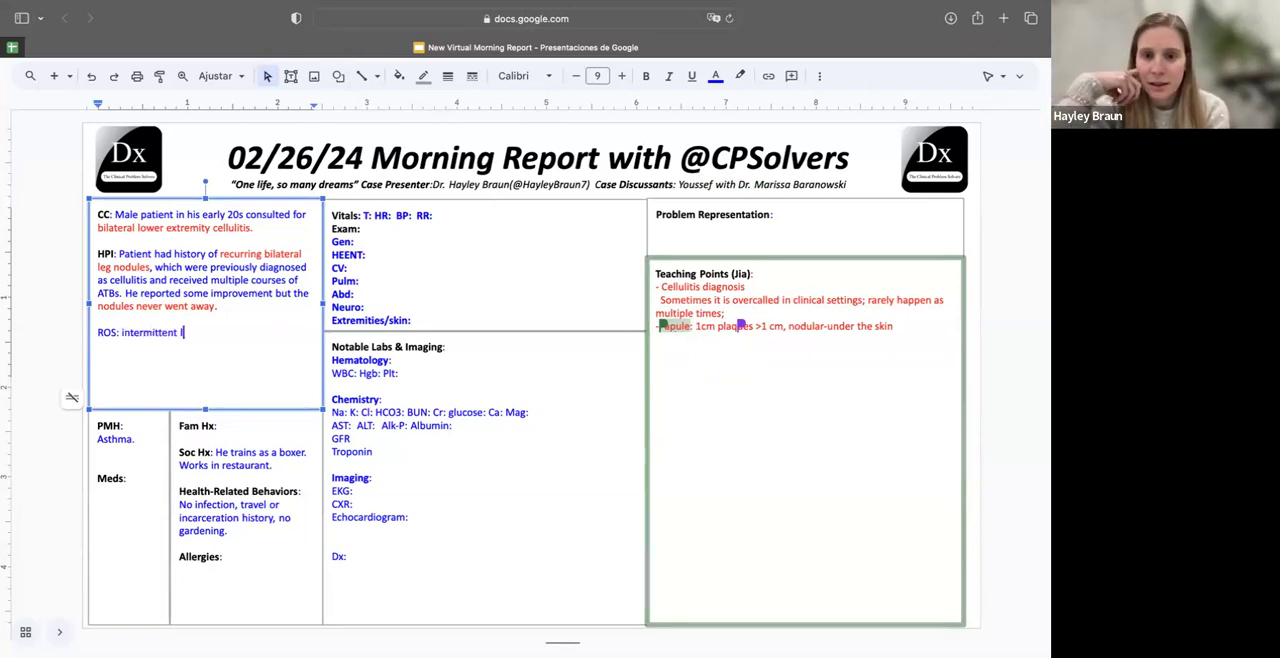
{"action": "type", "text": "lower extremi"}
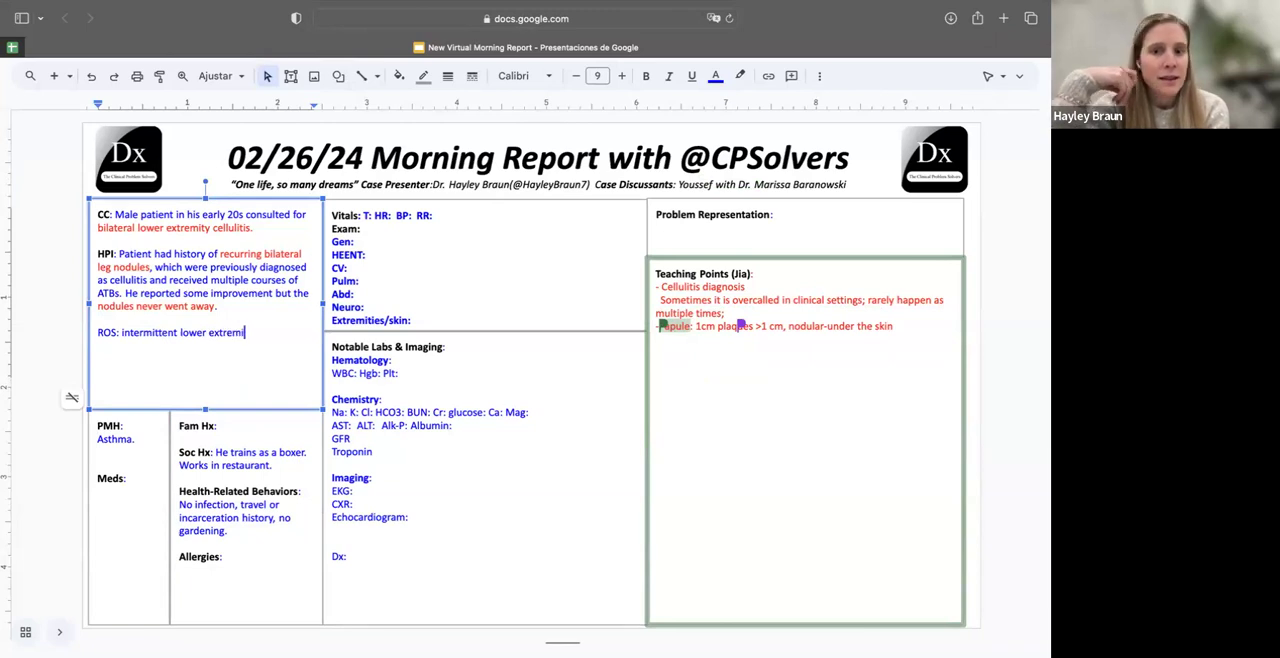
{"action": "type", "text": "edema, no chest pain,"}
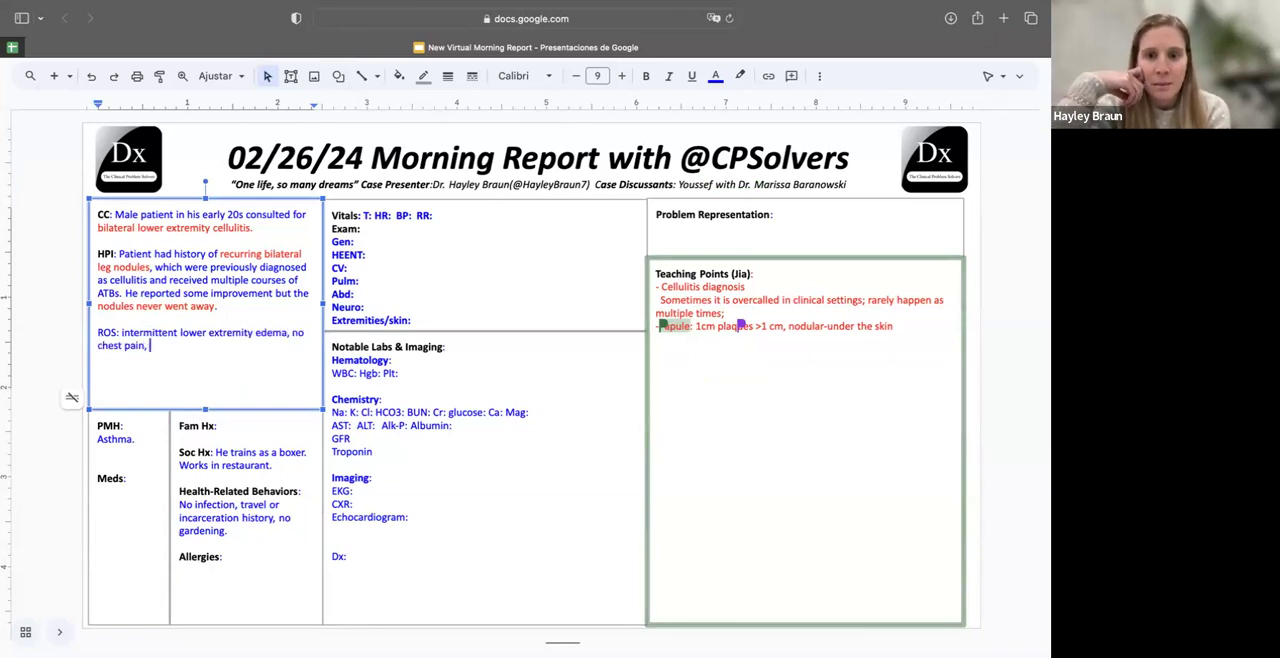
{"action": "type", "text": "orthopnea,"}
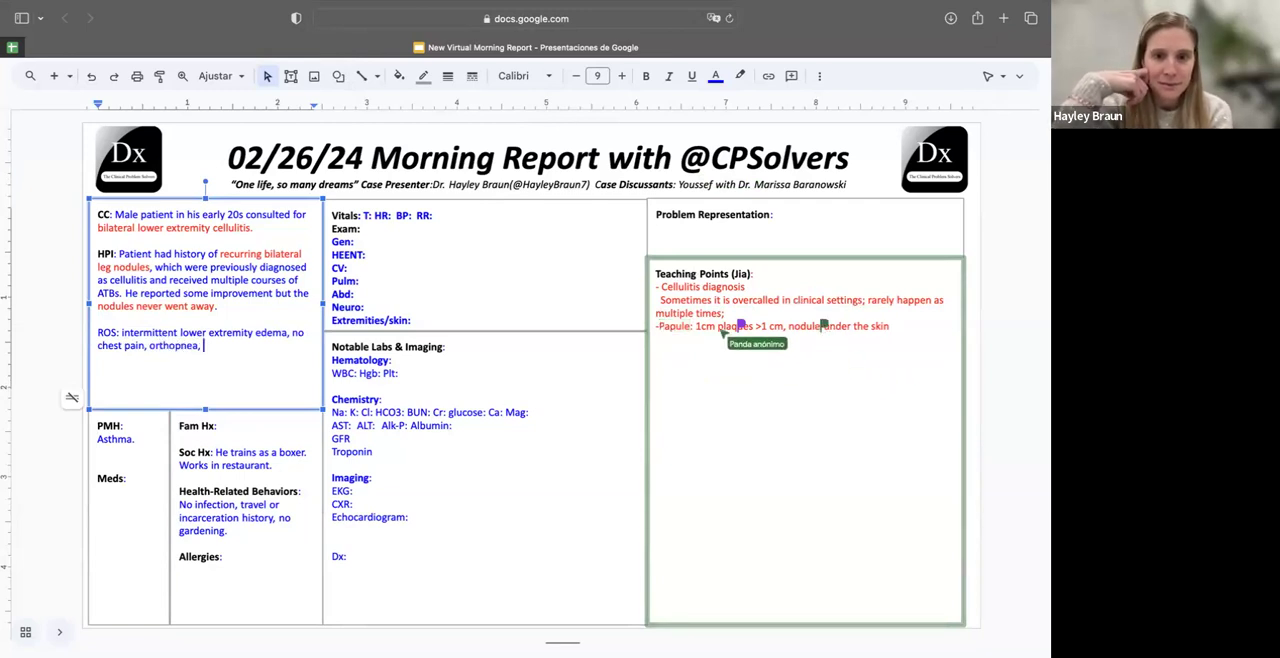
{"action": "type", "text": "paroxysmal"}
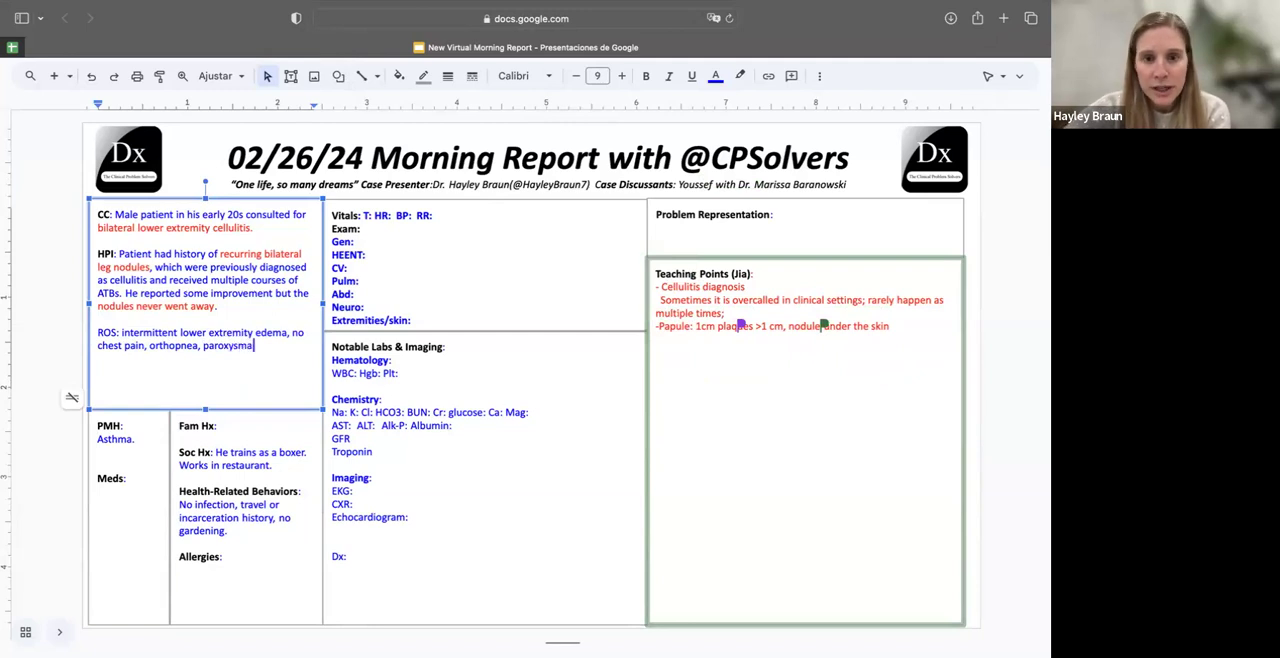
{"action": "type", "text": "dyspnea."}
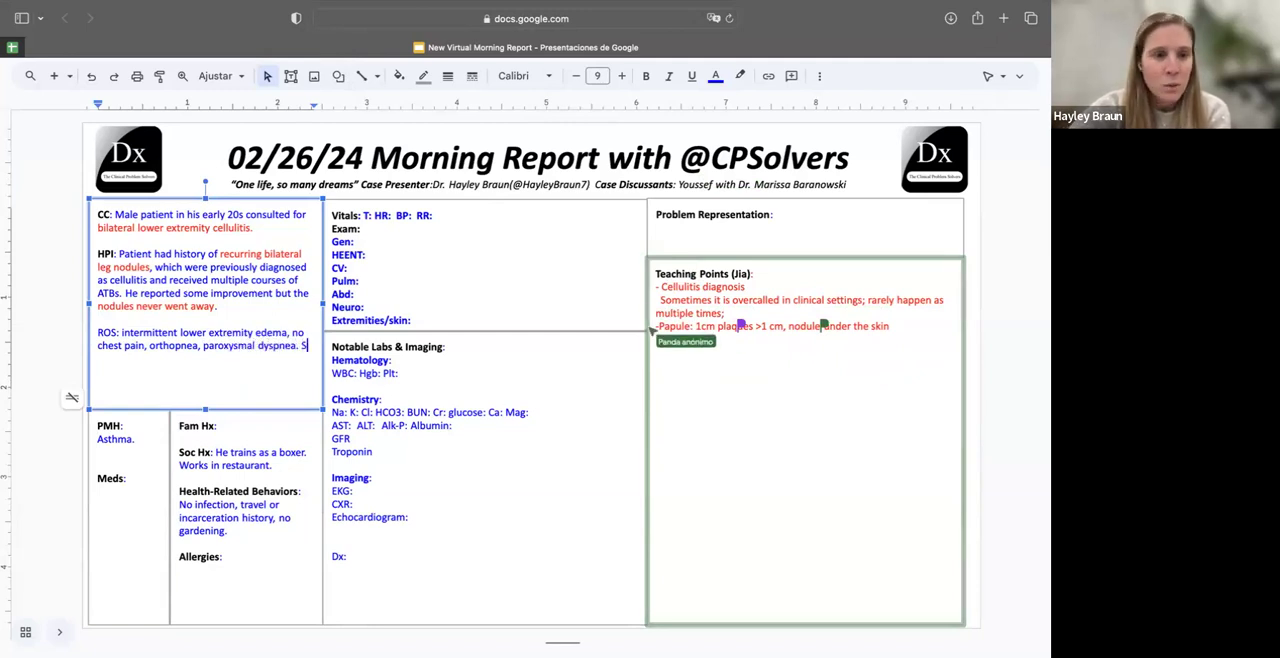
Add shortness of breath, past pneumonia and heavy sensation in the legs to the ROS
{"action": "type", "text": "Shortmness of breath,"}
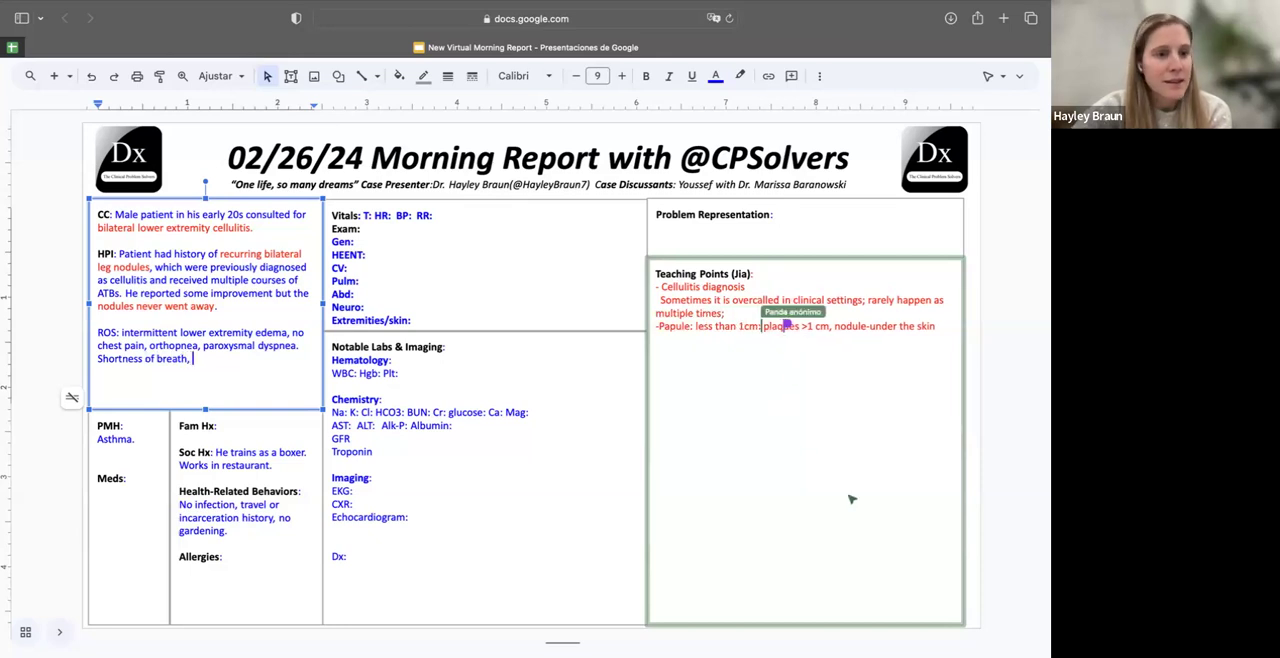
{"action": "type", "text": "pneumonia"}
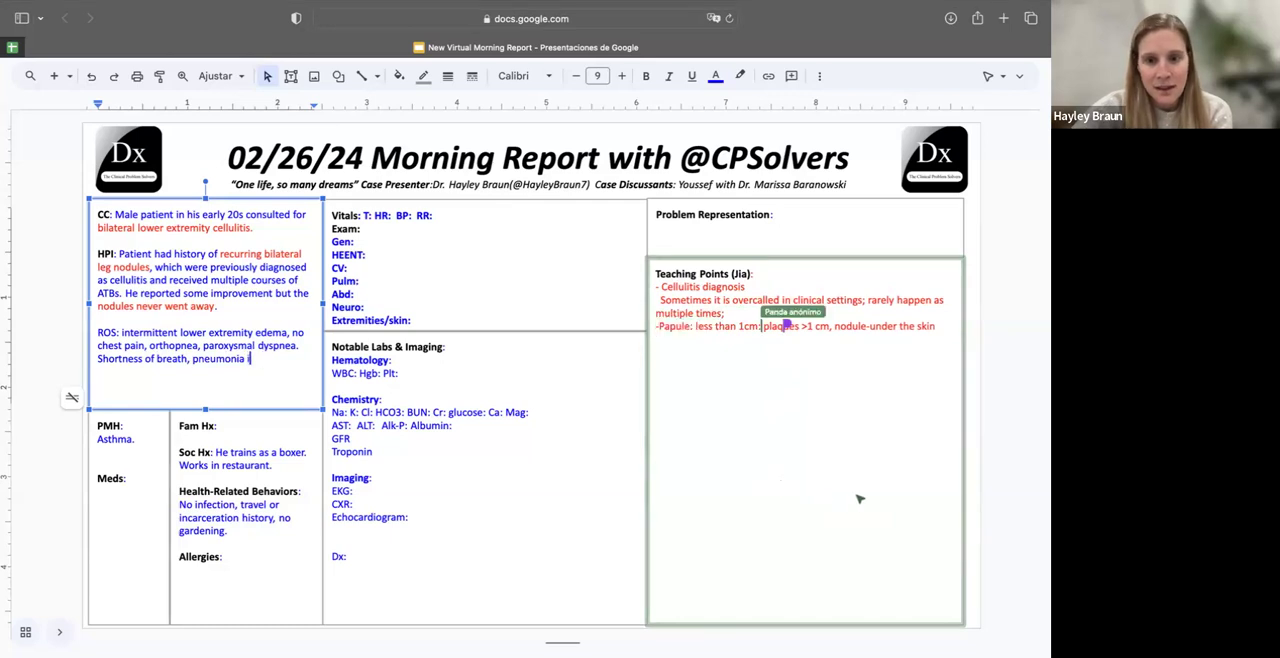
{"action": "type", "text": "in the part year."}
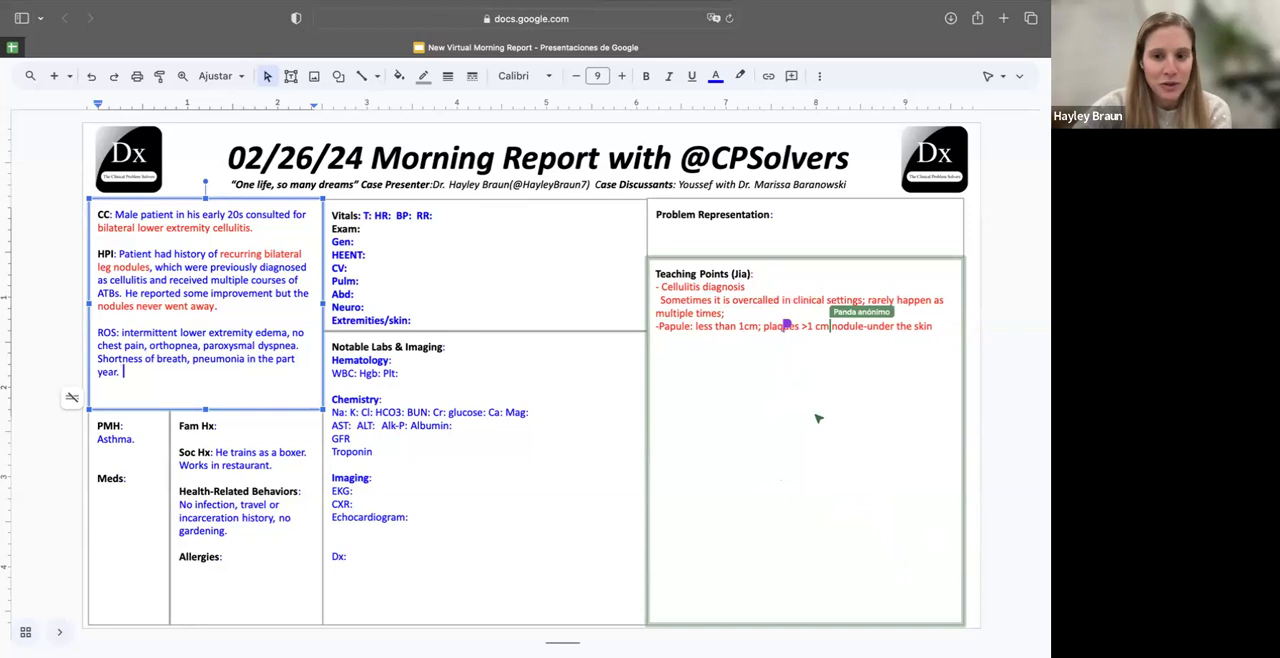
{"action": "type", "text": "Heavy sen"}
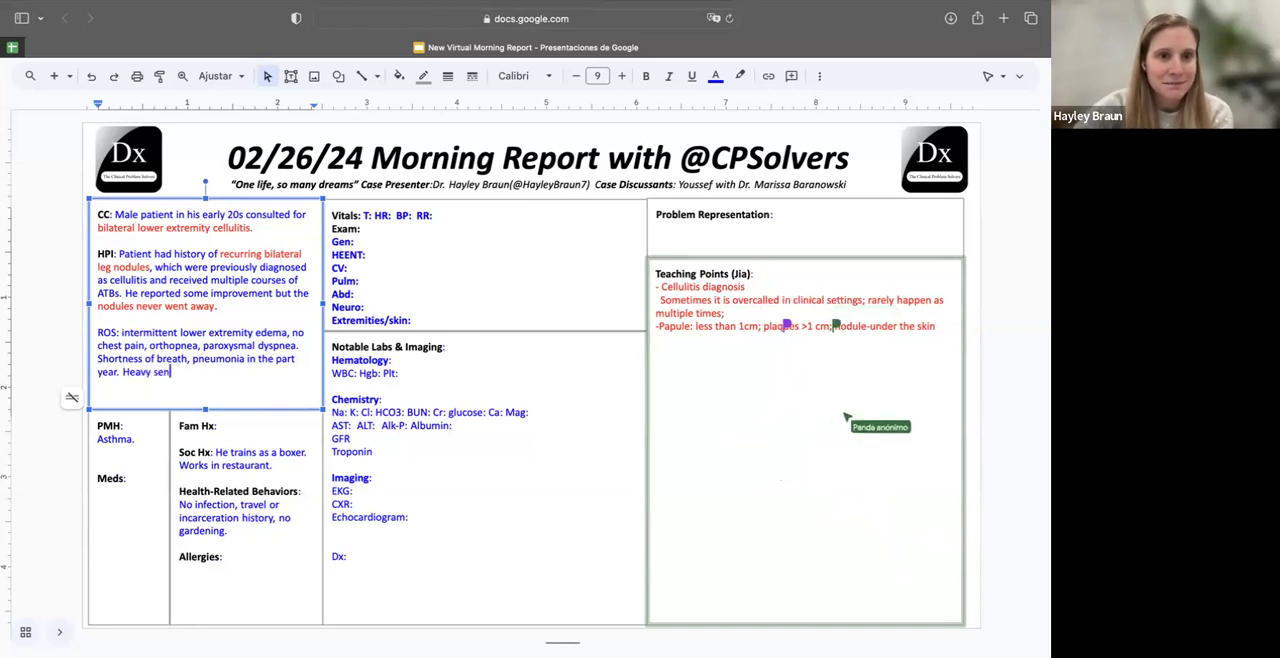
{"action": "type", "text": "sation on"}
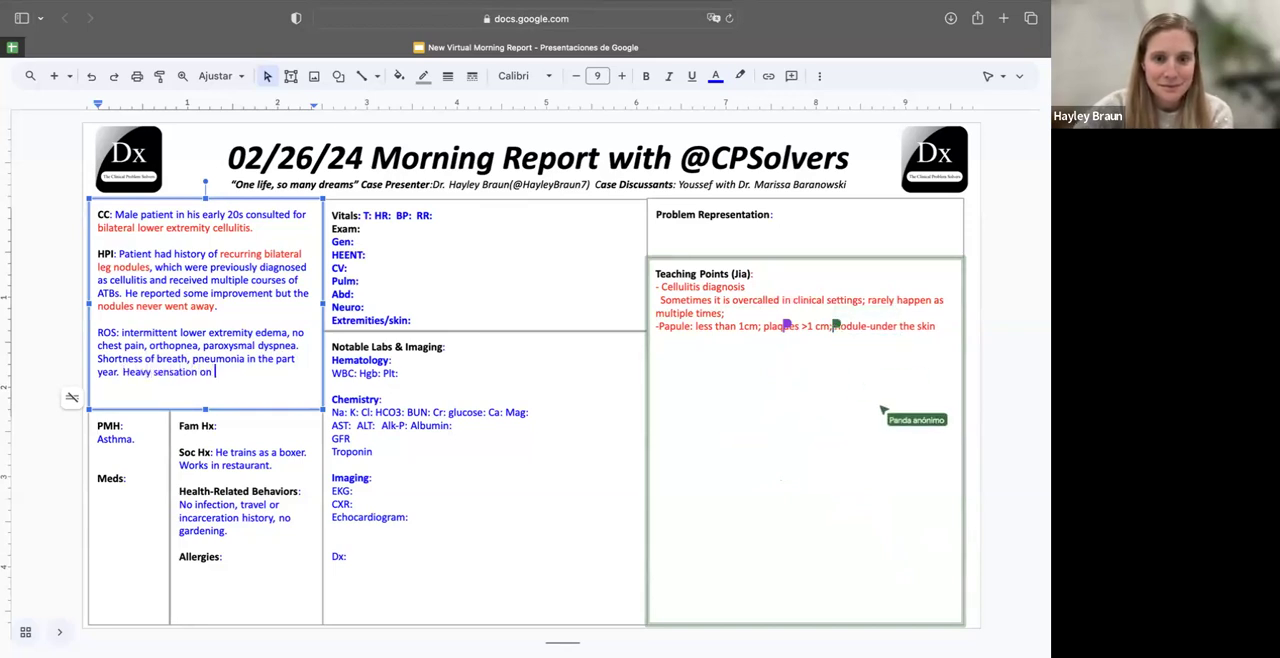
{"action": "type", "text": "legs and presence of nodules."}
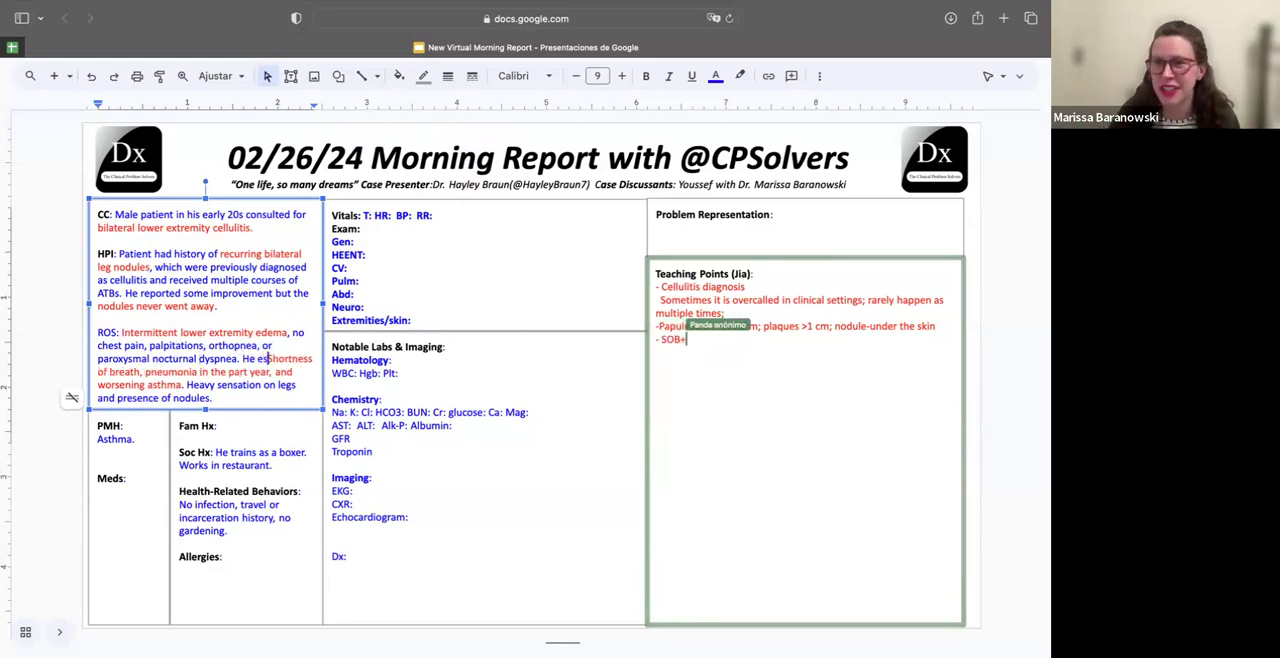
Add the teaching point 'SOB+pneumonia: systemic etiology' and fix the ROS spacing
{"action": "type", "text": "pneumonia"}
{"action": "type", "text": "xperienced"}
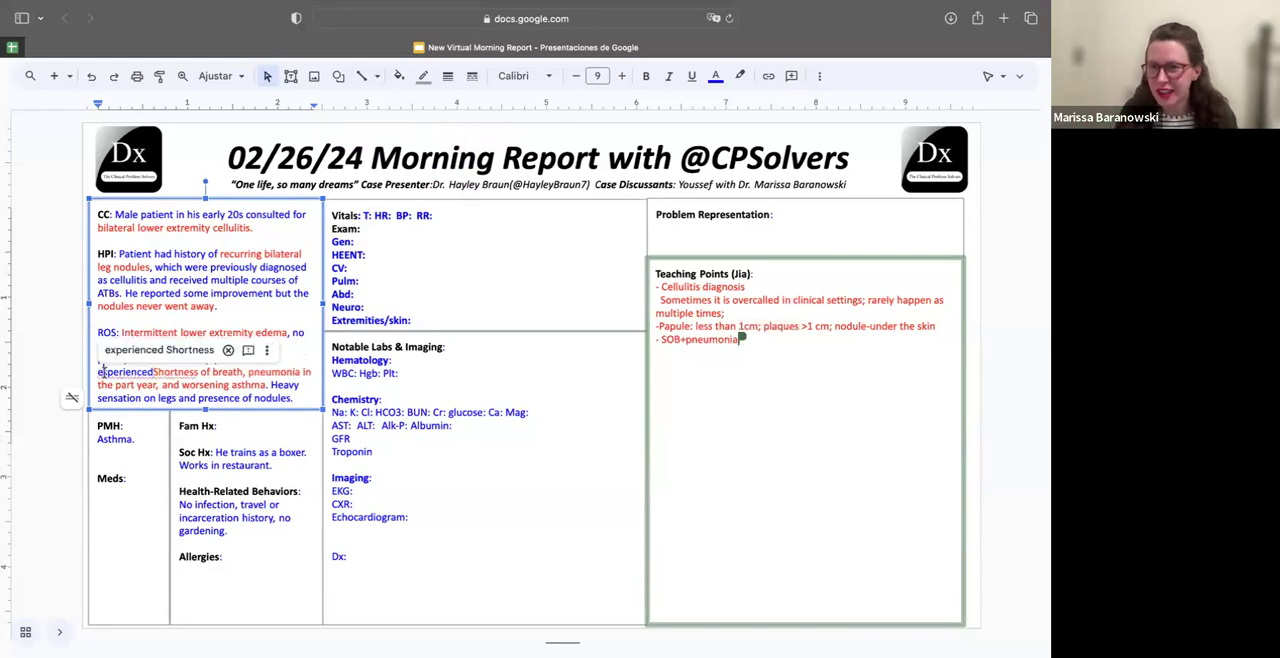
{"action": "type", "text": "systm"}
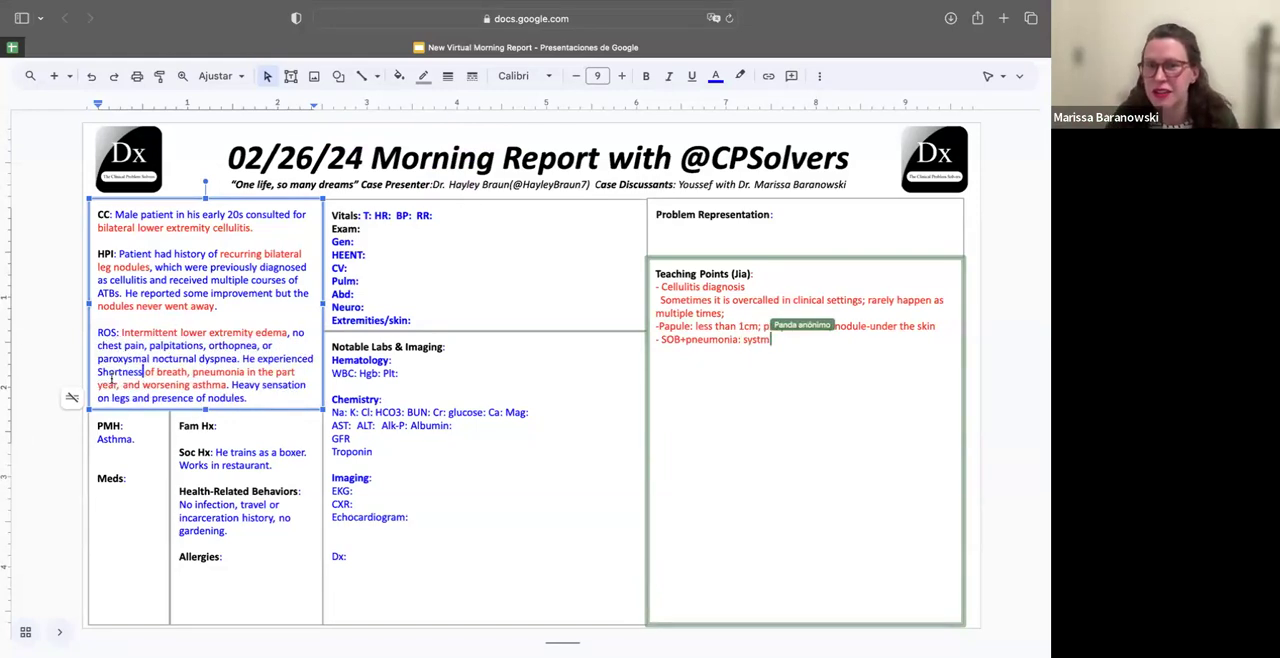
{"action": "type", "text": "ic"}
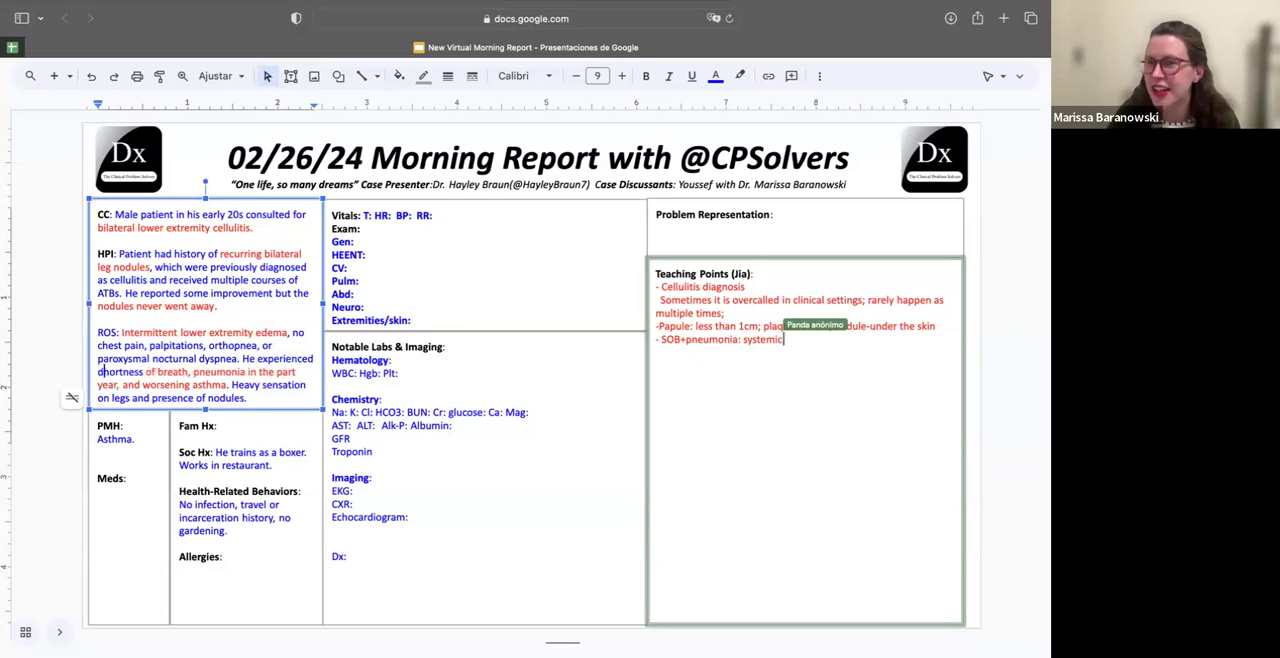
{"action": "type", "text": "etiol"}
{"action": "type", "text": "s"}
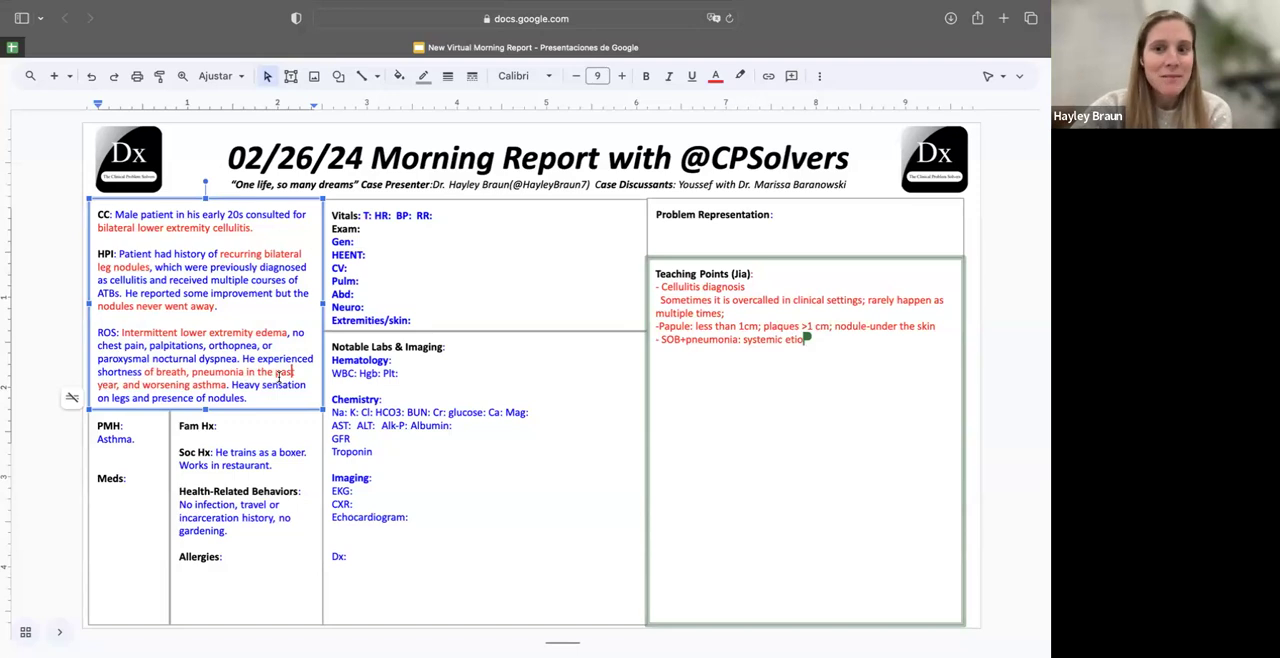
Complete the systemic disease skin involvement point and list DVTs, allergies, May-Turner Syndrome and eczema under PMH
{"action": "type", "text": "disease involves skin"}
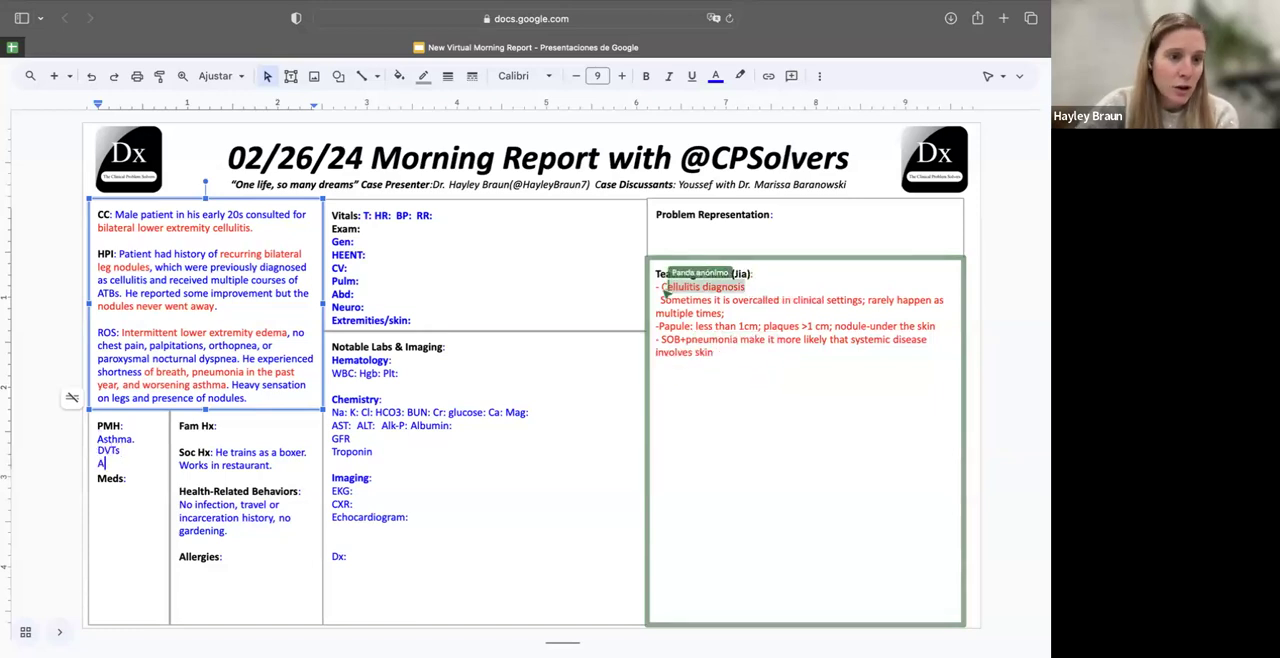
{"action": "type", "text": "llert"}
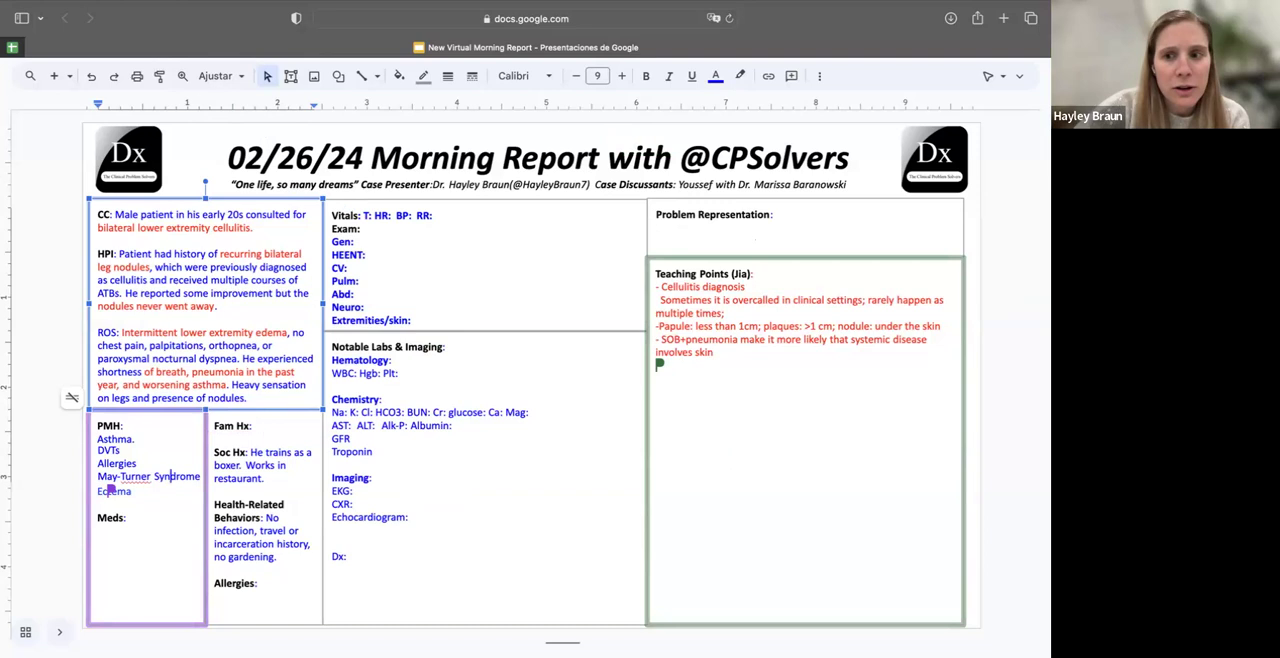
{"action": "mouse_move", "coordinate": [71, 268]}
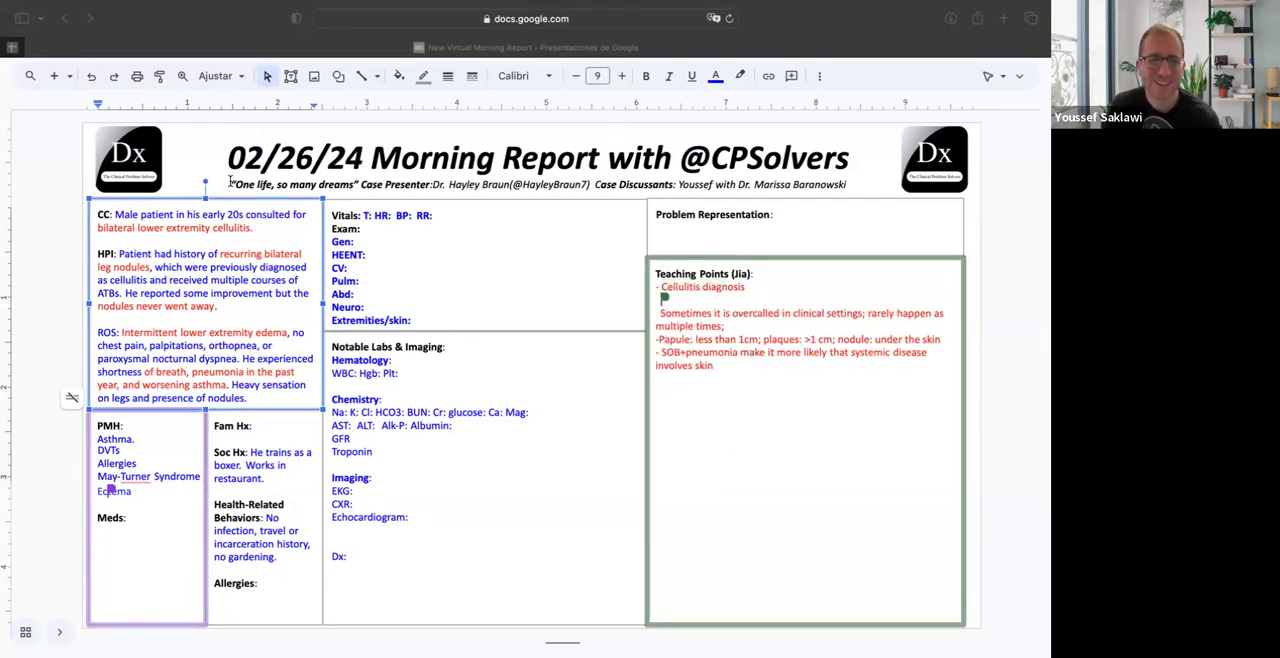
{"action": "mouse_move", "coordinate": [120, 57]}
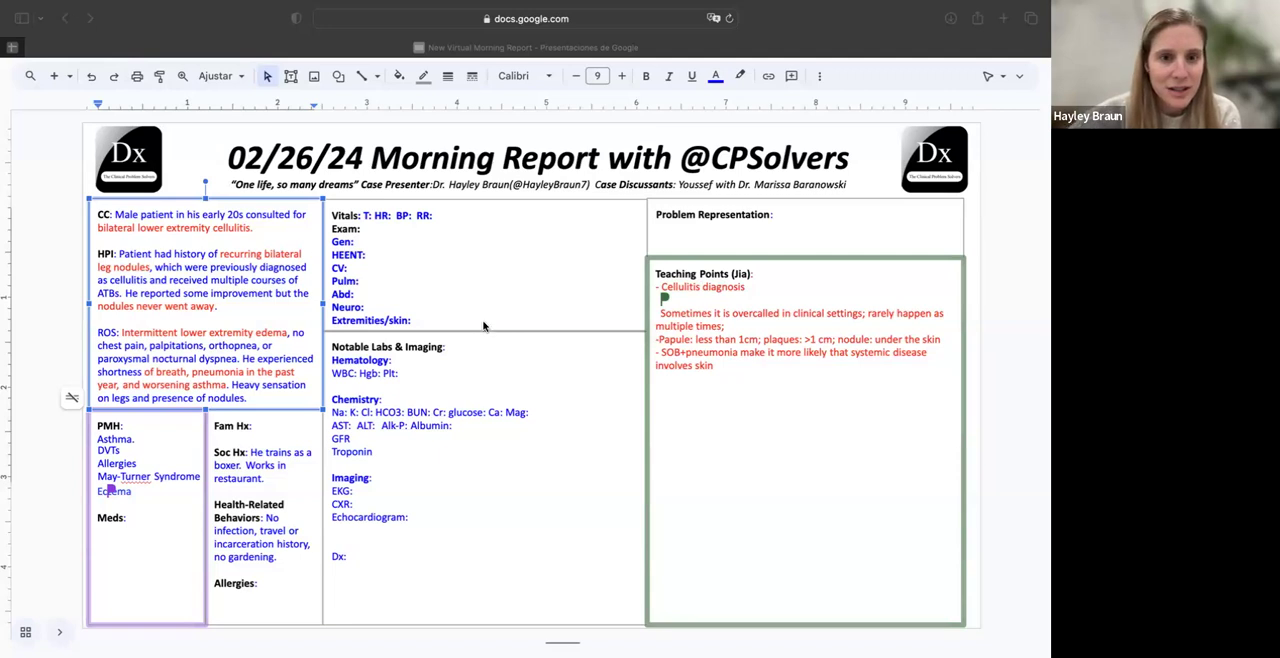
{"action": "mouse_move", "coordinate": [500, 338]}
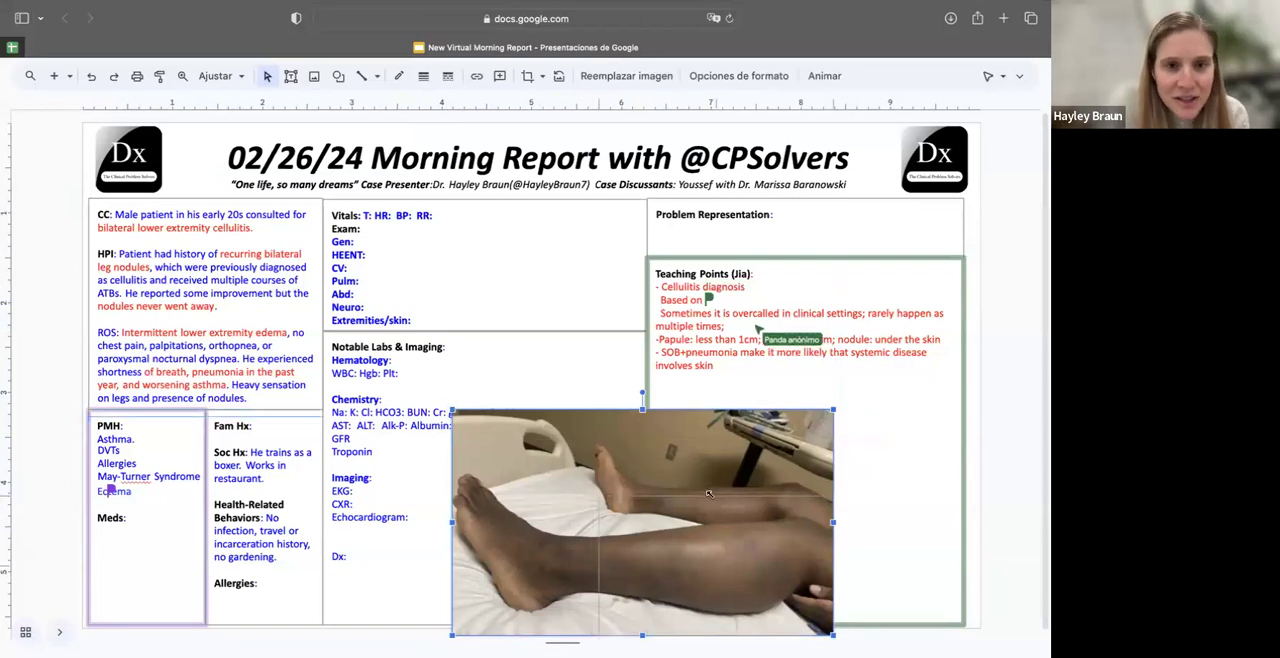
Shrink and move up the bedside leg photo, and add 'Based on the history and physical examination'
{"action": "left_click_drag", "start_coordinate": [640, 520], "coordinate": [470, 275]}
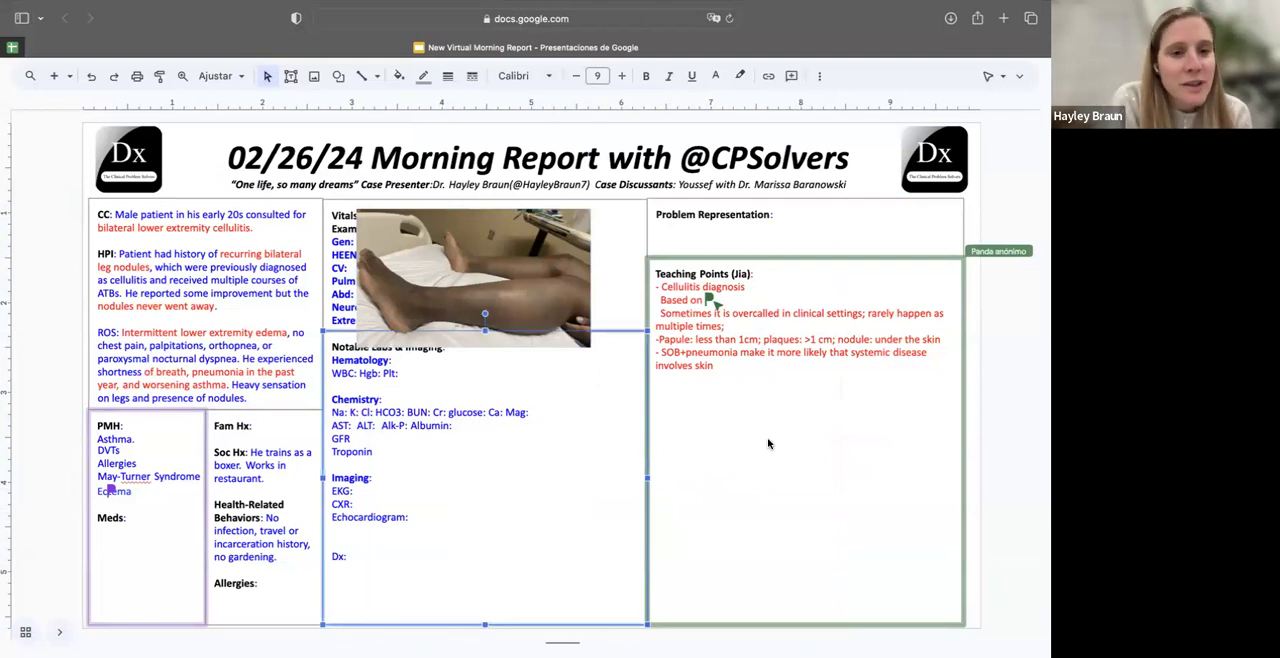
{"action": "type", "text": "history"}
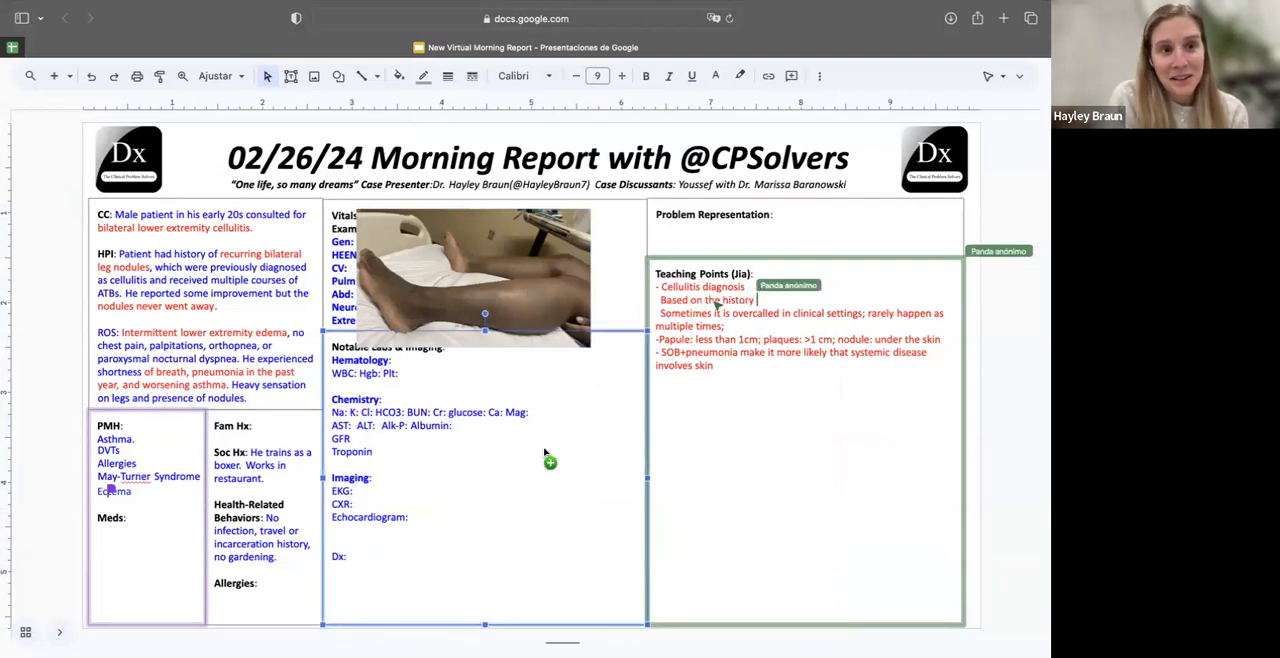
{"action": "left_click", "coordinate": [484, 275]}
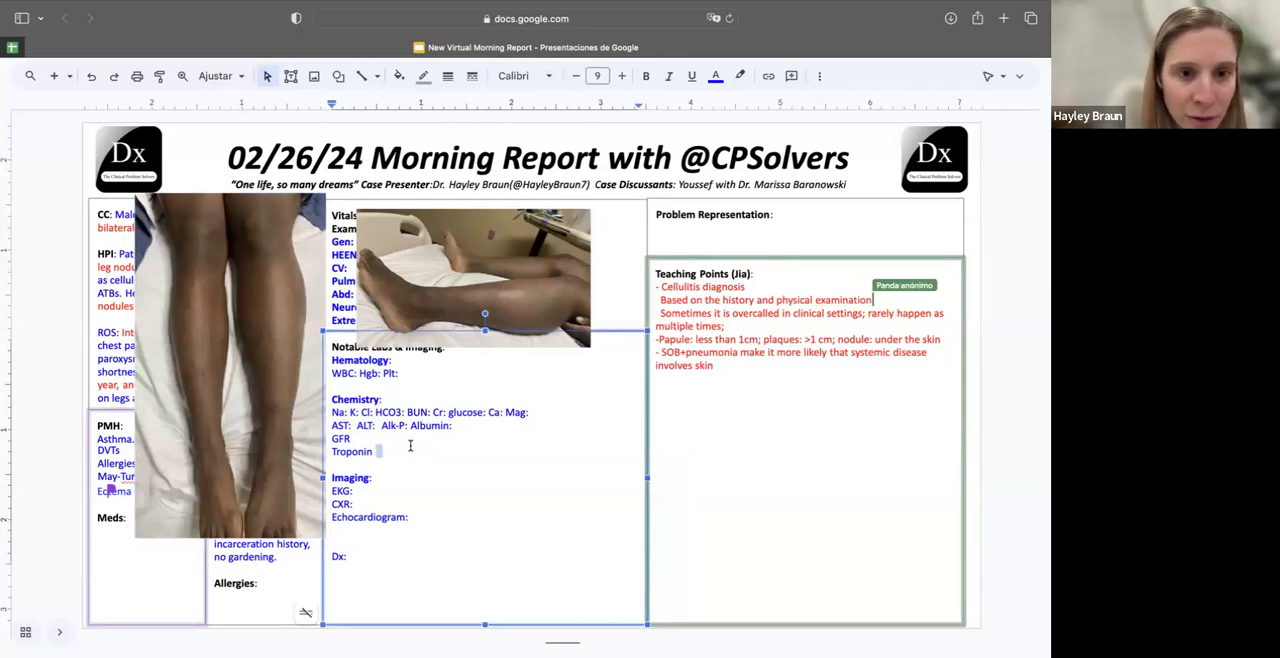
Extend the cellulitis teaching point with a note about blood and skin tests
{"action": "type", "text": "with"}
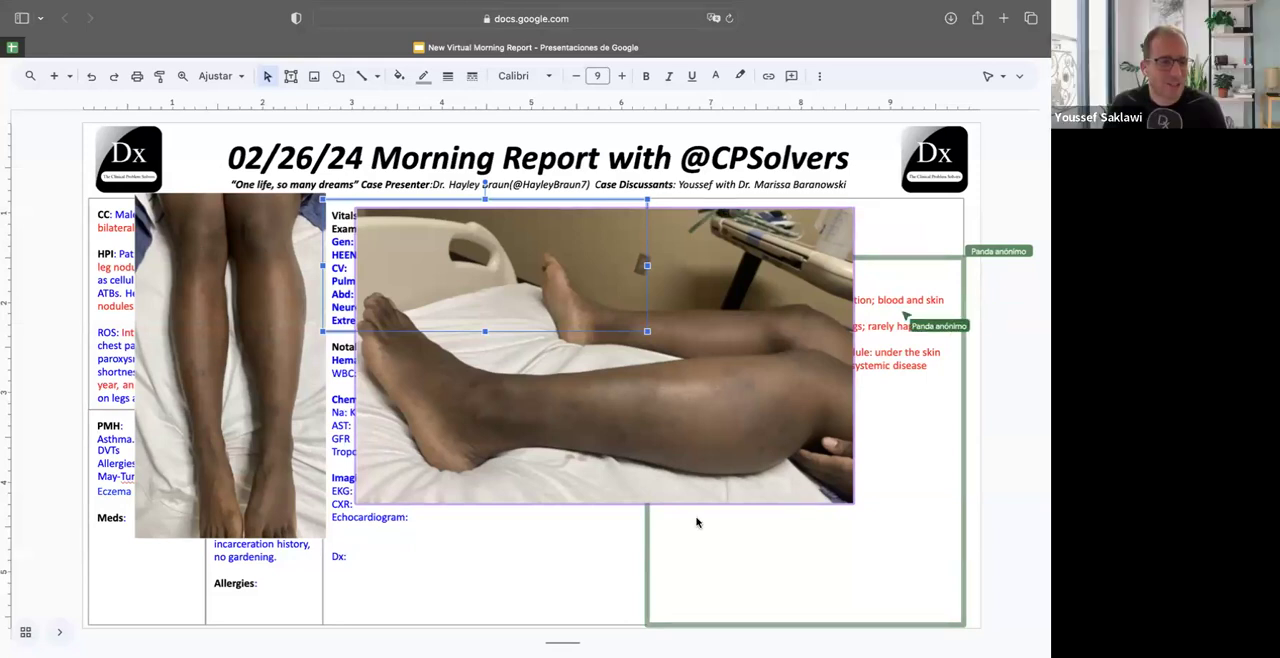
{"action": "mouse_move", "coordinate": [592, 406]}
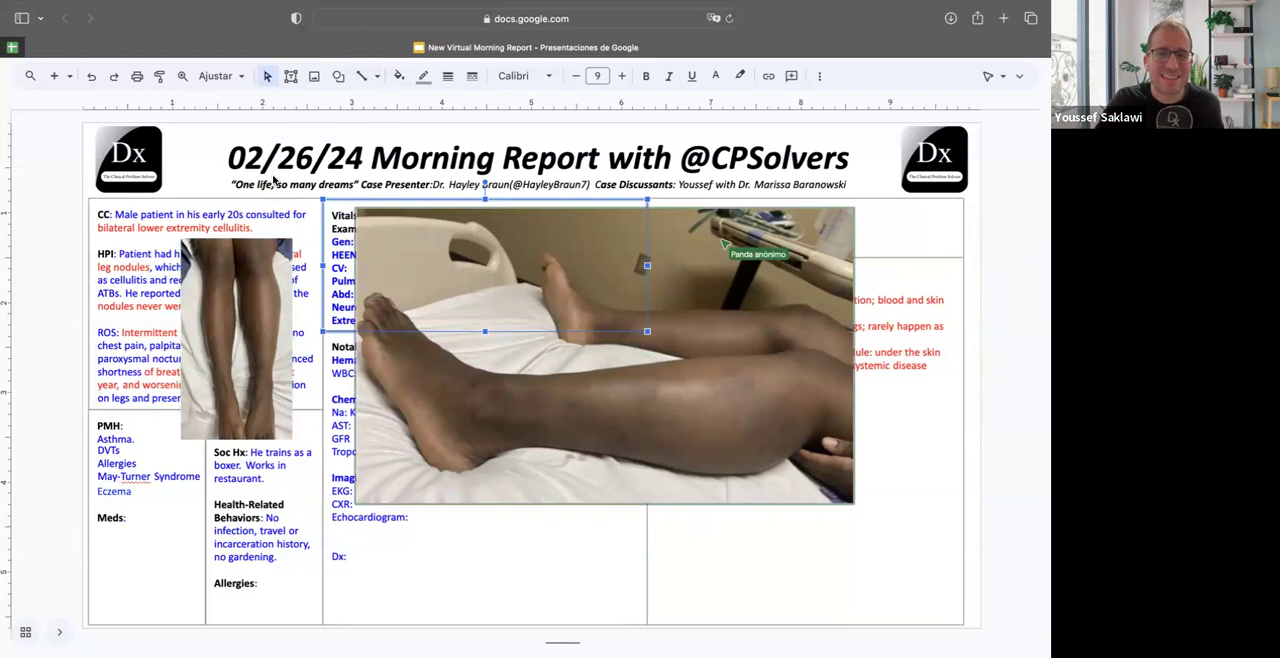
{"action": "mouse_move", "coordinate": [655, 323]}
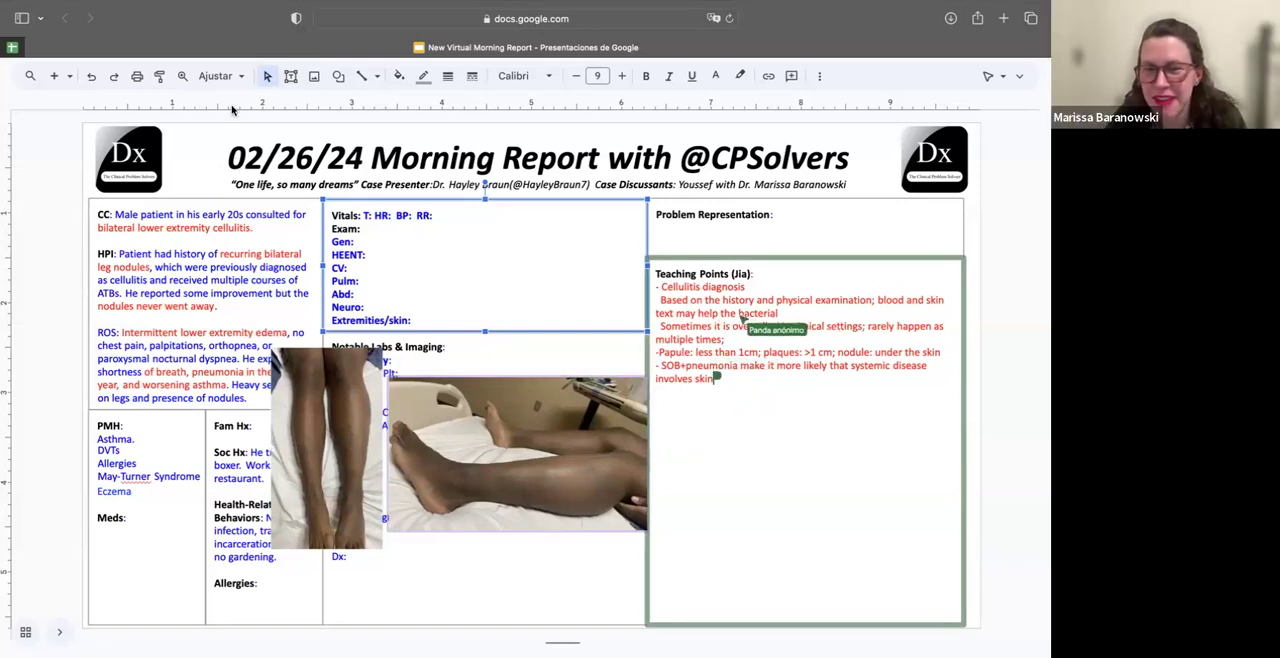
{"action": "mouse_move", "coordinate": [217, 160]}
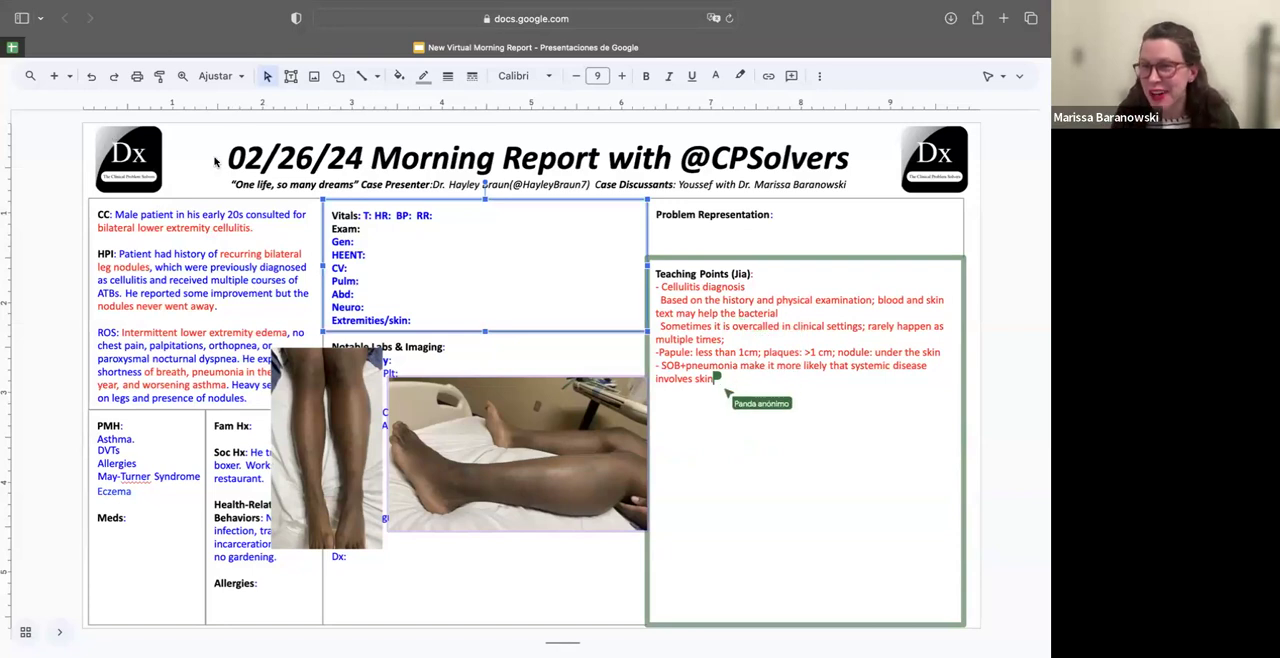
{"action": "mouse_move", "coordinate": [480, 362]}
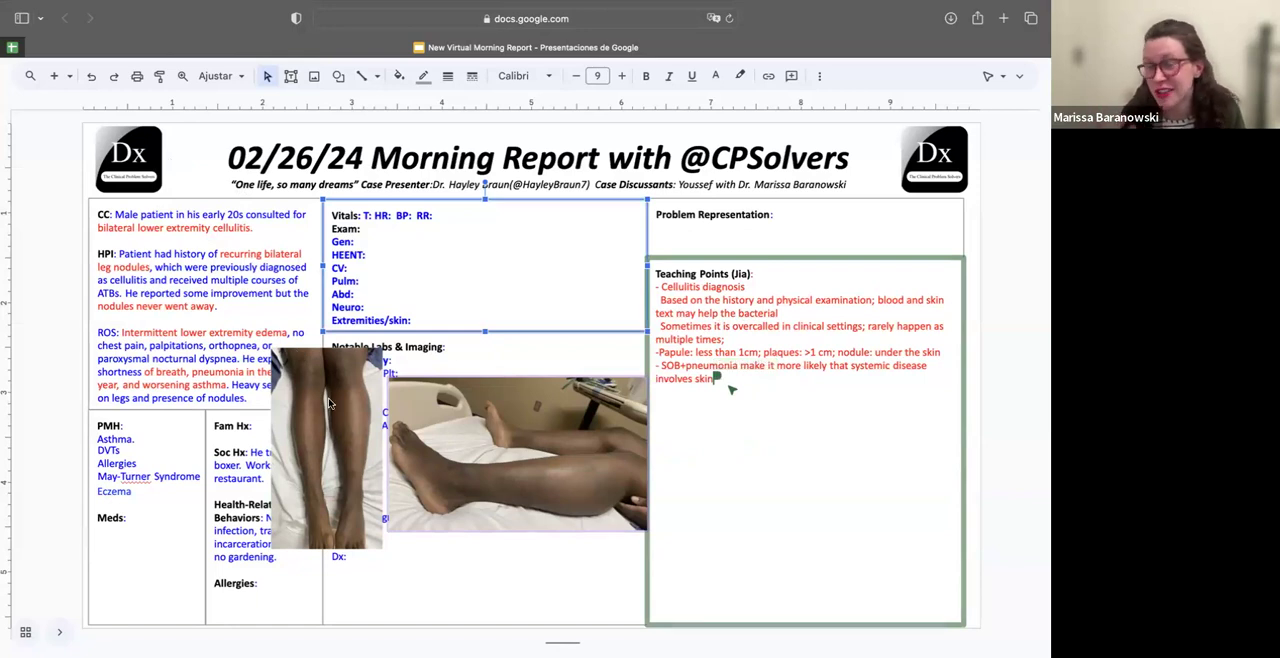
{"action": "mouse_move", "coordinate": [752, 399]}
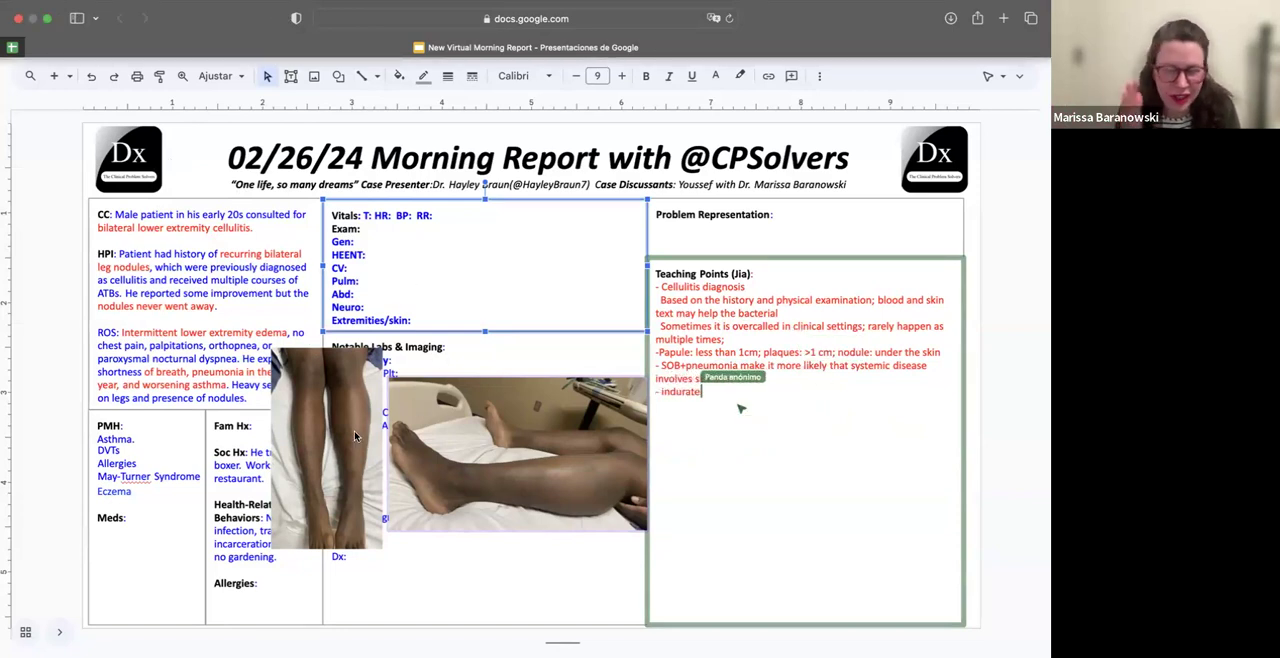
Add the teaching point 'PE: to feel induration, subcutaneous.'
{"action": "type", "text": "d, s"}
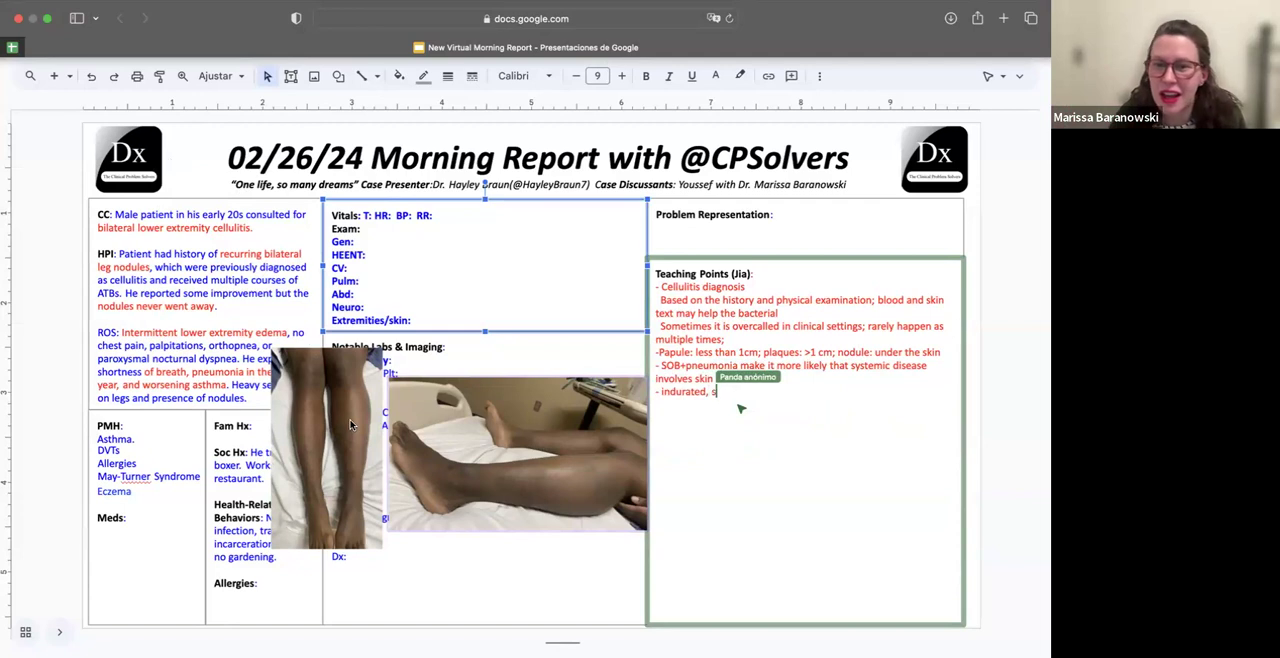
{"action": "type", "text": "ubcutaneous."}
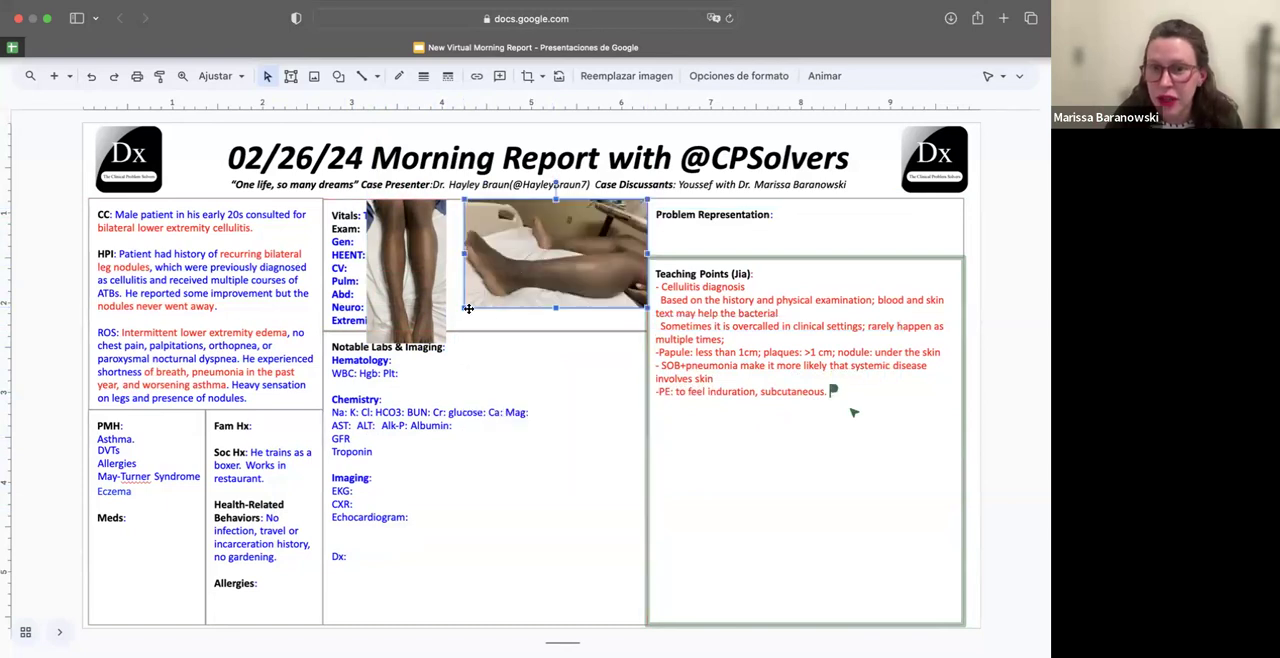
Expand the PE teaching point to cover subcutaneous induration, erythema and warmth
{"action": "type", "text": "er"}
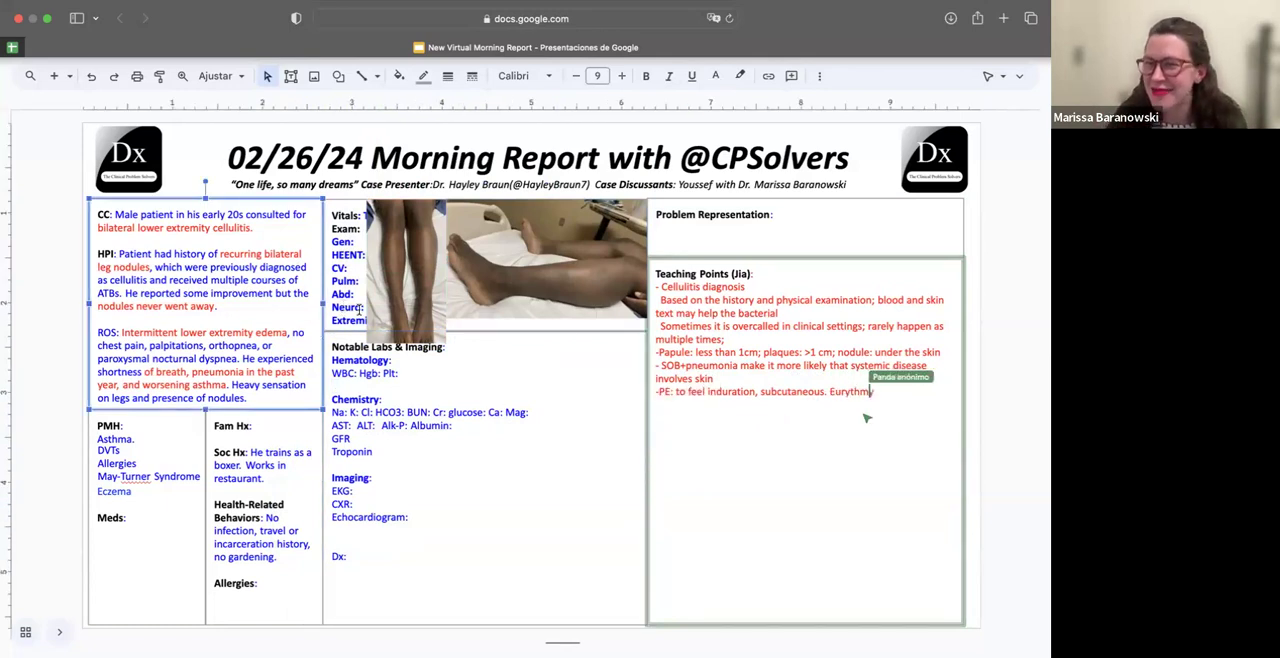
{"action": "left_click", "coordinate": [545, 265]}
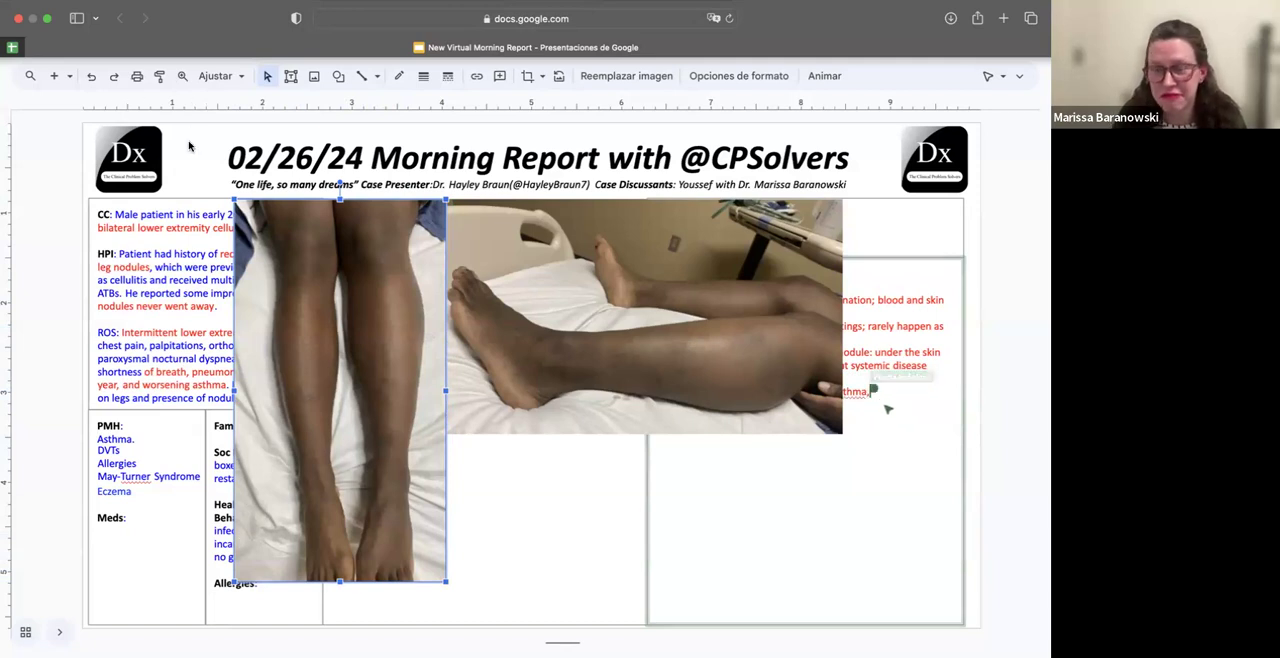
{"action": "type", "text": "warmth"}
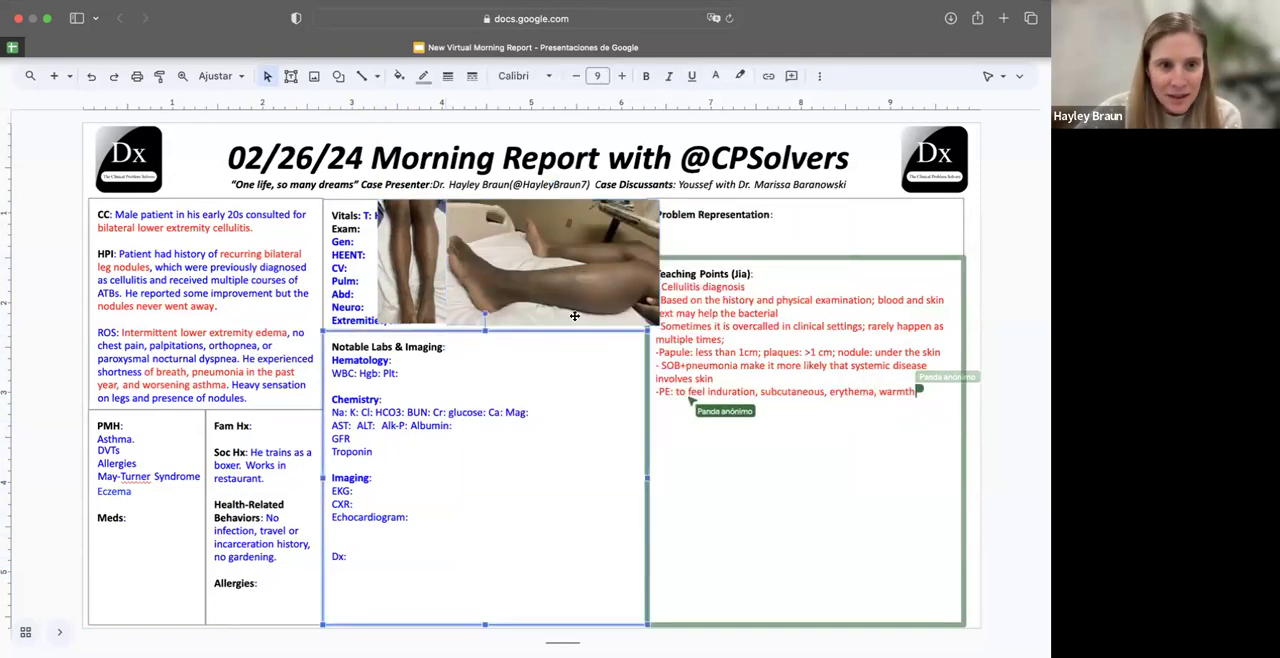
{"action": "left_click", "coordinate": [420, 260]}
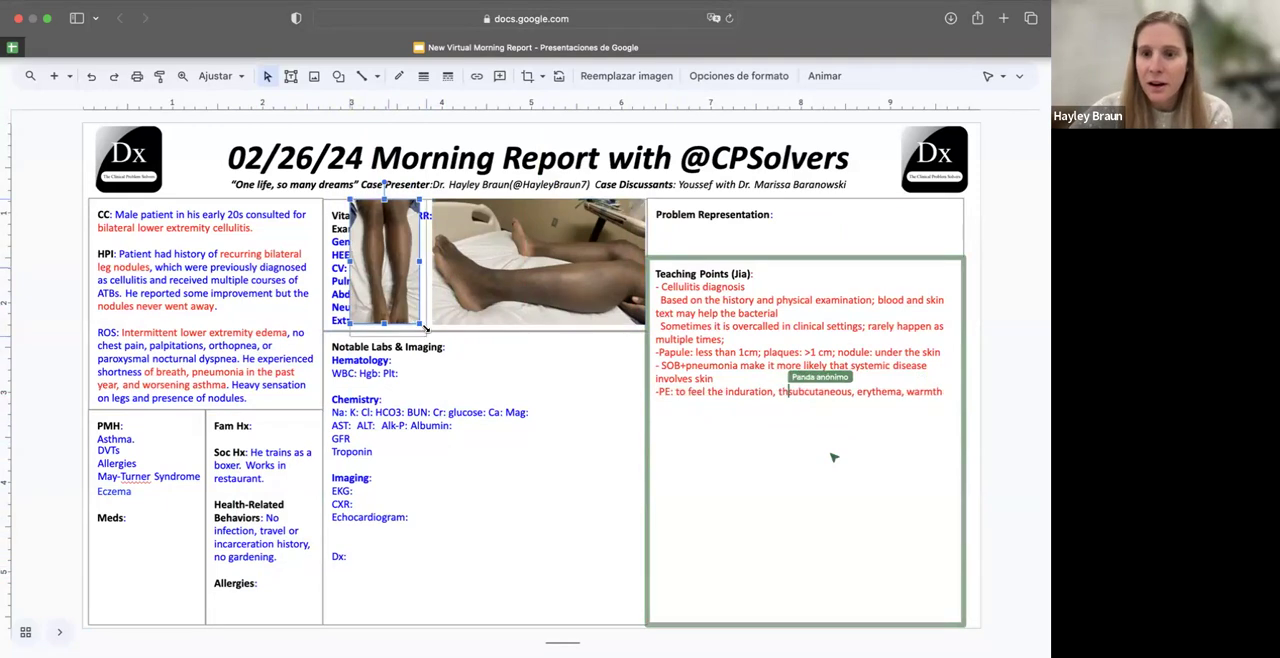
{"action": "left_click", "coordinate": [465, 392]}
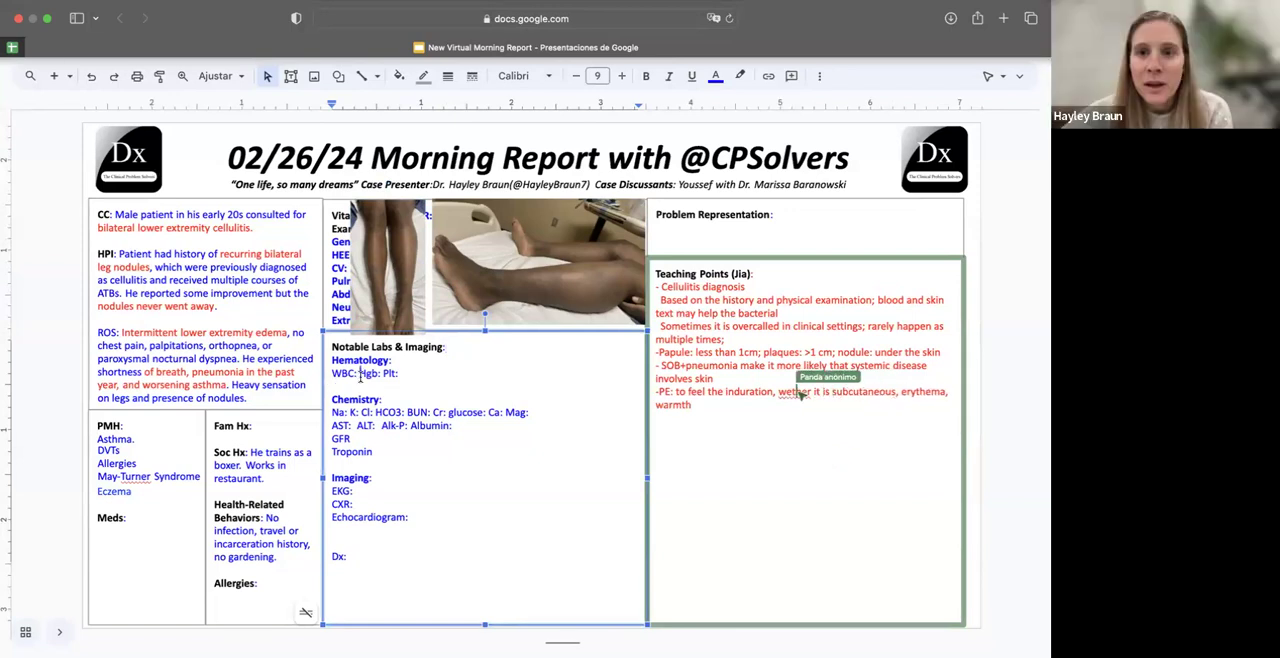
{"action": "mouse_move", "coordinate": [905, 415]}
{"action": "type", "text": "Eos 63% Total count 10.3 (0-0.5"}
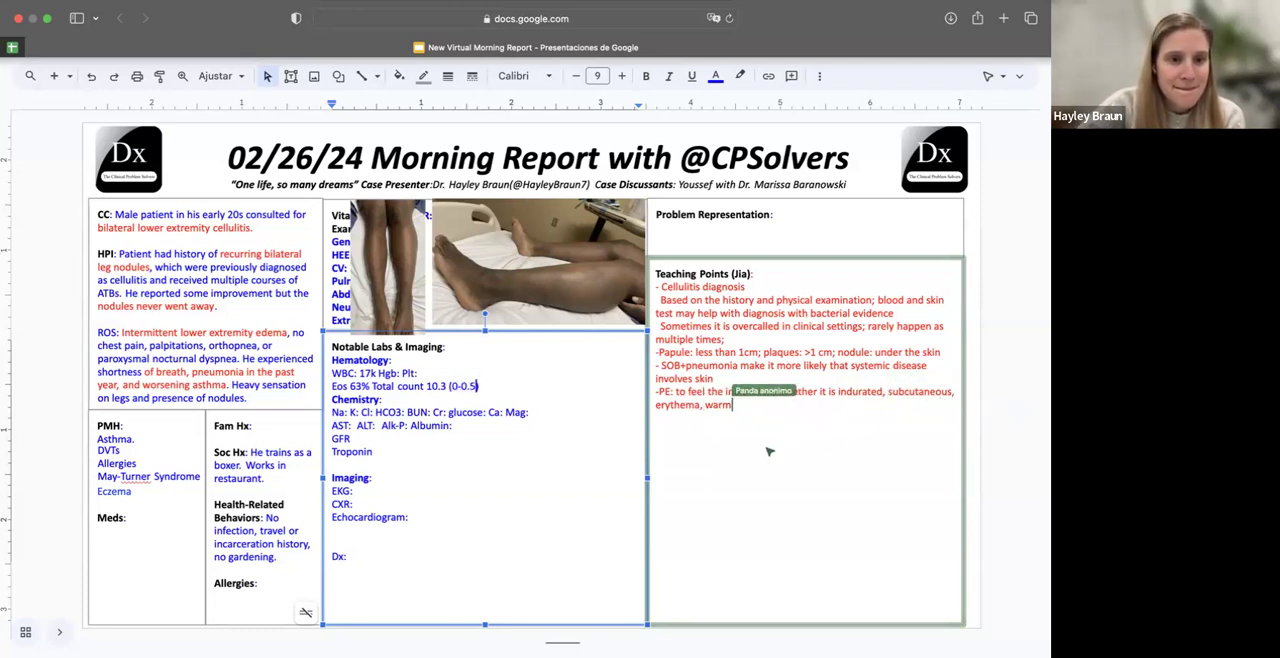
Add CRP 23.4 to the hematology labs
{"action": "type", "text": "crp"}
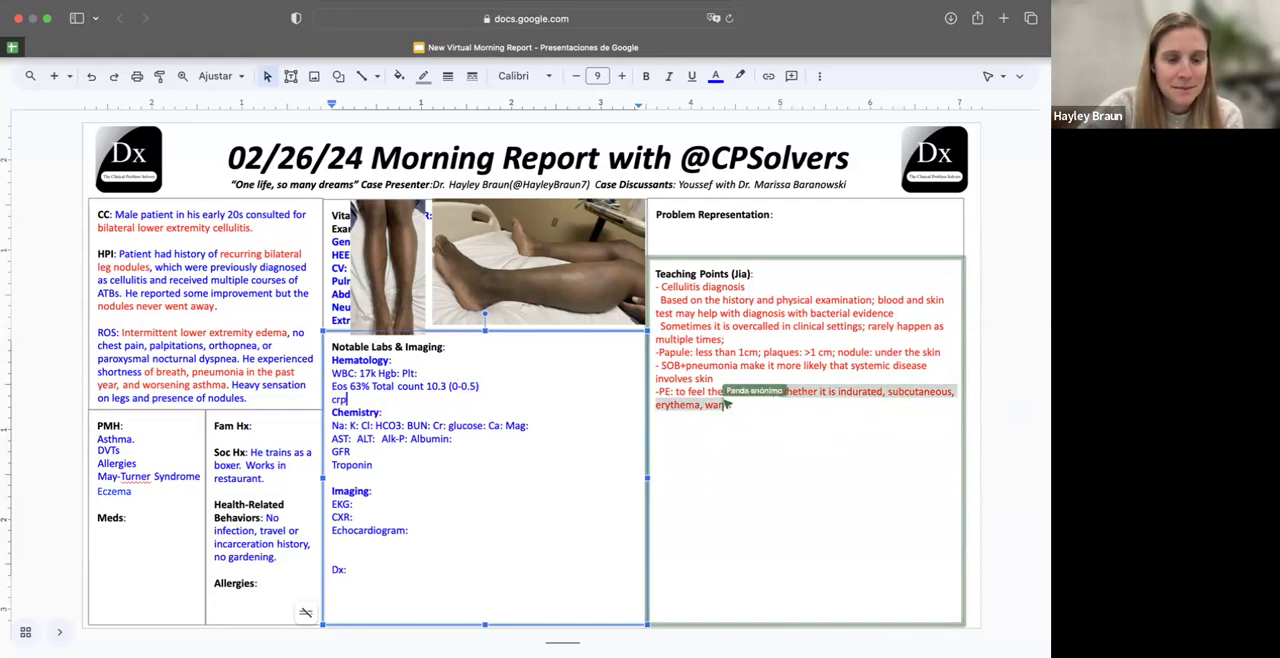
{"action": "type", "text": "23.4"}
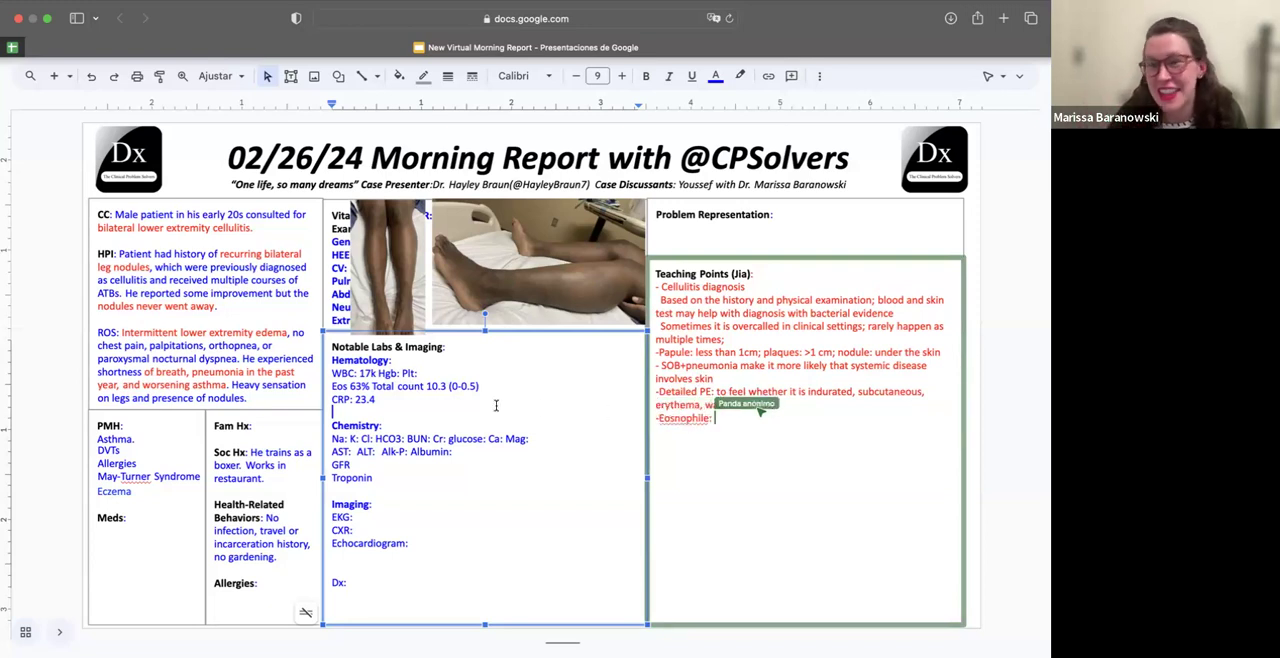
Note eosinophil elevation as 'bugs vs drugs' and label '0-0.5 normal count'
{"action": "type", "text": "bug vs"}
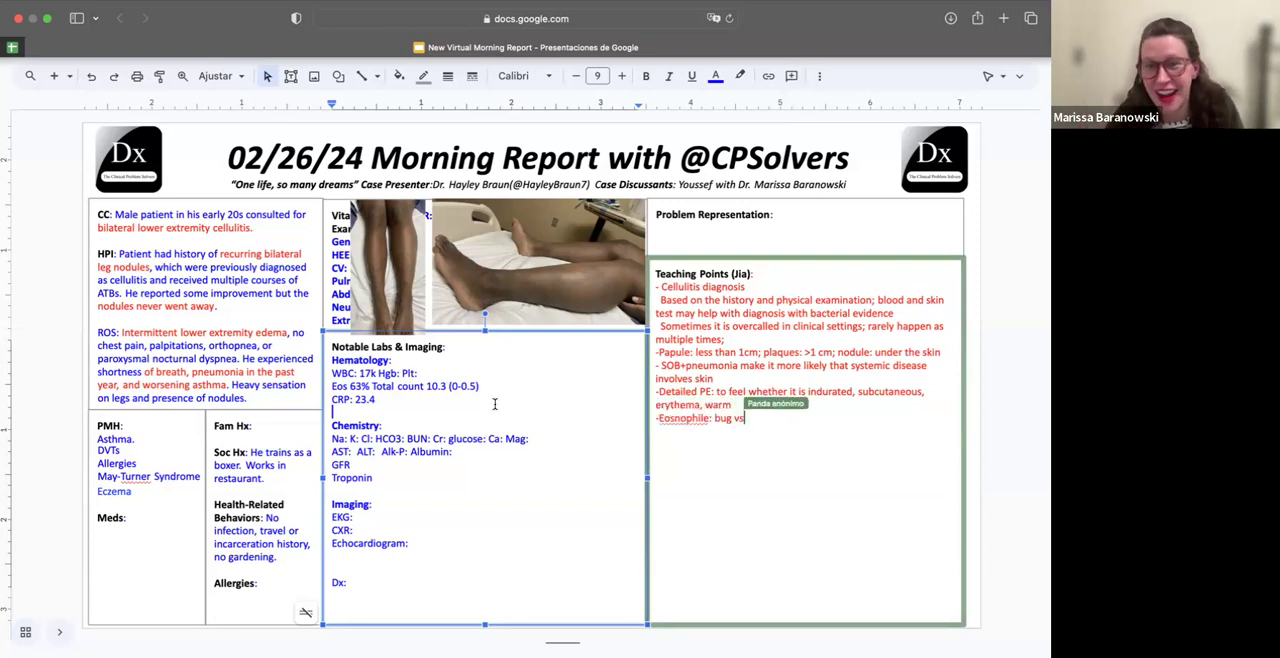
{"action": "type", "text": "drugs"}
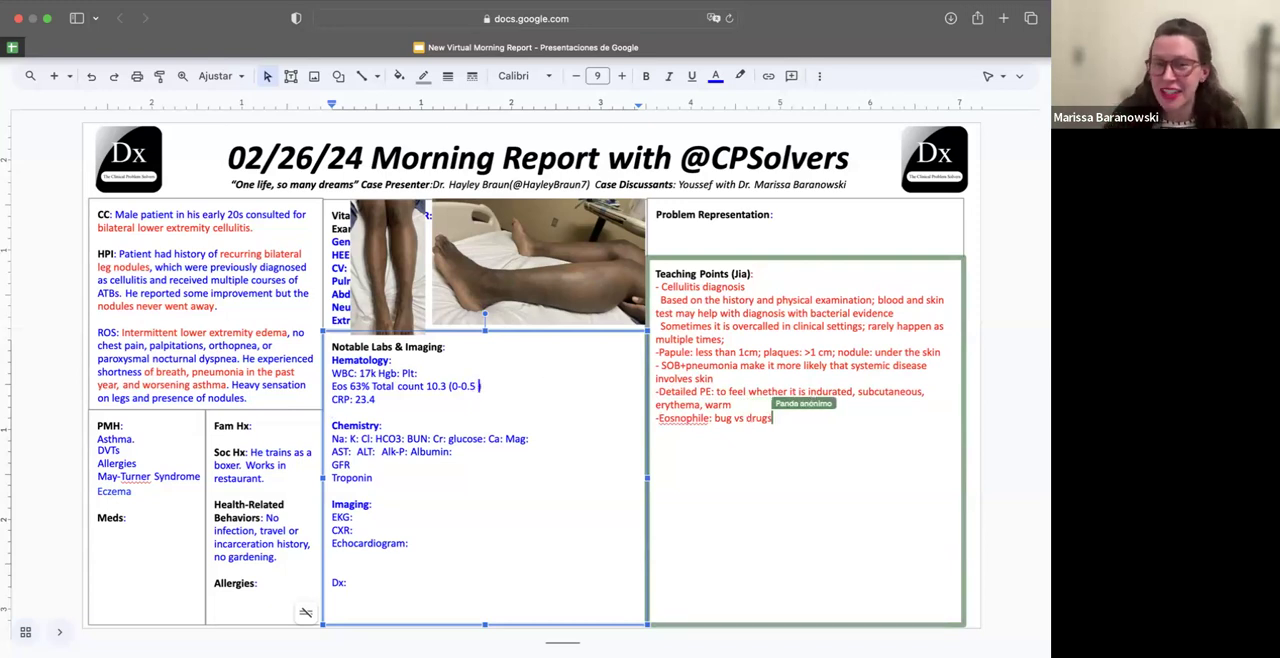
{"action": "type", "text": "normal count)"}
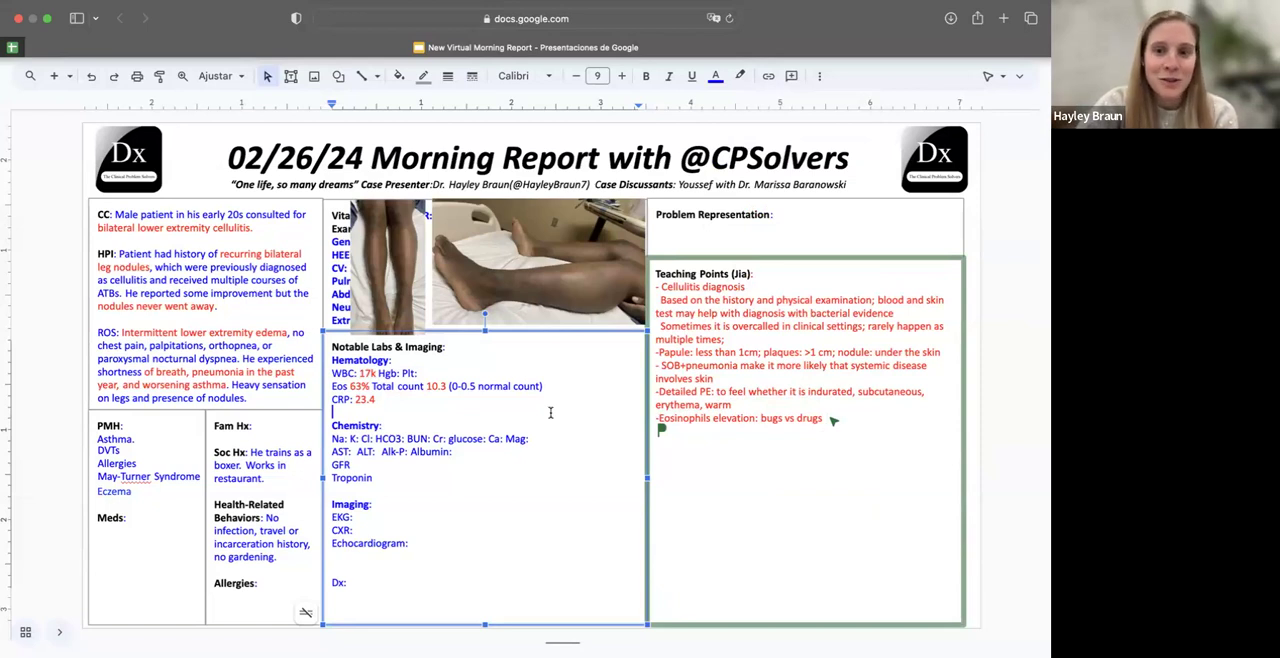
List cellulitis, leukemia, malignancy, granulomatous and parasitic infection under the eosinophil point
{"action": "type", "text": "Ellulitis, leukemia, mi"}
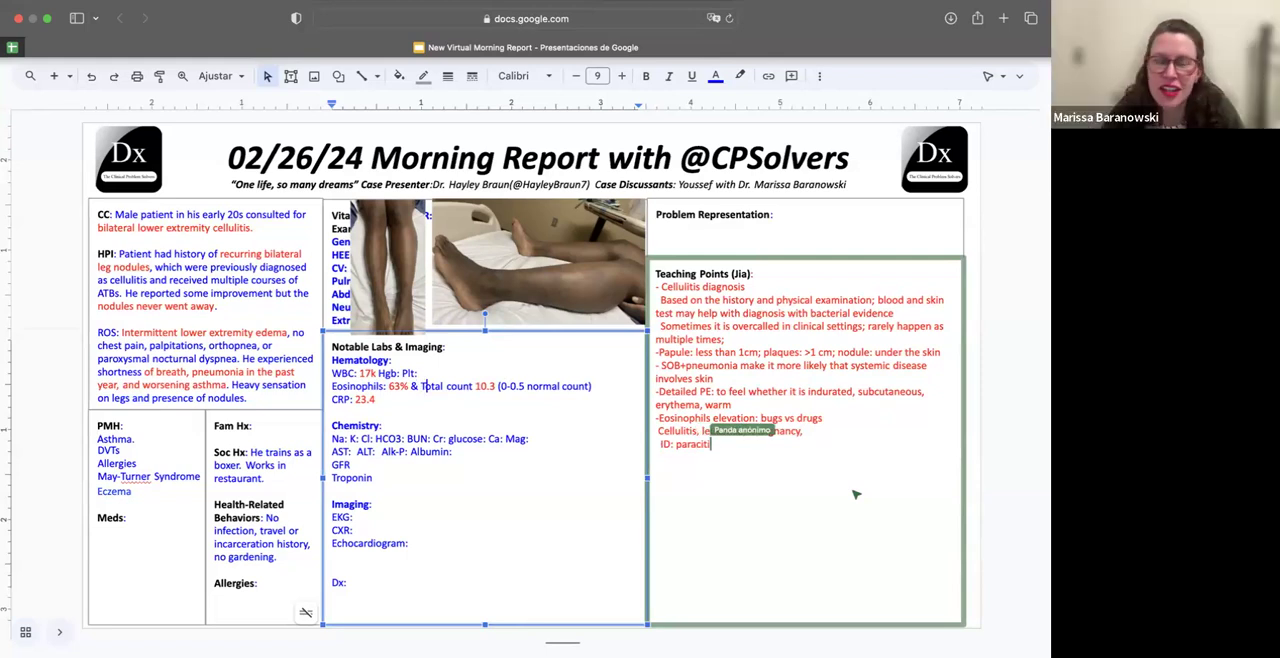
{"action": "type", "text": "parasitic infecti"}
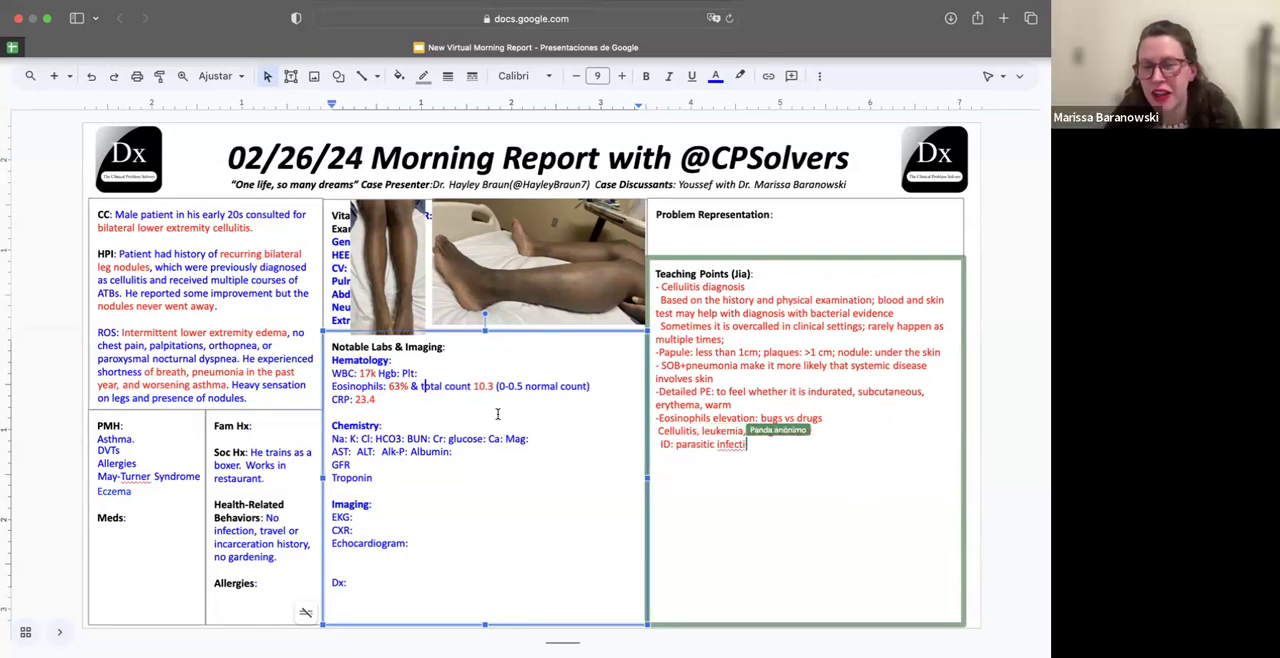
{"action": "type", "text": ", malignancy,"}
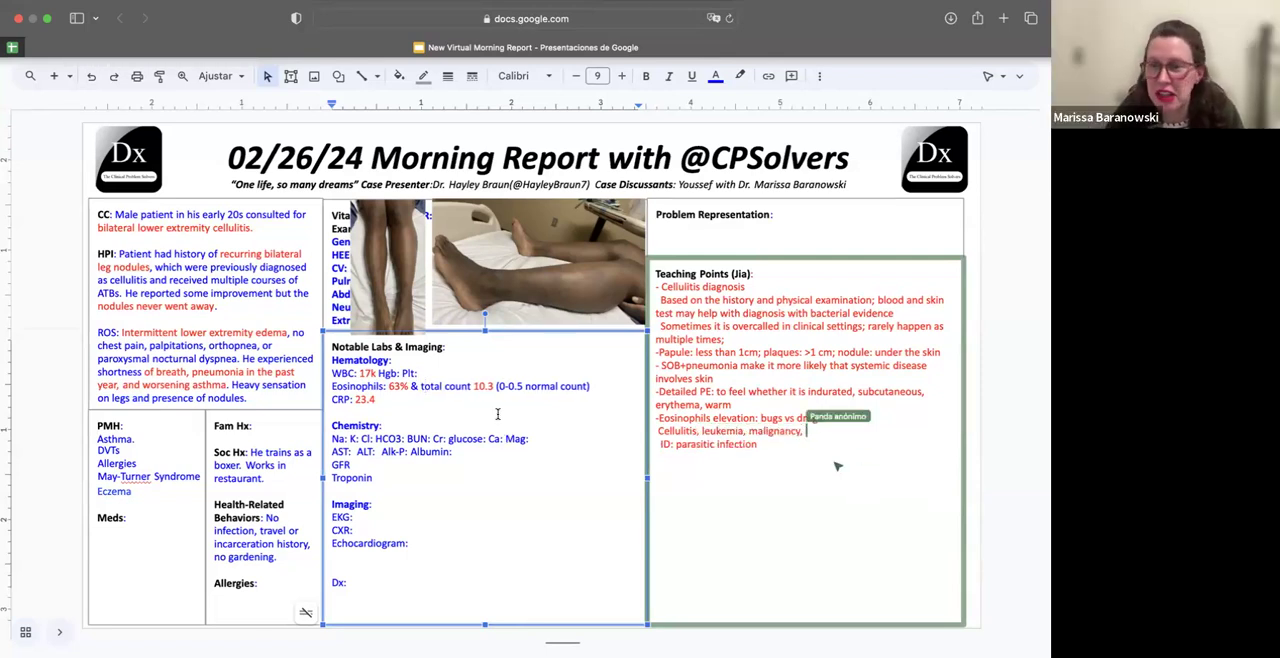
{"action": "type", "text": "granulomatous"}
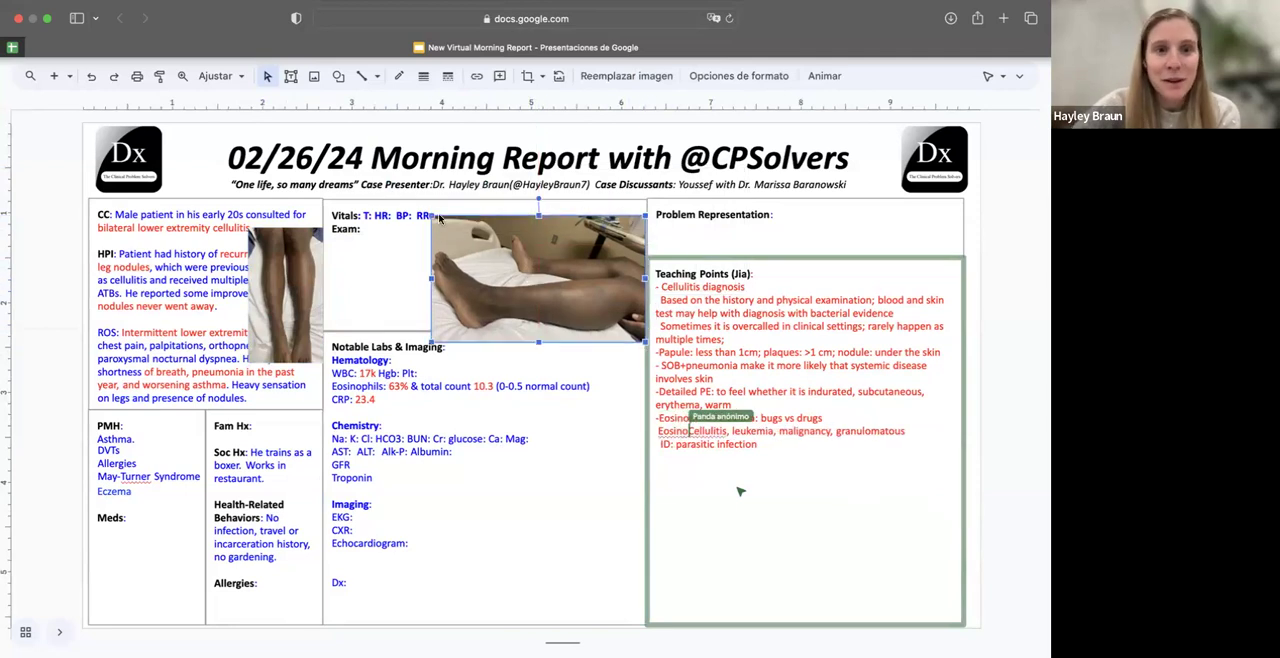
Rewrite the causes as 'DDX: Eosinophilic cellulitis…; ID etiology: parasitic infection' and remove Hgb/Plt
{"action": "left_click", "coordinate": [538, 158]}
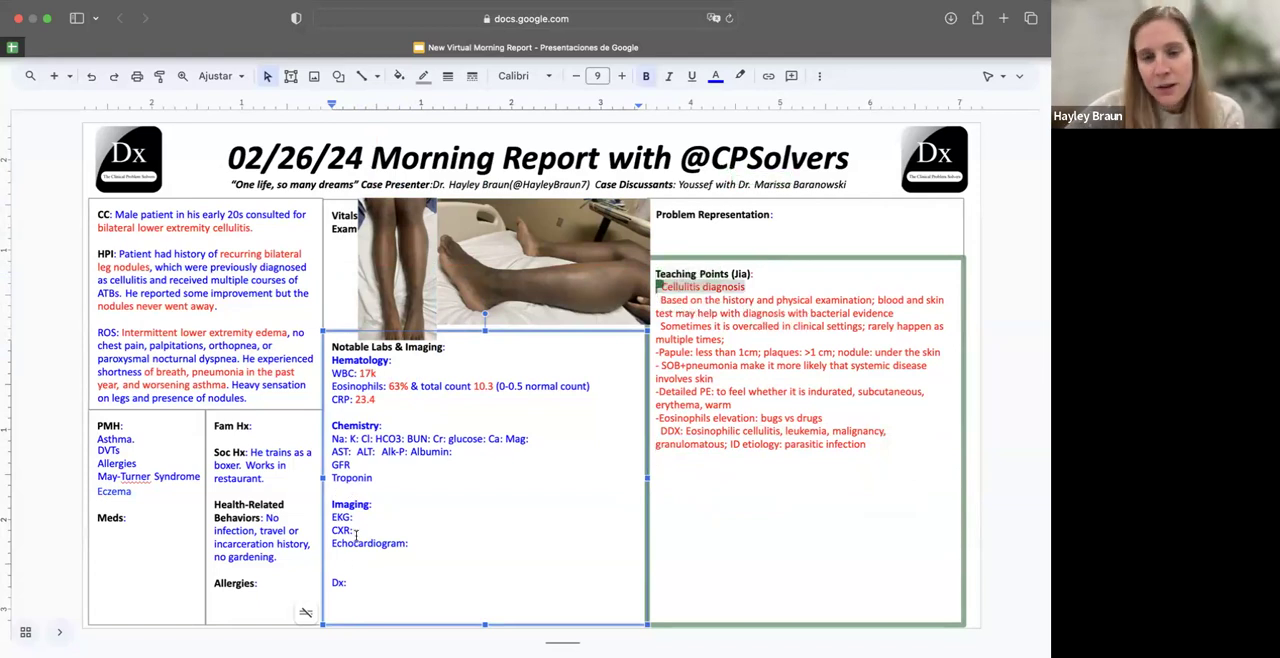
Add 'CTPE: scatter GGO,' under Imaging
{"action": "type", "text": "CTPE: s"}
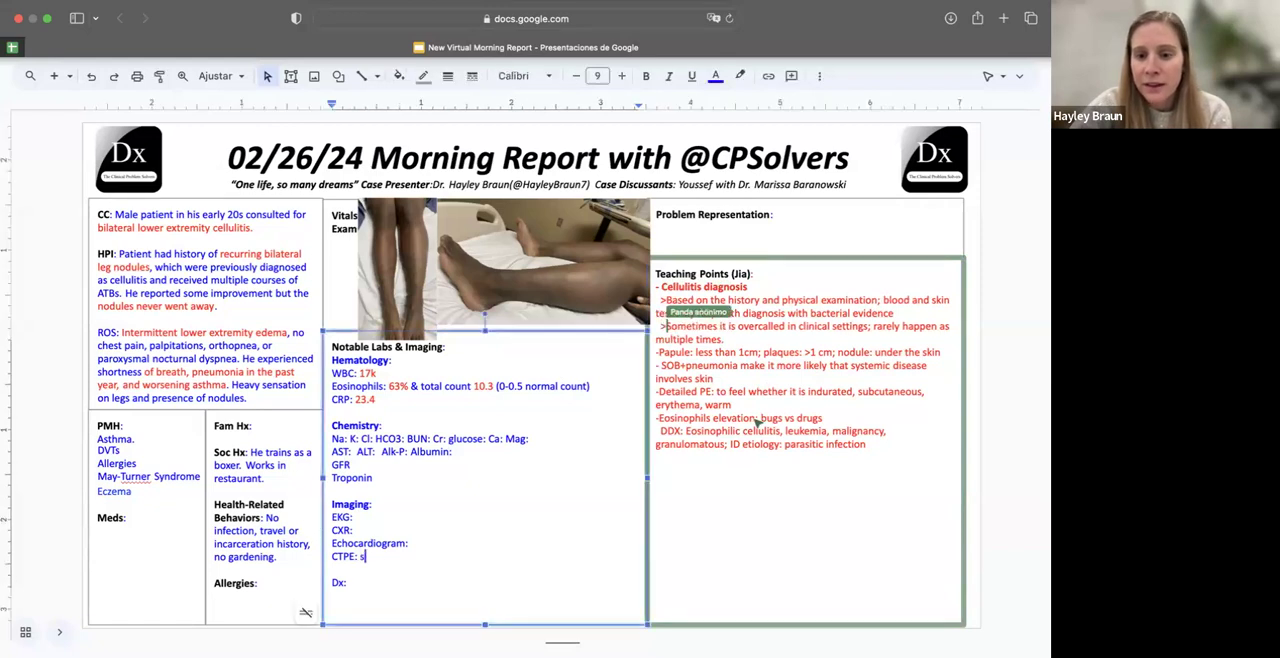
{"action": "type", "text": "catter"}
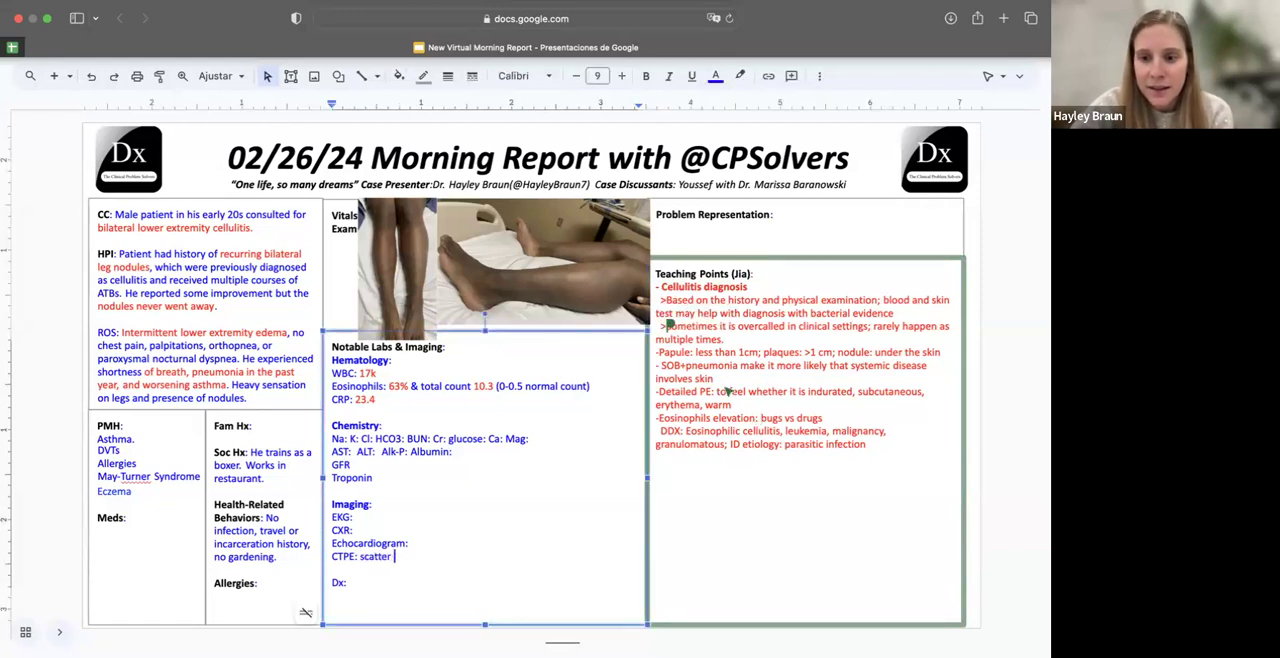
{"action": "type", "text": "GGO,"}
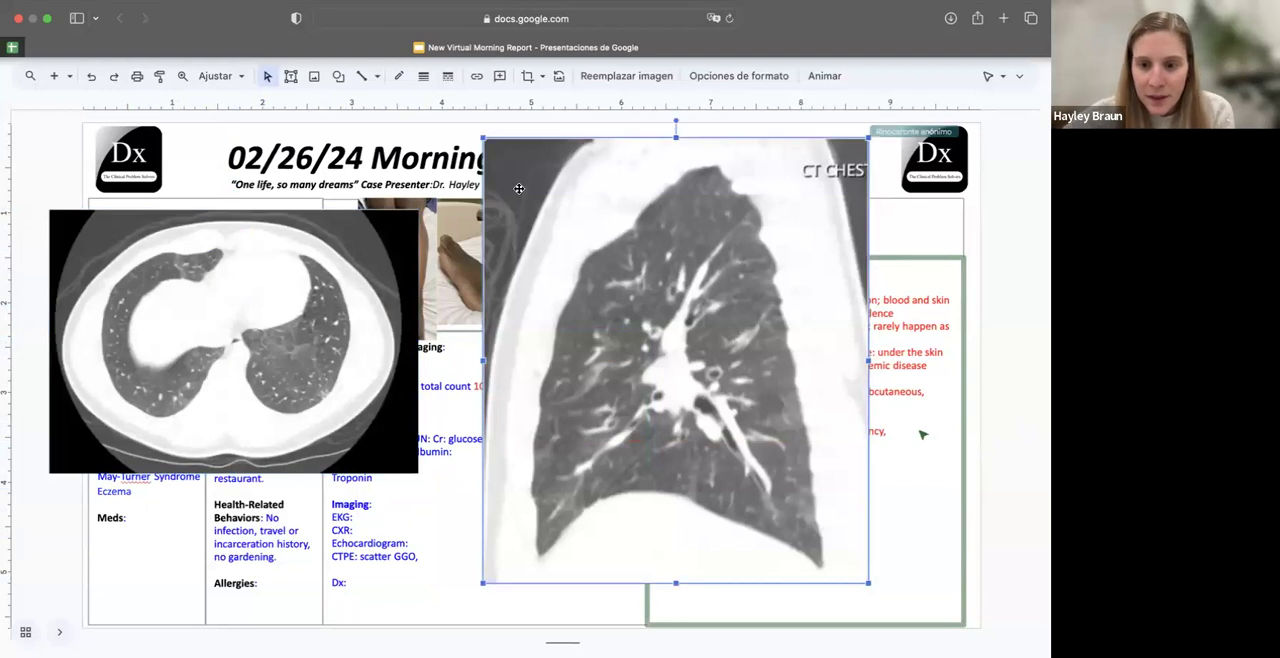
Resize and reposition the three CT images and add 'no PE' after GGO
{"action": "left_click_drag", "start_coordinate": [675, 355], "coordinate": [740, 435]}
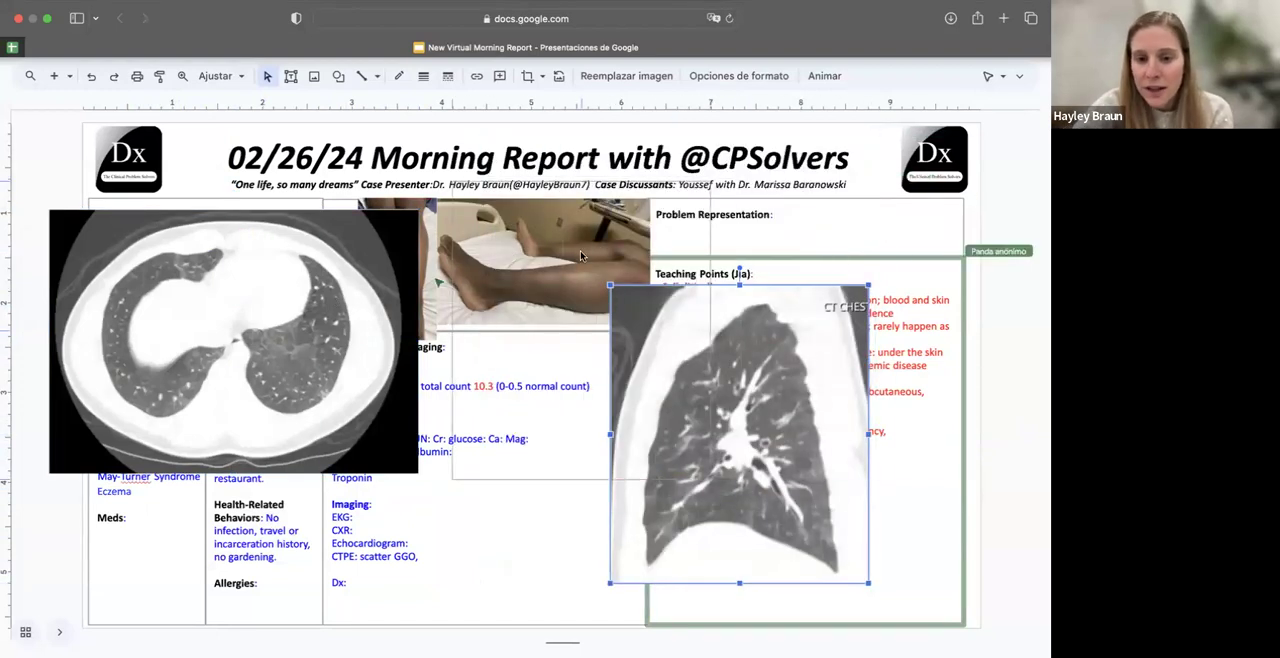
{"action": "left_click_drag", "start_coordinate": [739, 433], "coordinate": [565, 352]}
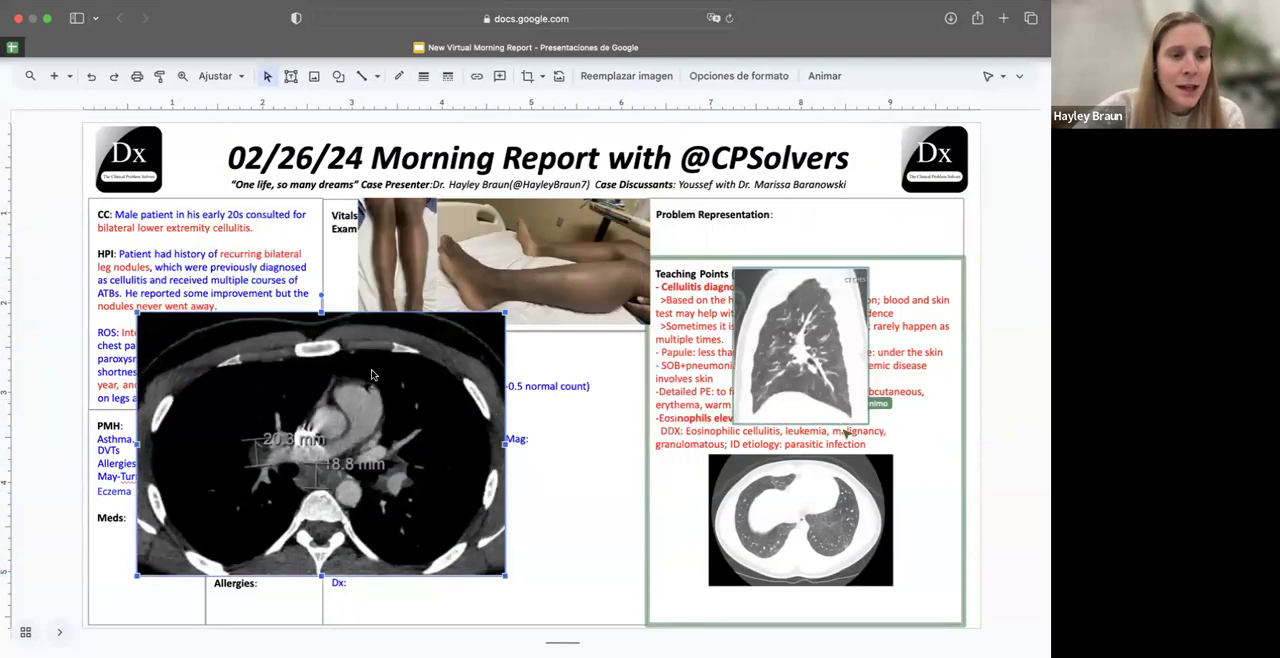
{"action": "left_click_drag", "start_coordinate": [320, 450], "coordinate": [230, 450]}
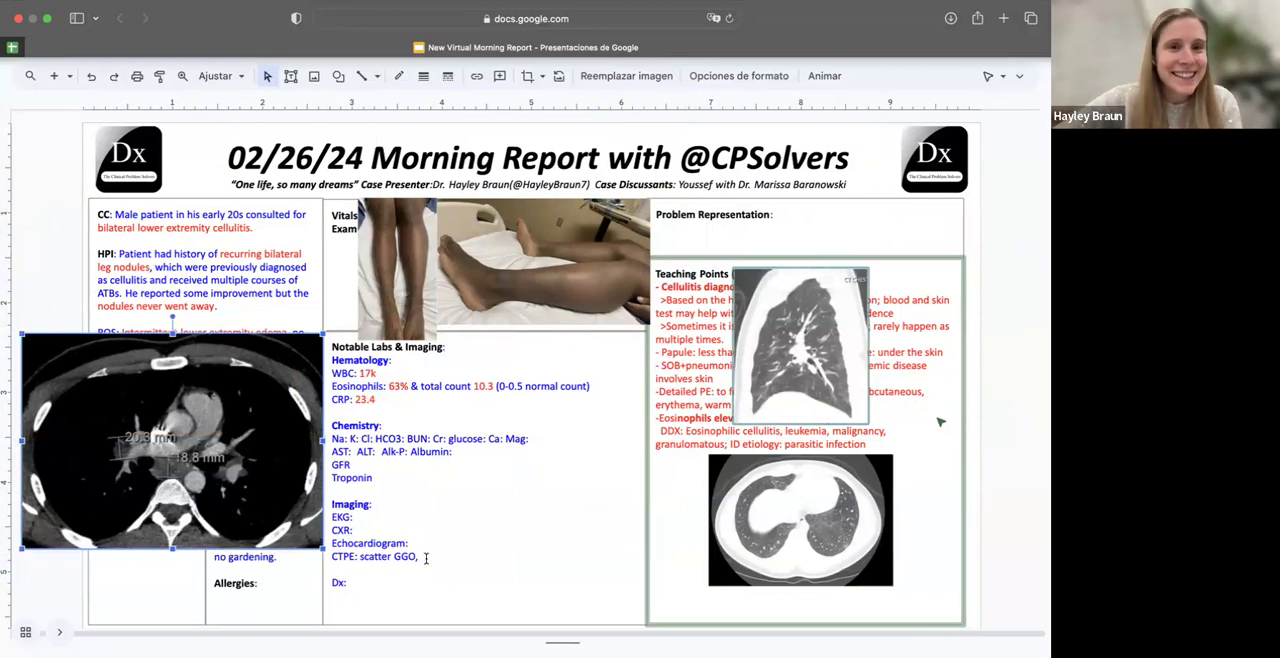
{"action": "type", "text": "no pe"}
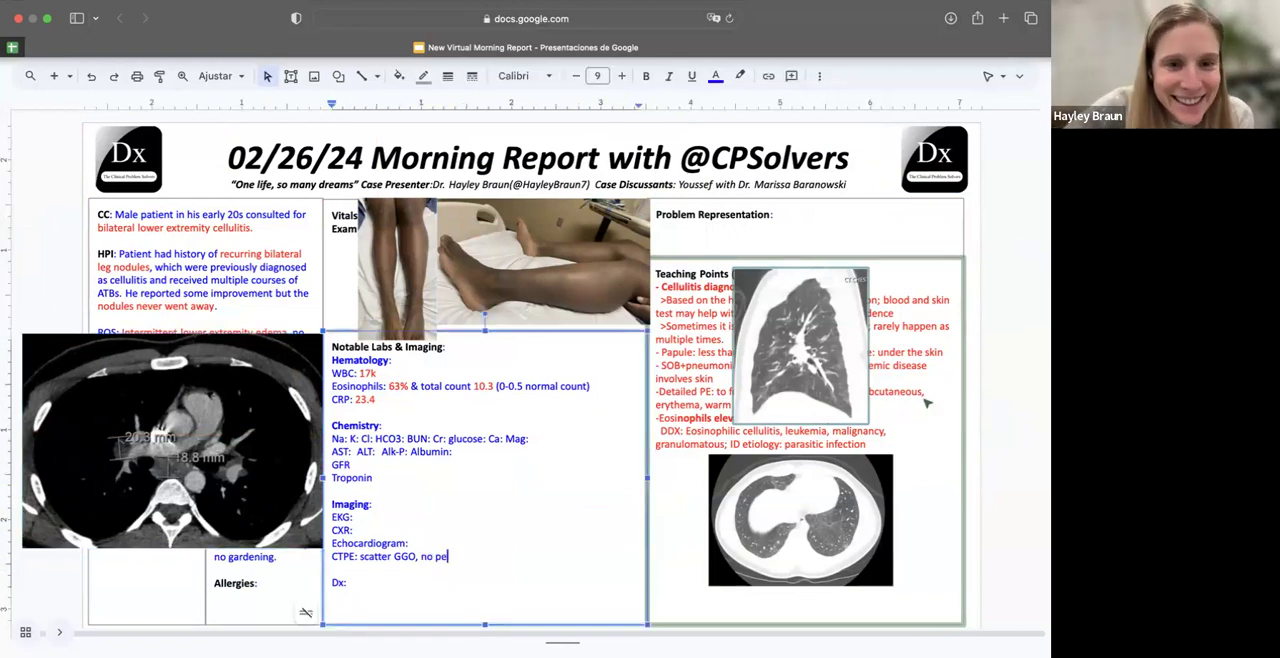
{"action": "type", "text": "PE"}
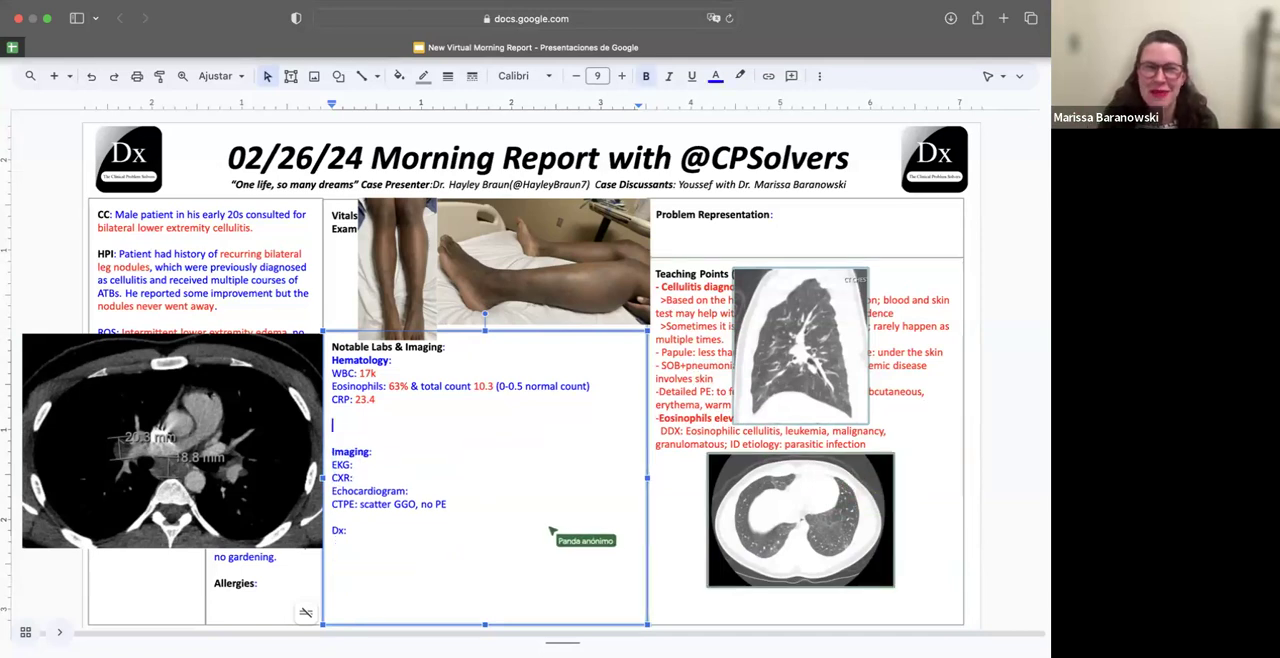
Rearrange the CT images, add immunofluorescence to the biopsy point, and note nodules
{"action": "left_click_drag", "start_coordinate": [800, 520], "coordinate": [510, 555]}
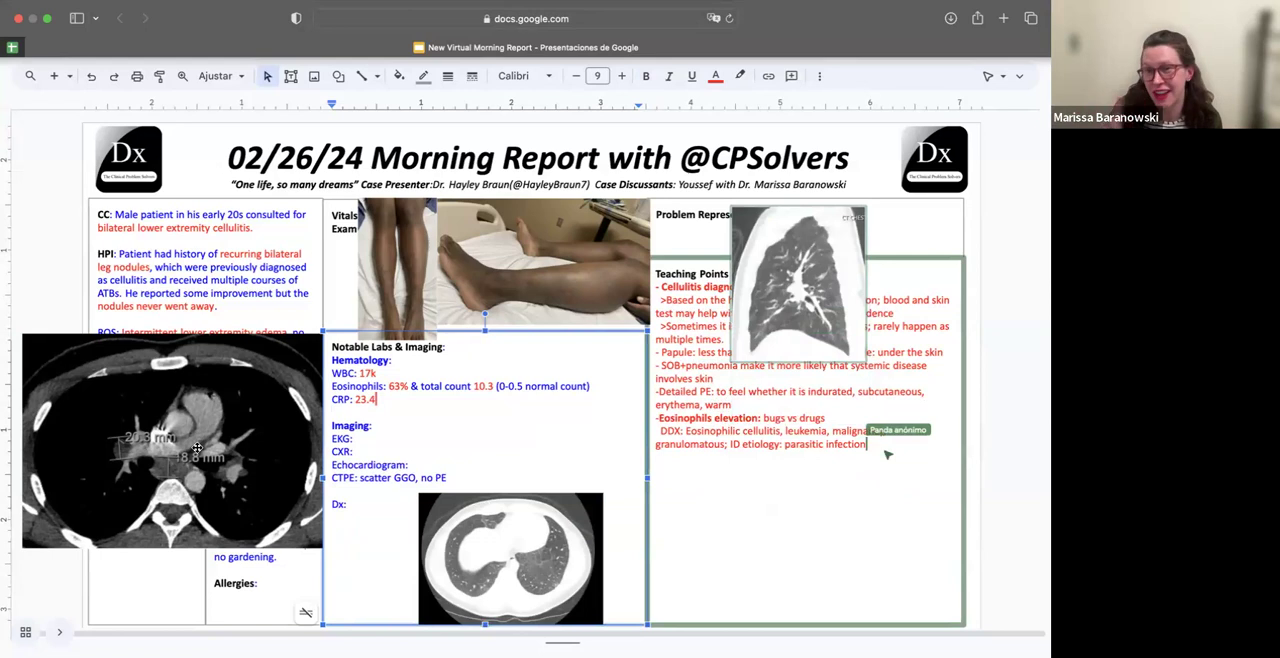
{"action": "left_click", "coordinate": [170, 440]}
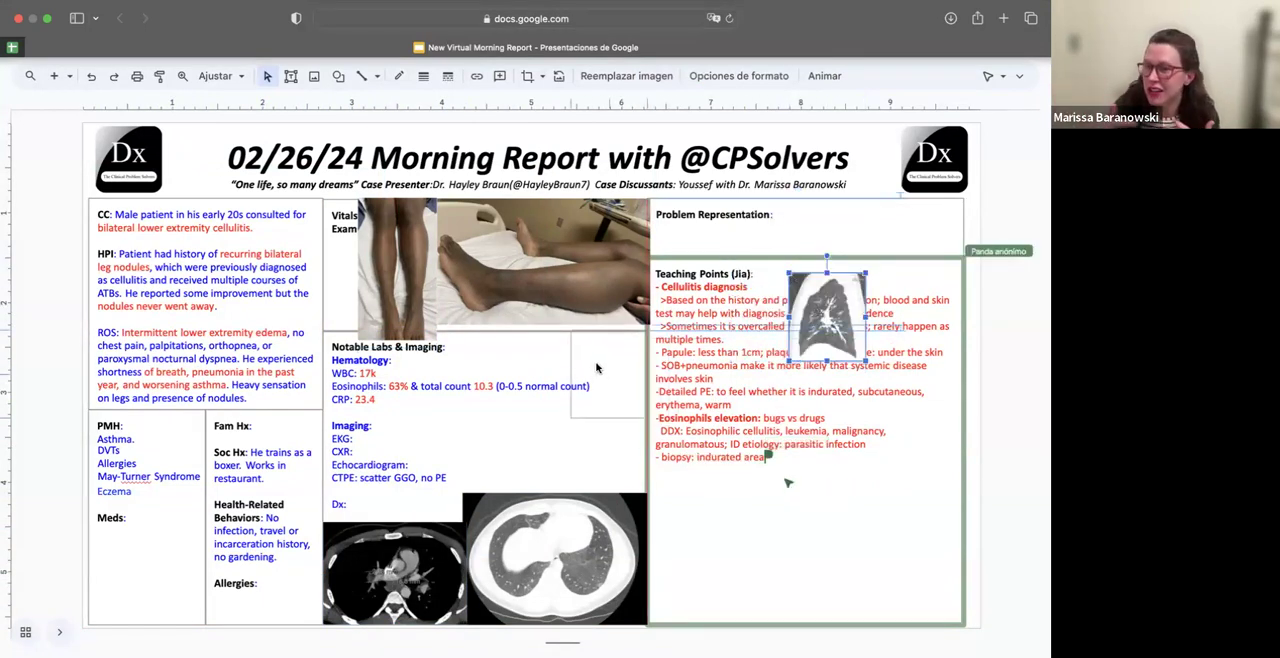
{"action": "left_click_drag", "start_coordinate": [825, 315], "coordinate": [605, 375]}
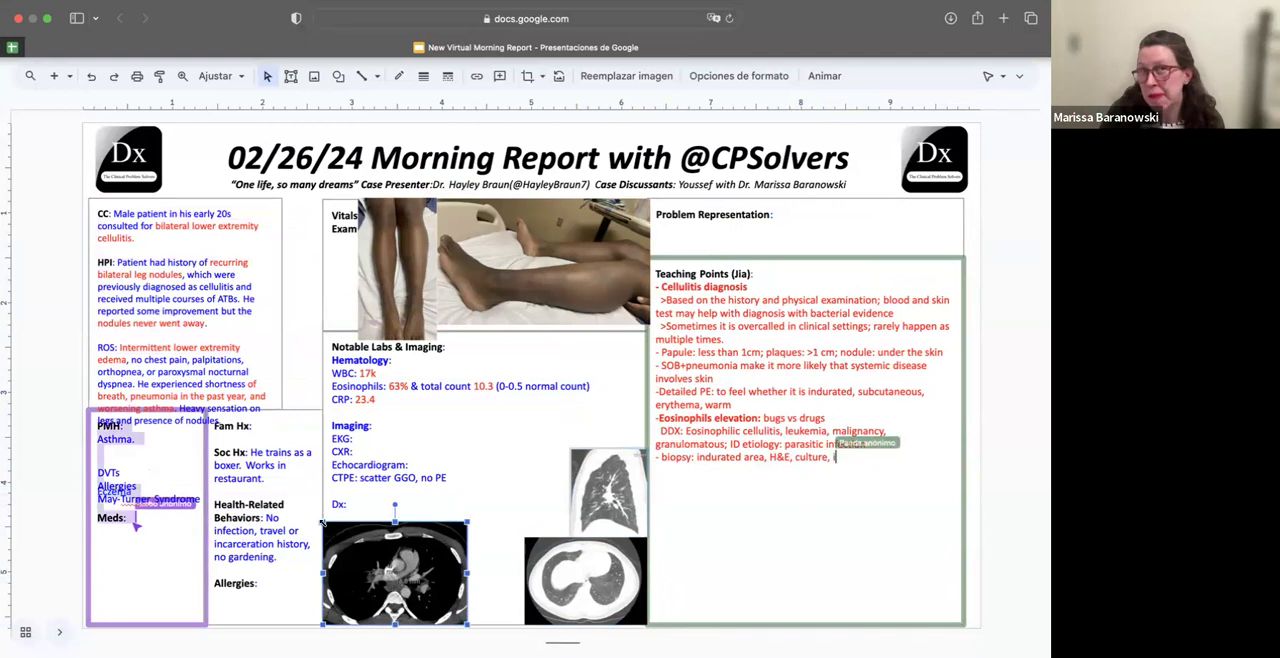
{"action": "type", "text": "immunofluorescence"}
{"action": "left_click", "coordinate": [485, 477]}
{"action": "type", "text": ", presence of"}
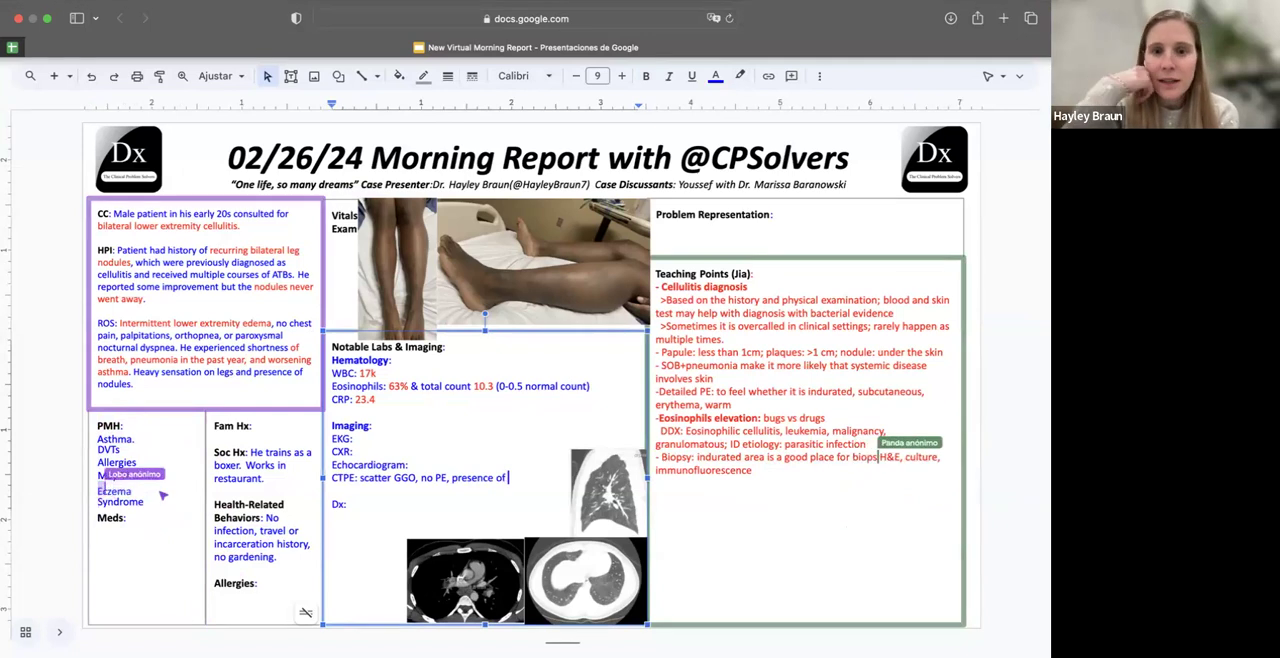
{"action": "type", "text": "nodules"}
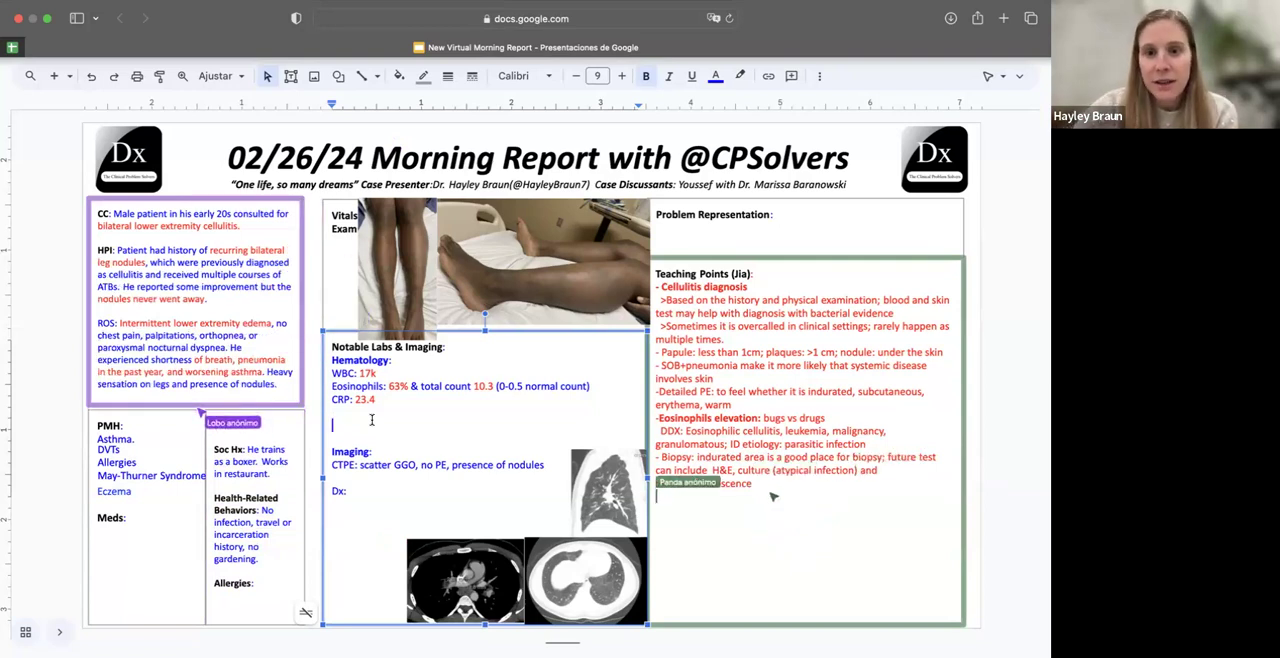
Type the negative infectious workup under CRP: HIV, syphilis, hepatitis, TB, strongyloides, histo, cripto, toxocara
{"action": "type", "text": "HIV, syphilis, hepatitis, TB,"}
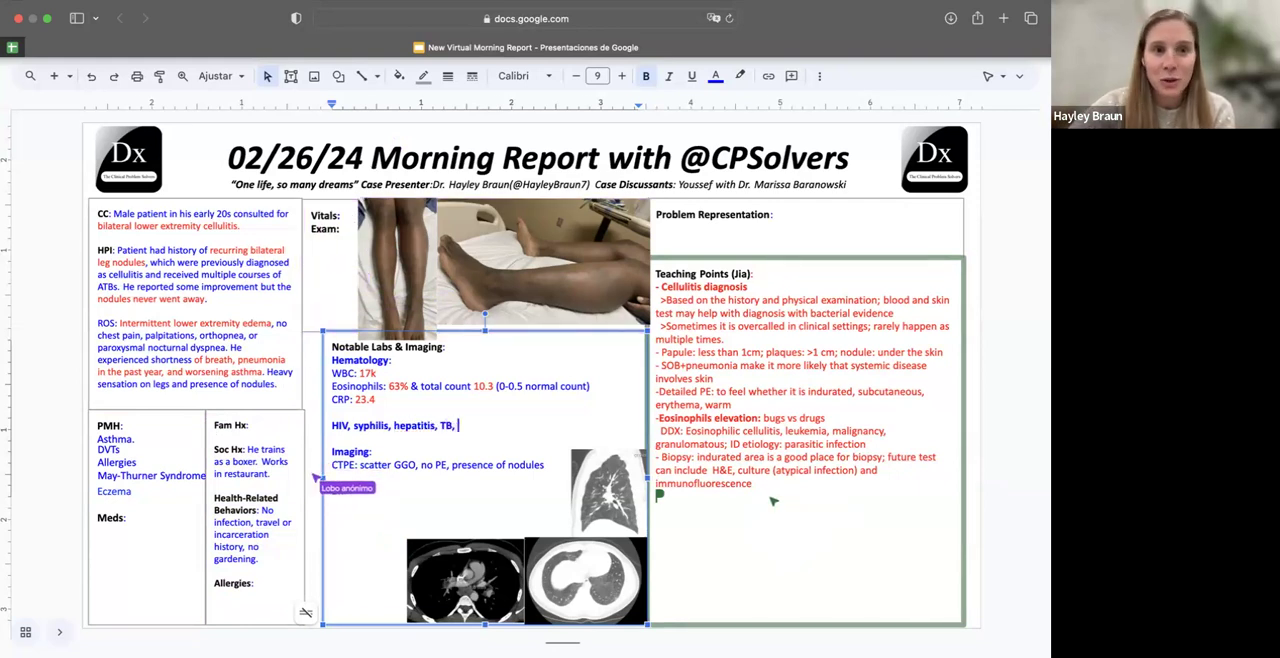
{"action": "type", "text": "tstrongy, histo, cripto,"}
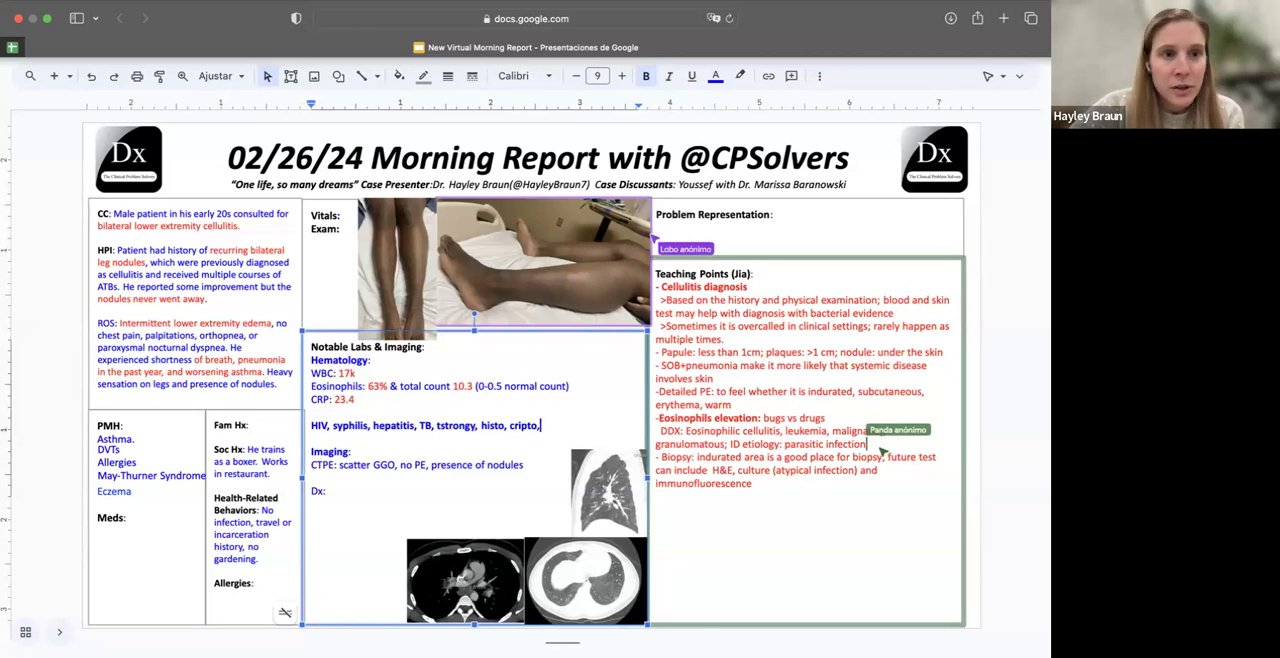
{"action": "type", "text": "toxocara negative"}
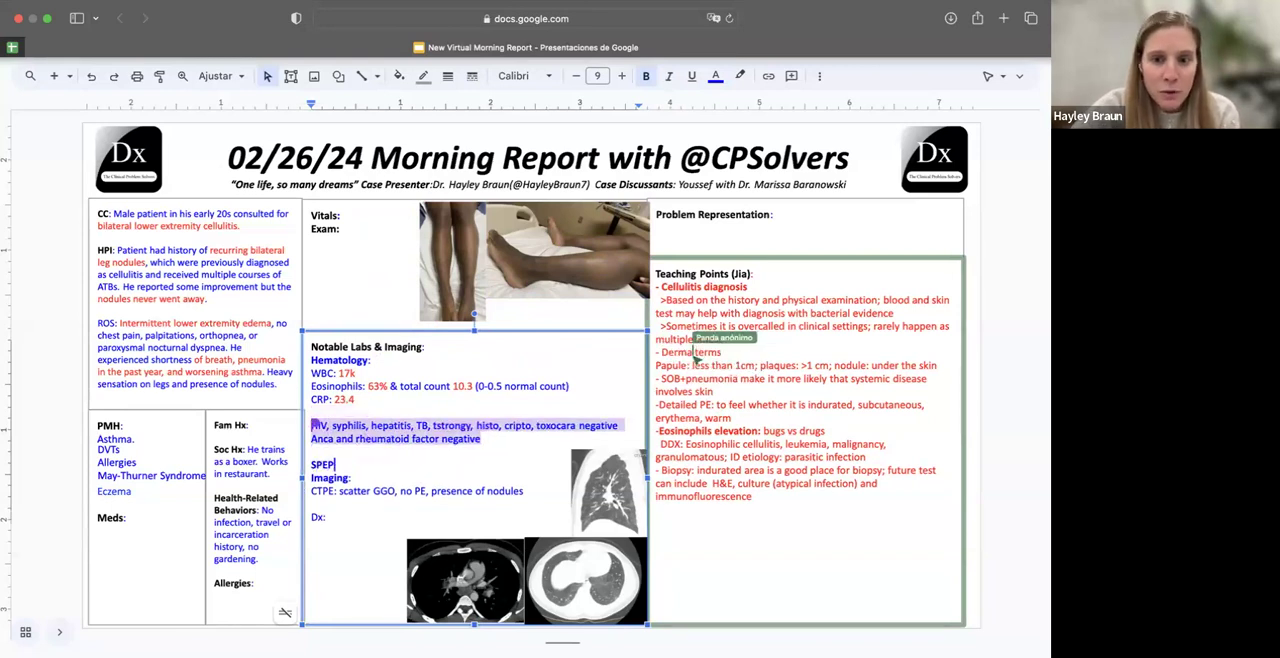
Add normal SPEP, eosinophilia on peripheral smear, and no hematuria or proteinuria to the labs
{"action": "type", "text": "normal"}
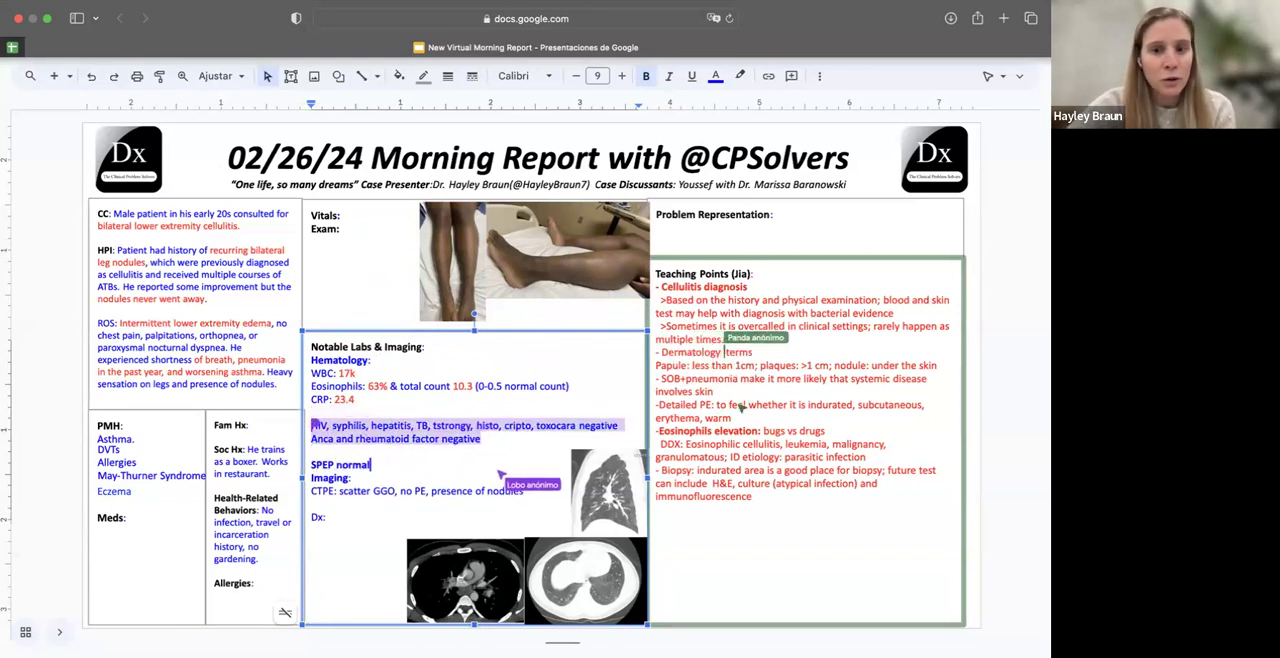
{"action": "type", "text": "PS:"}
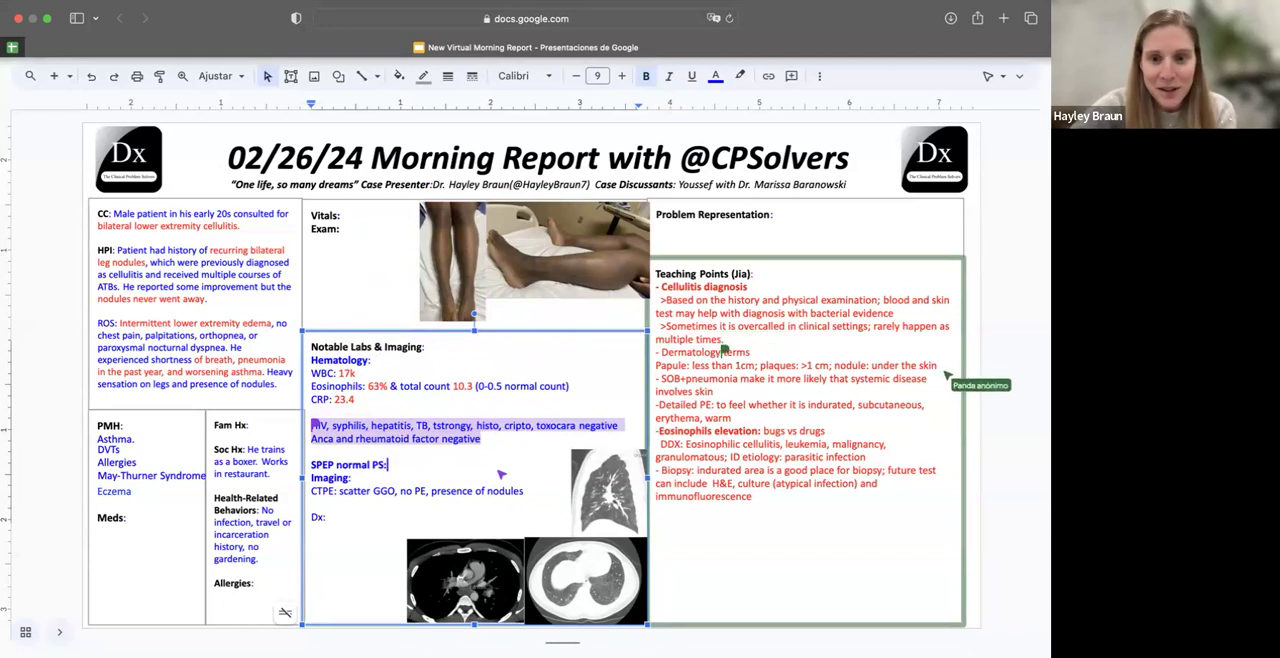
{"action": "type", "text": "eosinop"}
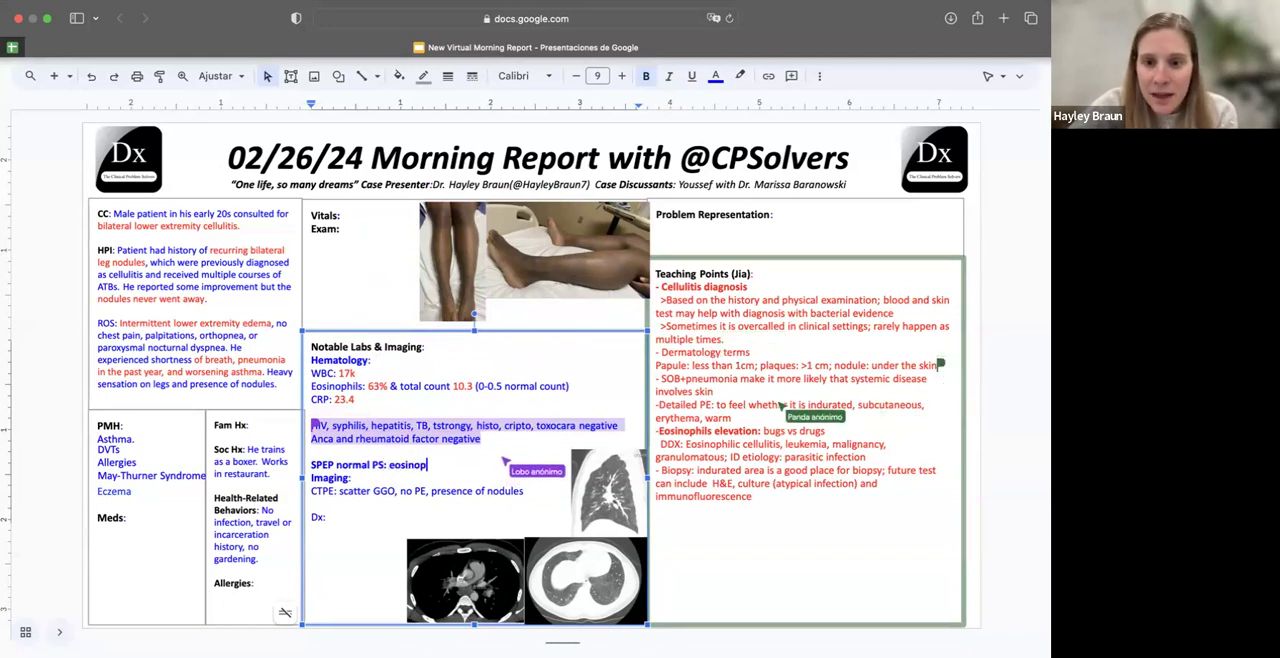
{"action": "type", "text": "hilia"}
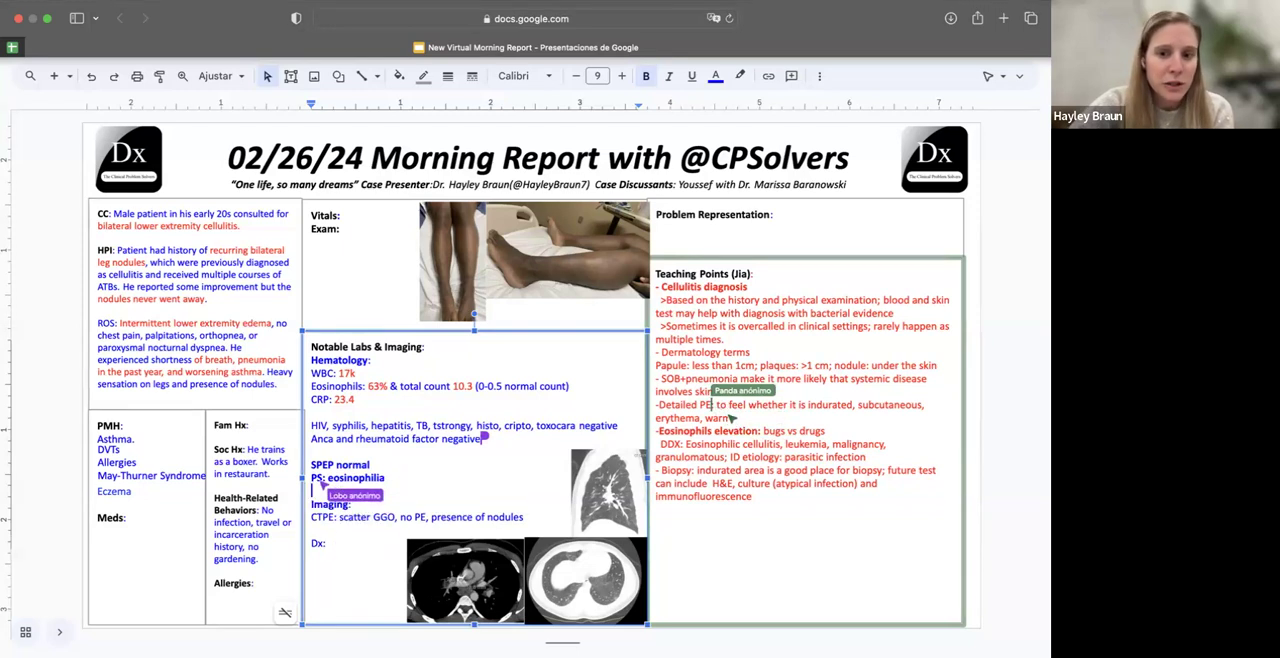
{"action": "mouse_move", "coordinate": [735, 418]}
{"action": "type", "text": "No hematuria, proteinuria and normal p"}
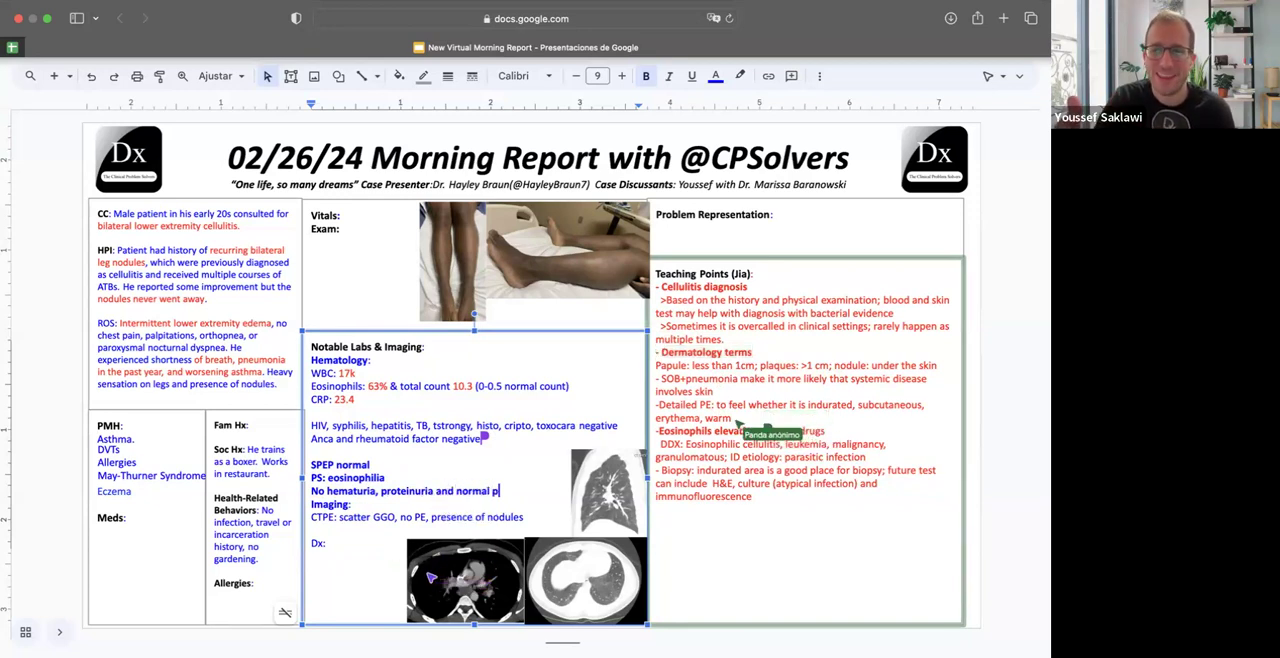
{"action": "type", "text": "rot-c"}
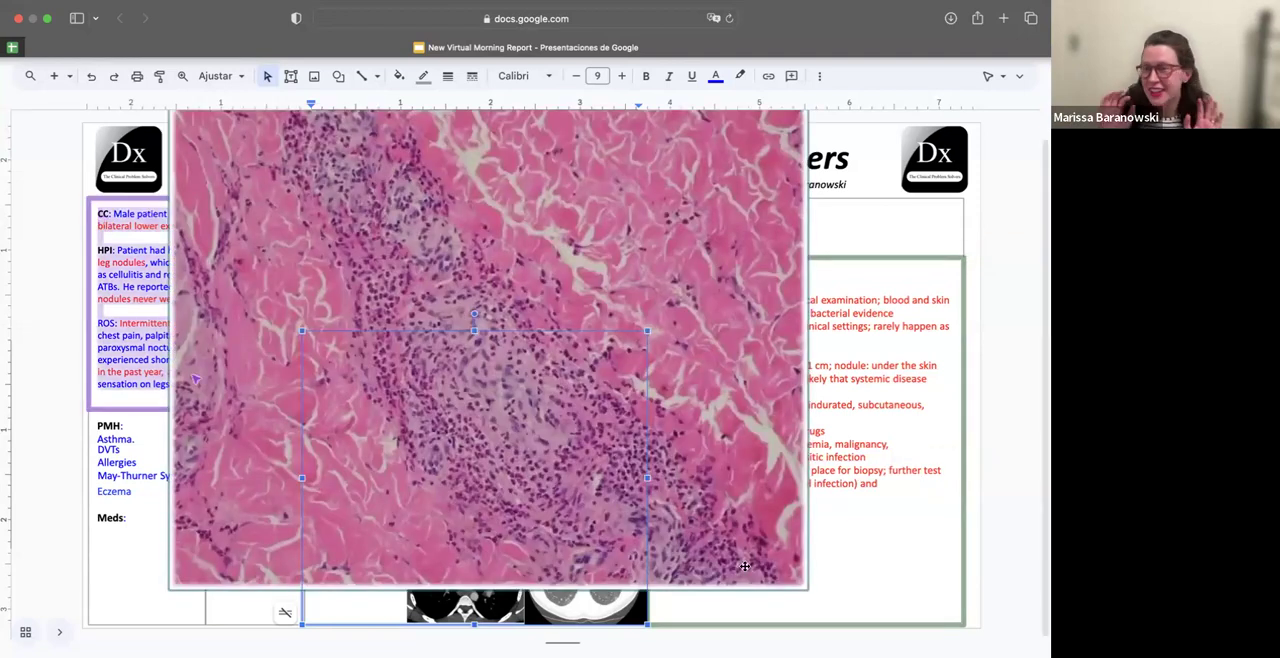
{"action": "mouse_move", "coordinate": [695, 256]}
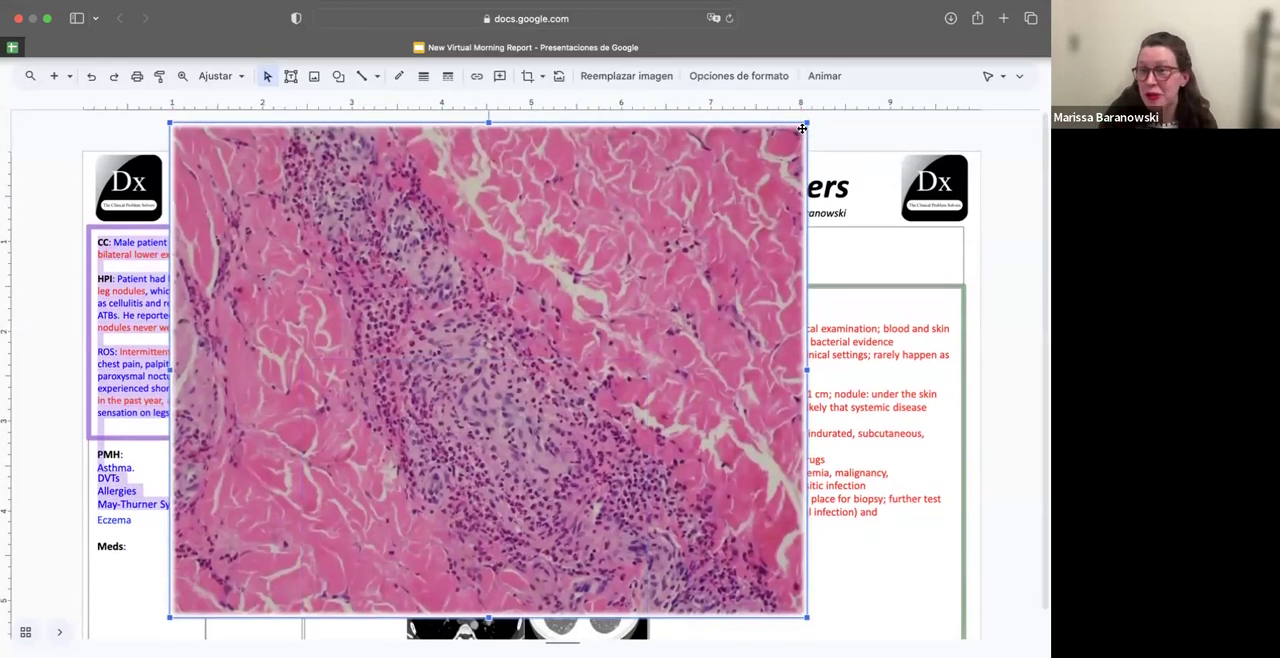
{"action": "mouse_move", "coordinate": [886, 541]}
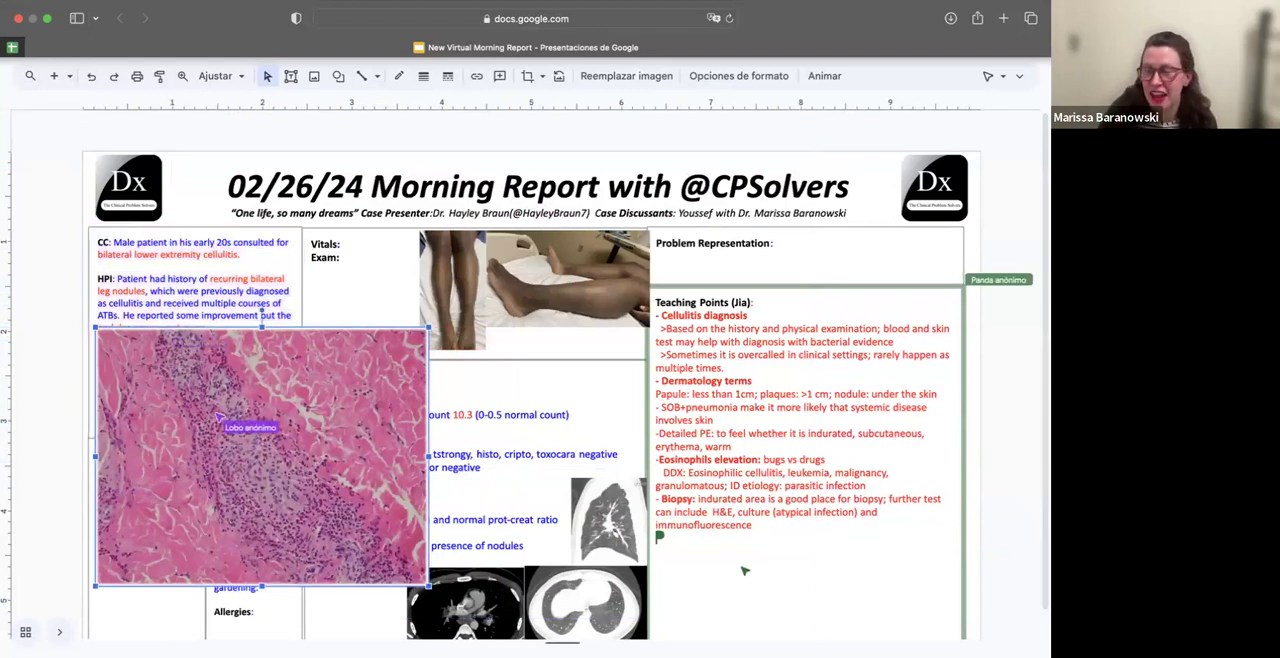
{"action": "mouse_move", "coordinate": [830, 265]}
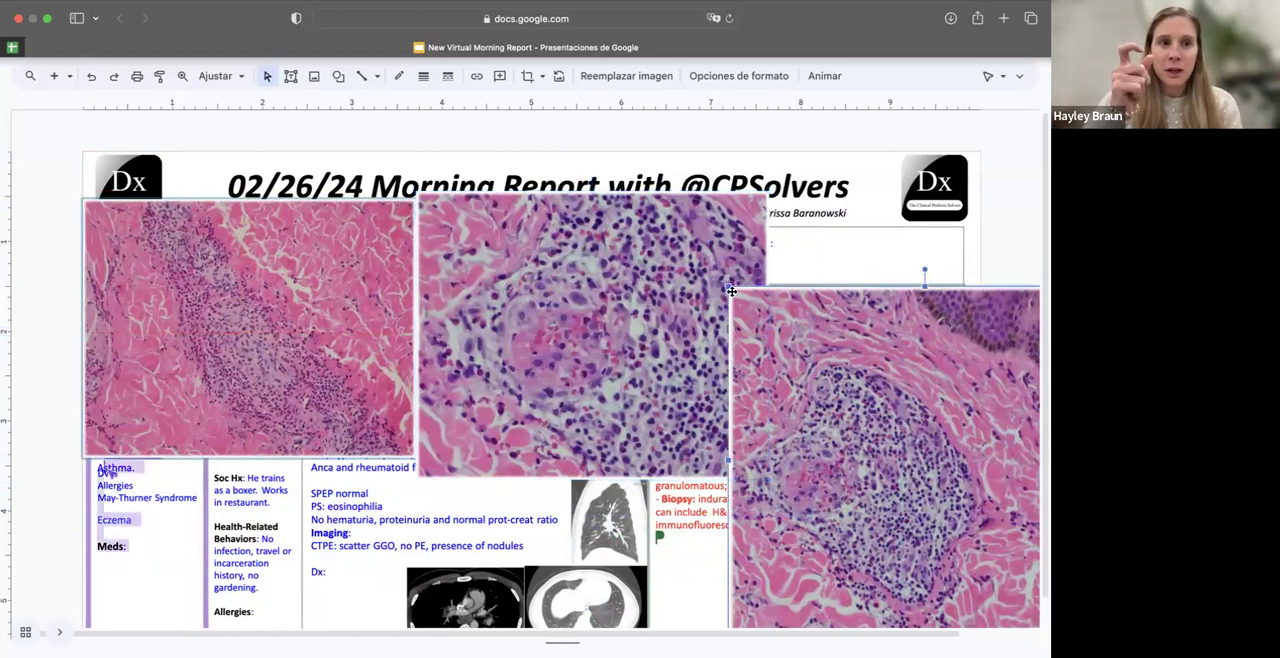
{"action": "mouse_move", "coordinate": [727, 278]}
{"action": "type", "text": "Skin Biopsy:"}
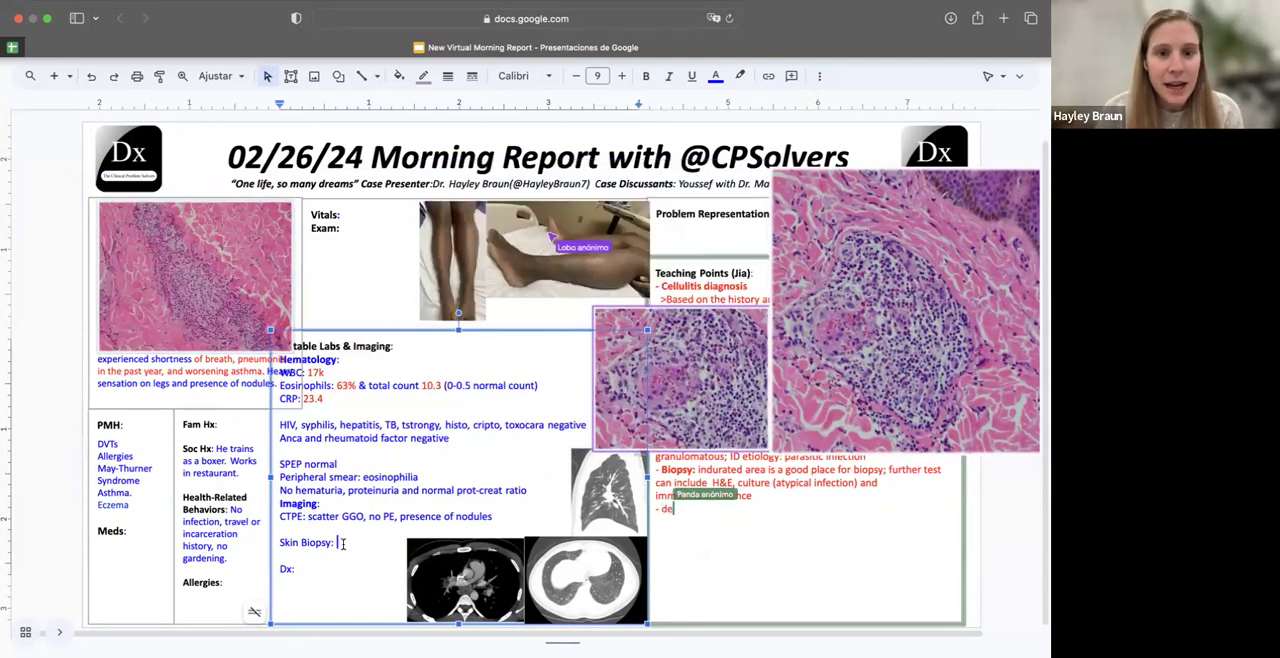
Add the 'Dermatology pathology: telescopy' teaching point and begin the Skin Biopsy entry 'perivascular…'
{"action": "type", "text": "dermatology"}
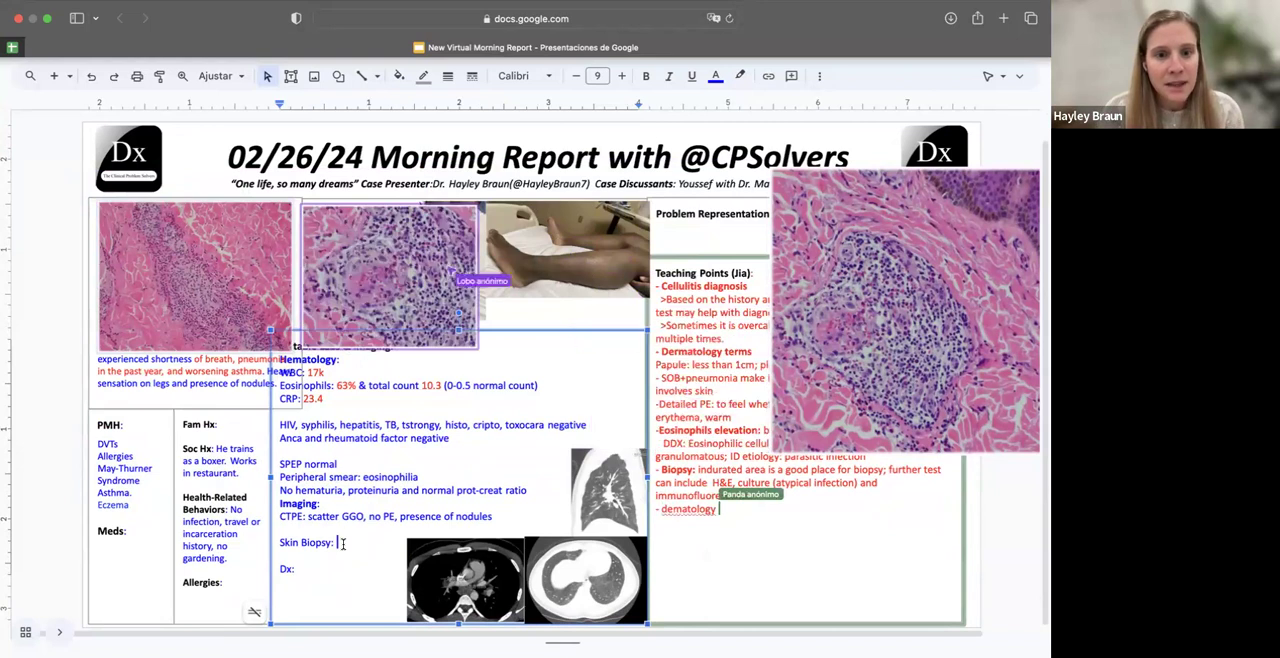
{"action": "type", "text": "pathology:"}
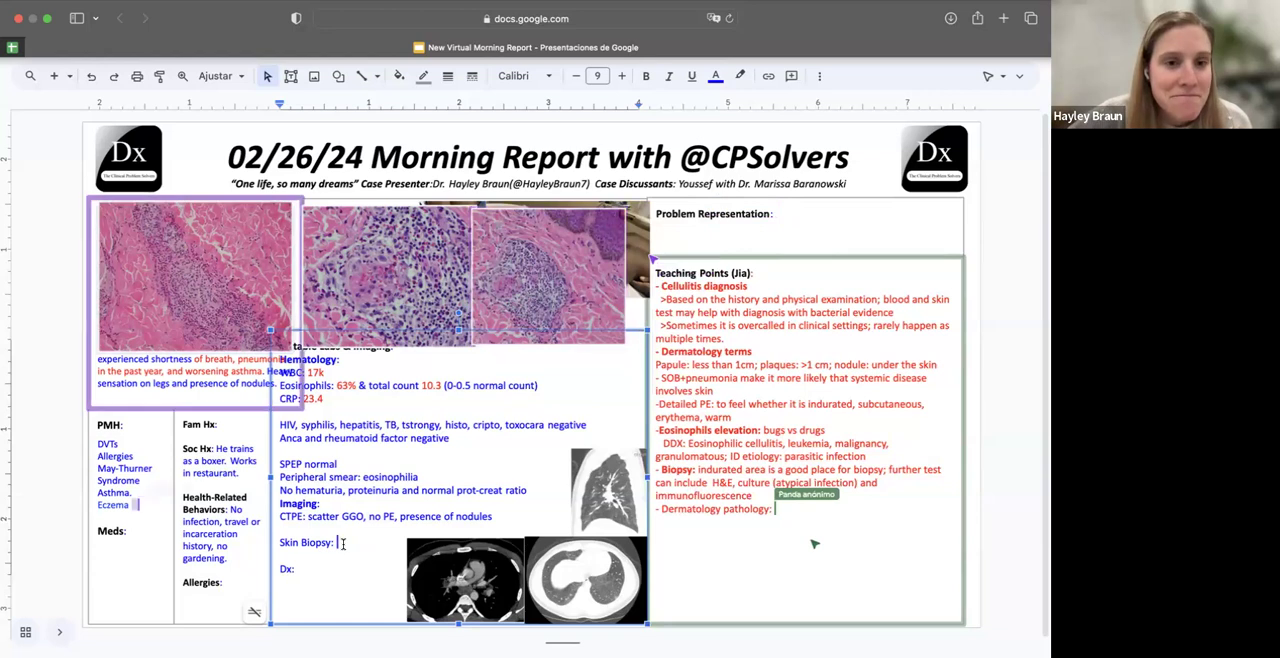
{"action": "type", "text": "in"}
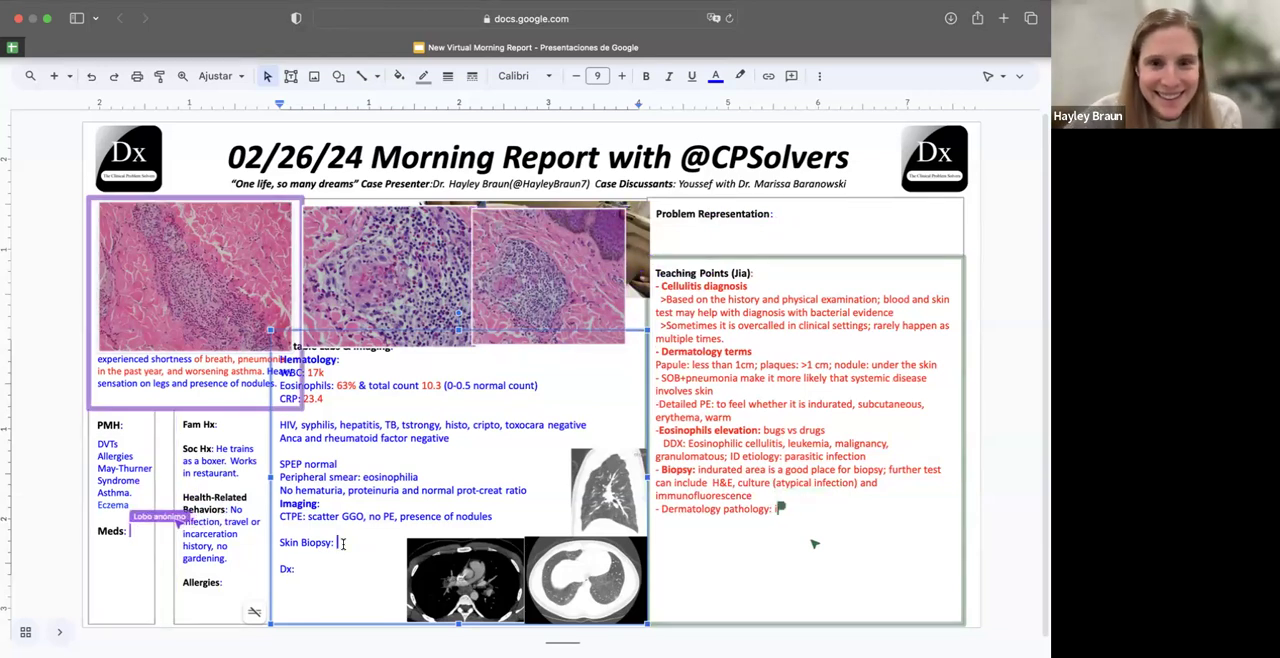
{"action": "type", "text": "teles"}
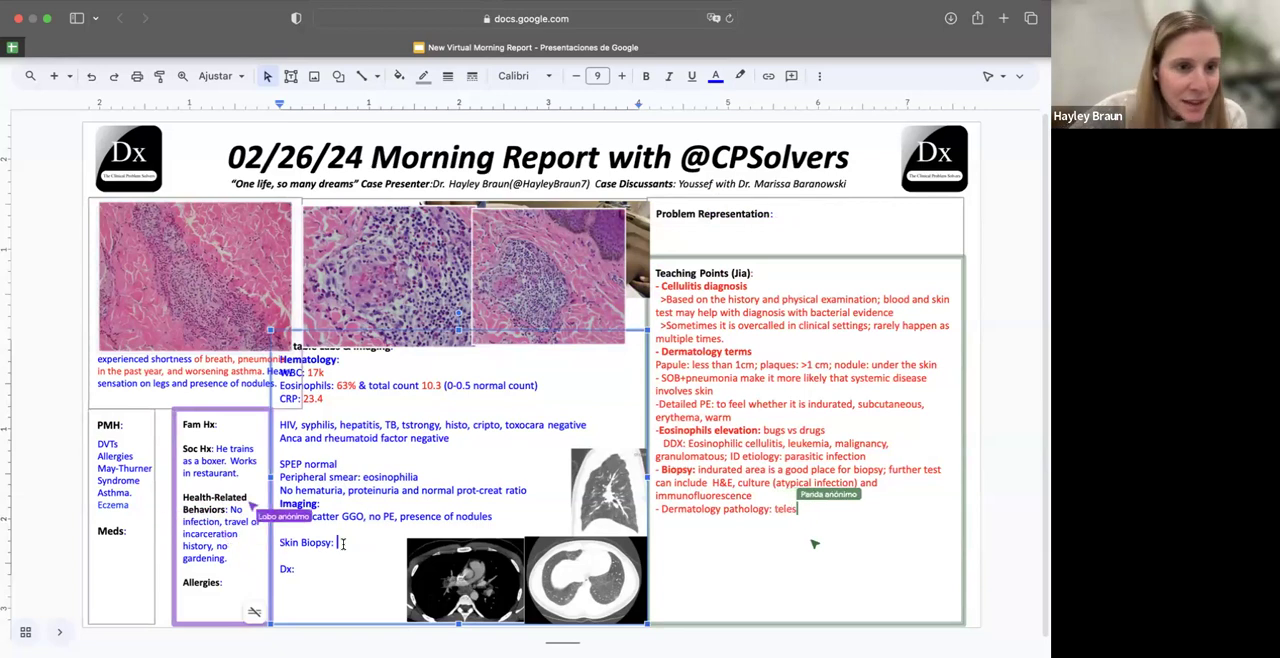
{"action": "type", "text": "copy"}
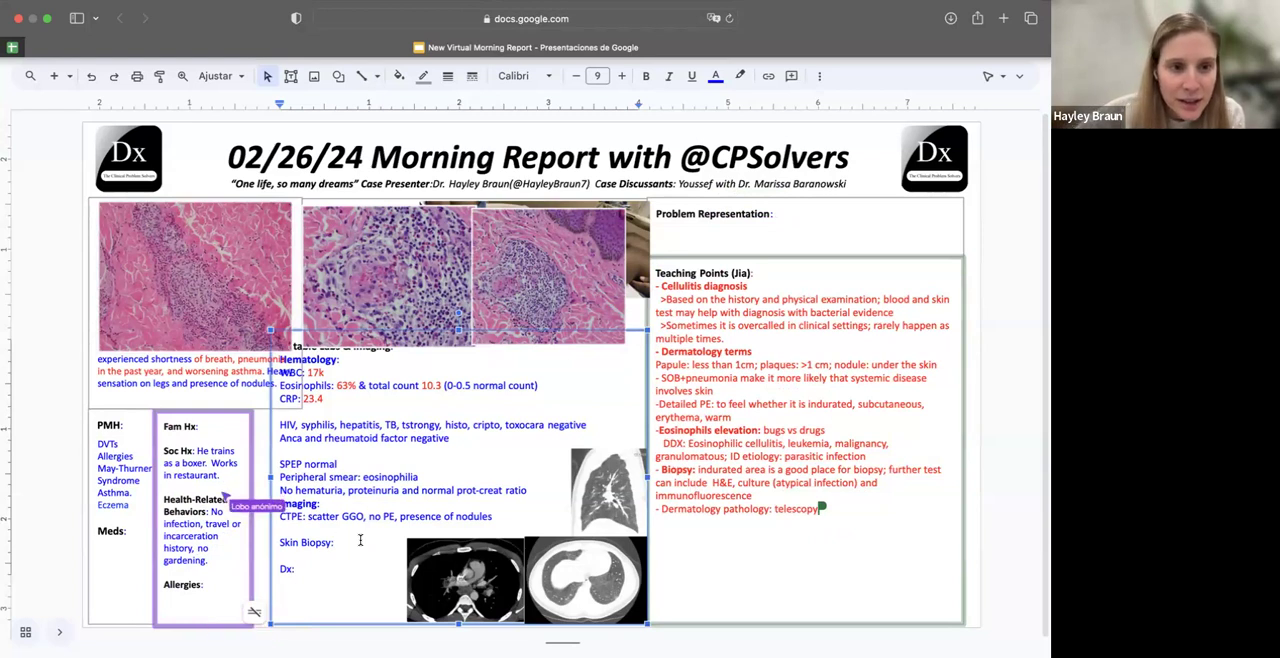
{"action": "type", "text": "perivascular inf"}
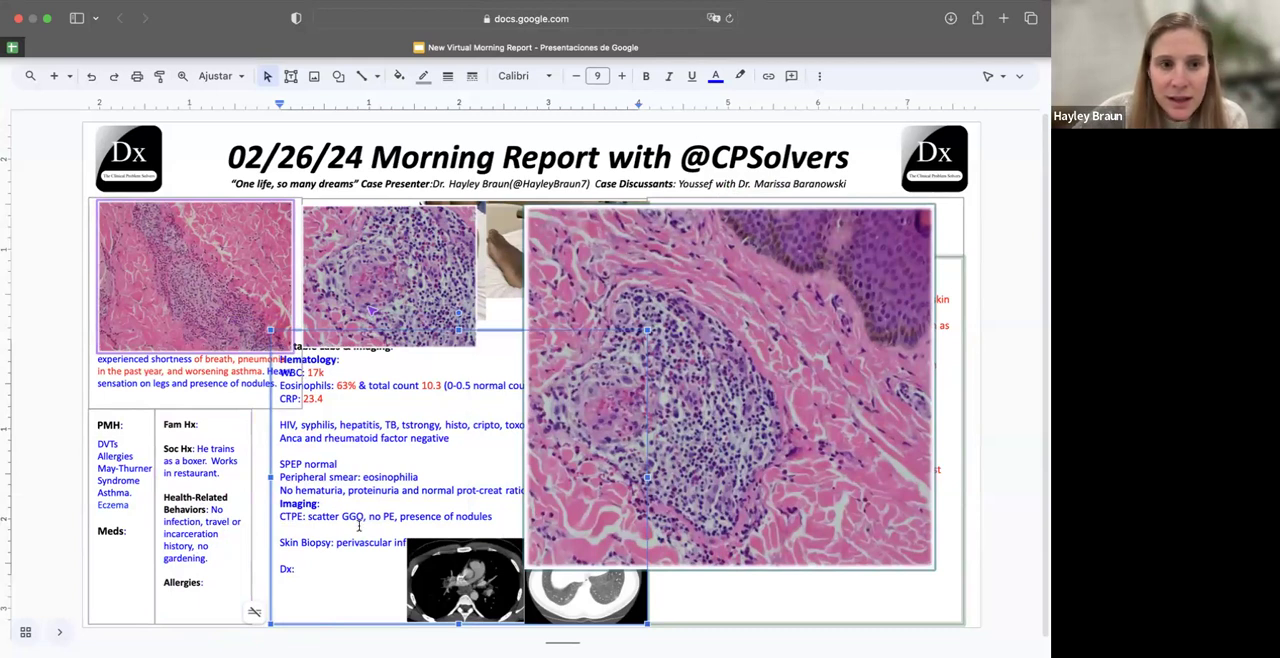
{"action": "mouse_move", "coordinate": [443, 547]}
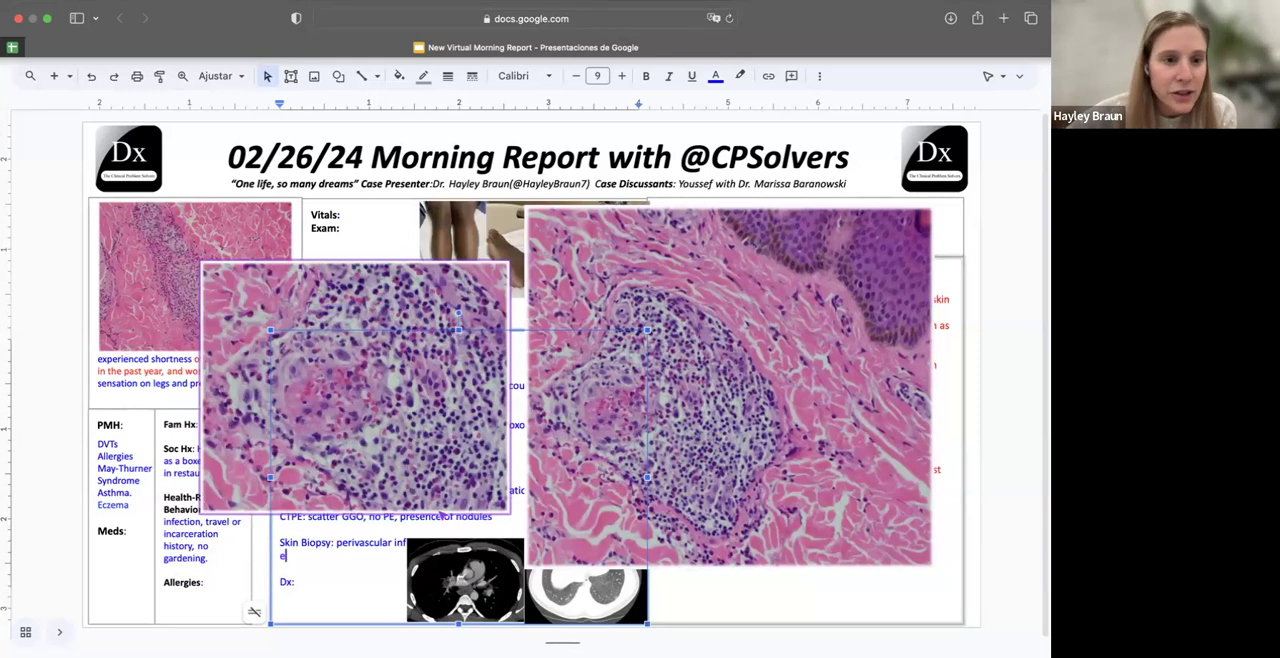
Finish the biopsy entry (eosinophils, eosinophilic vasculitis), reposition the axial CT, and shrink the labs font
{"action": "type", "text": "aosinophilic vasc"}
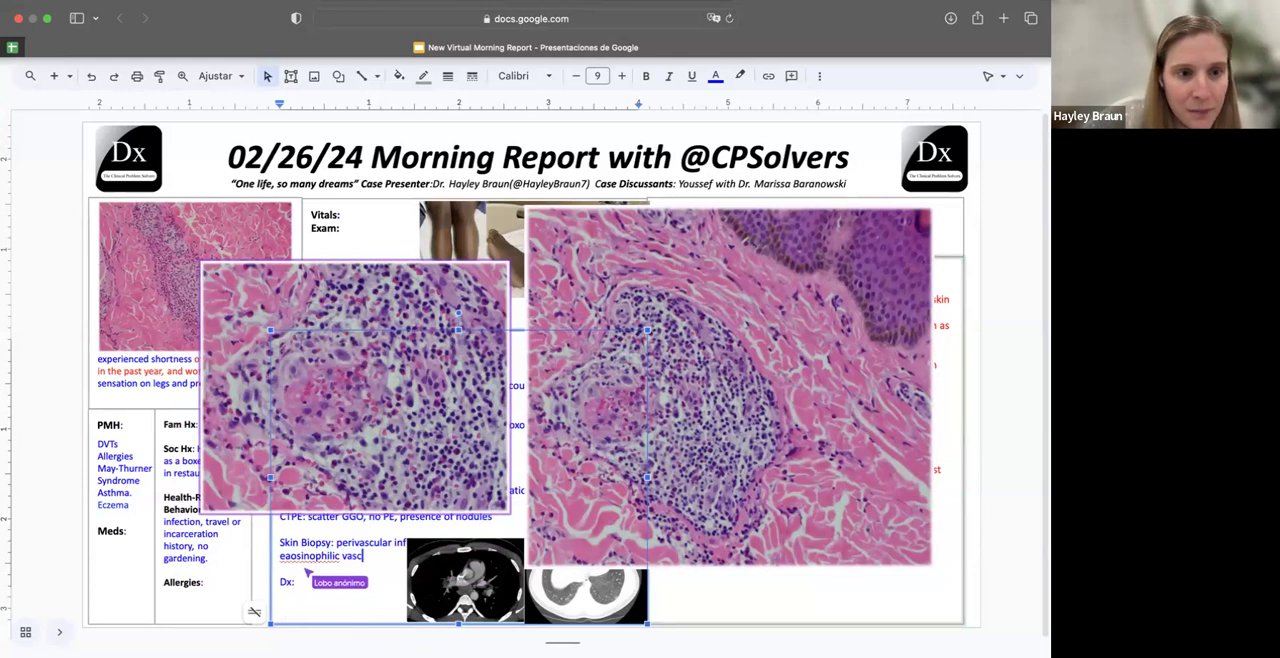
{"action": "type", "text": "ulitis affect"}
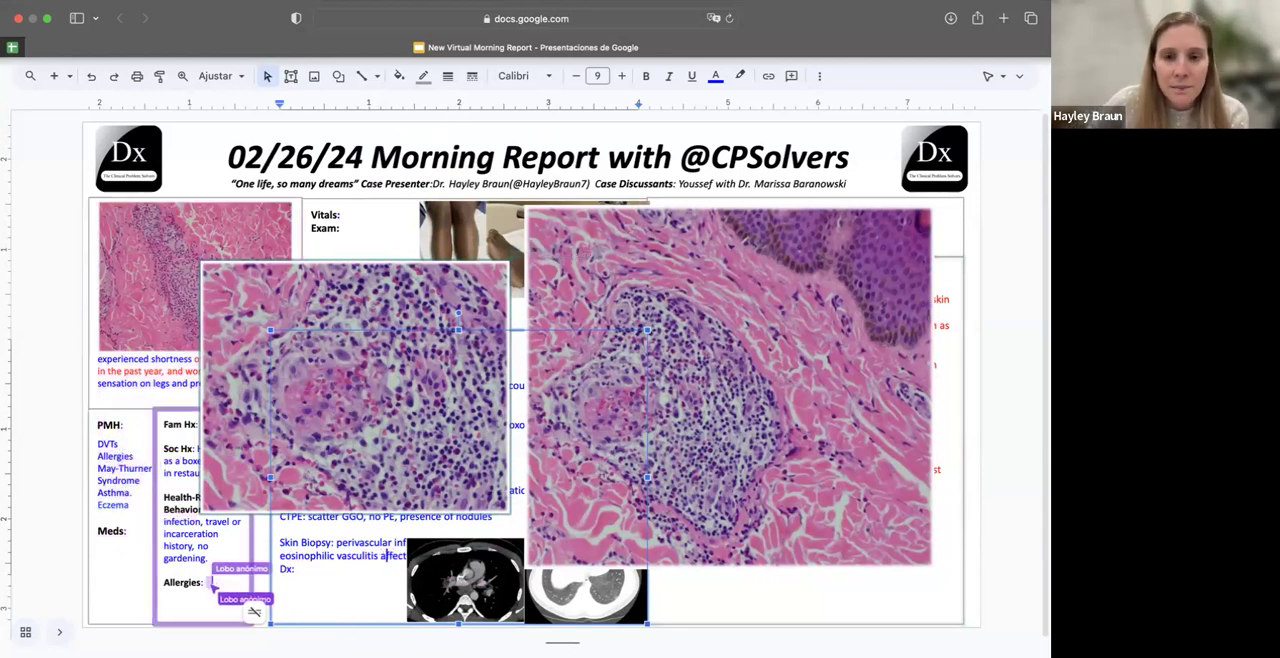
{"action": "left_click", "coordinate": [465, 580]}
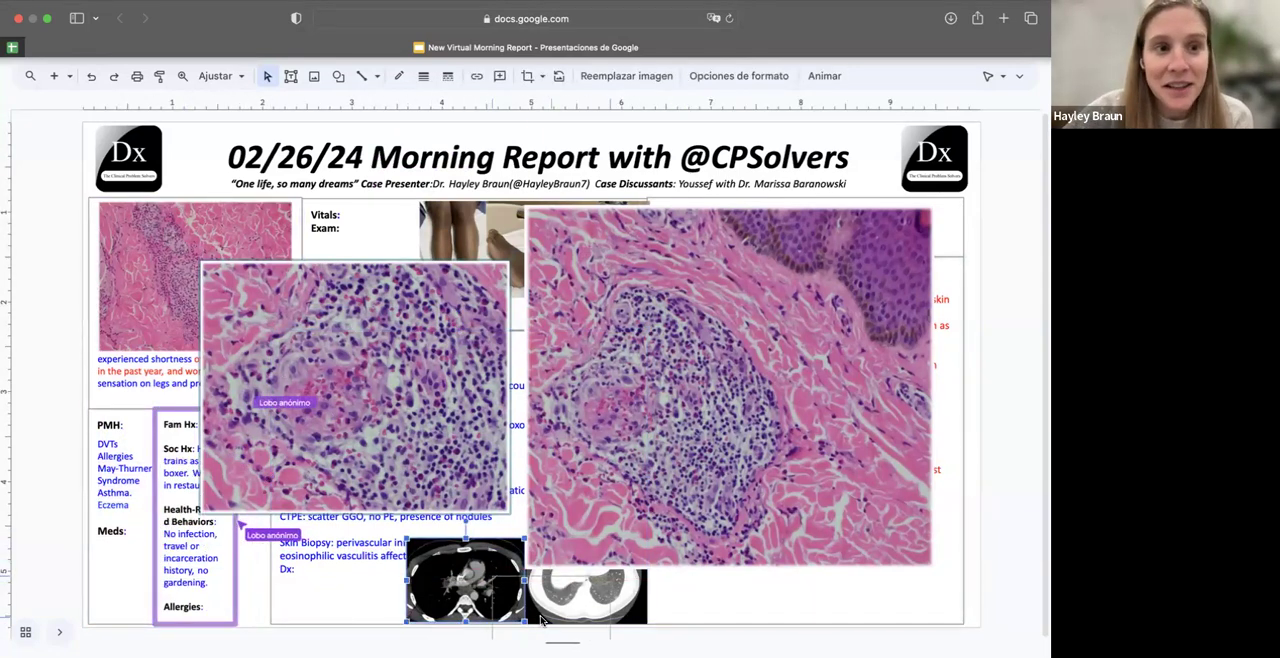
{"action": "left_click_drag", "start_coordinate": [465, 595], "coordinate": [735, 597]}
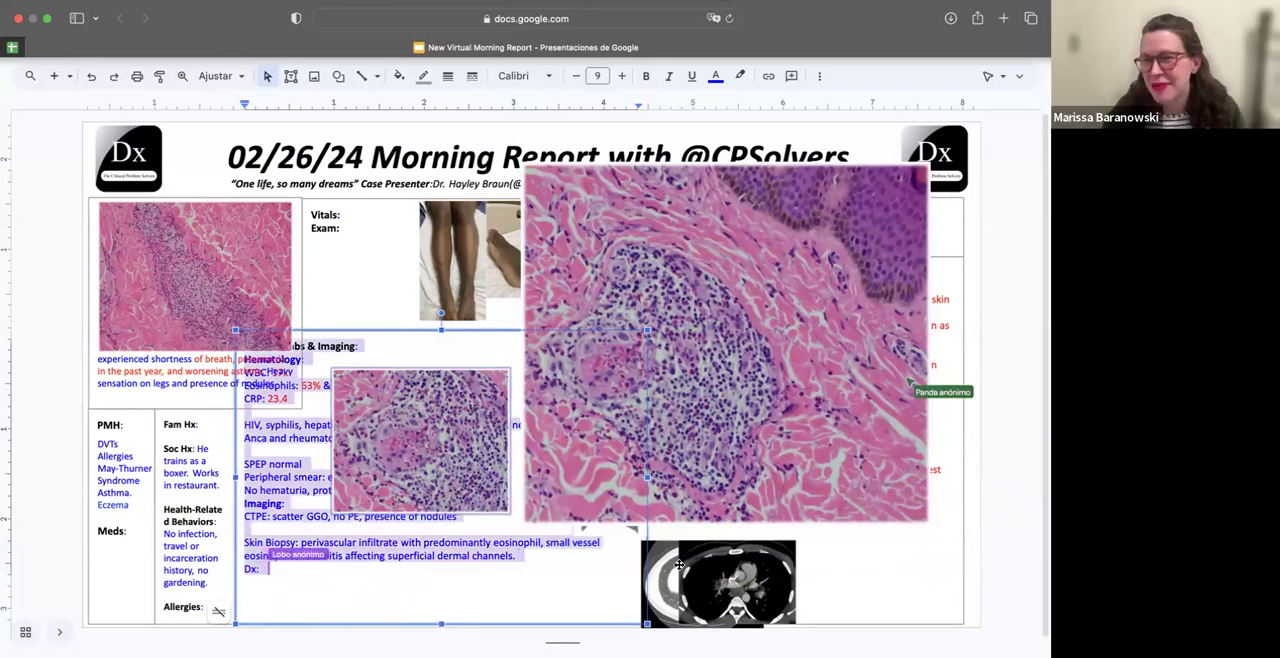
{"action": "left_click", "coordinate": [576, 75]}
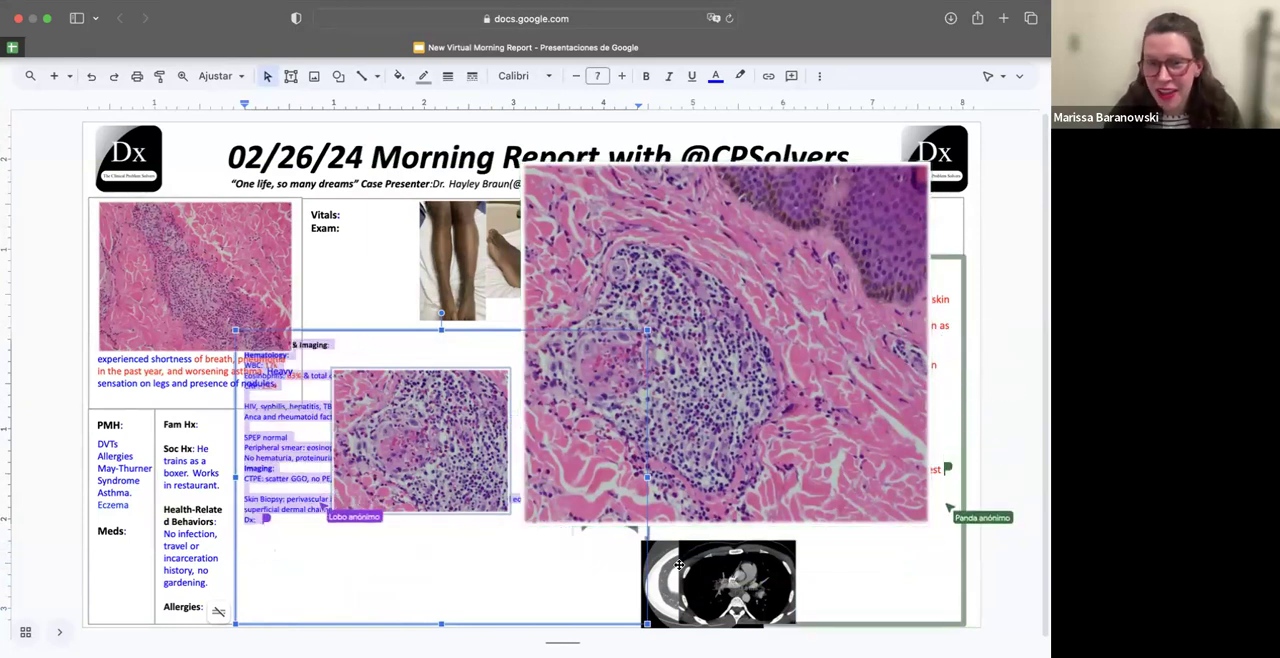
{"action": "mouse_move", "coordinate": [247, 220]}
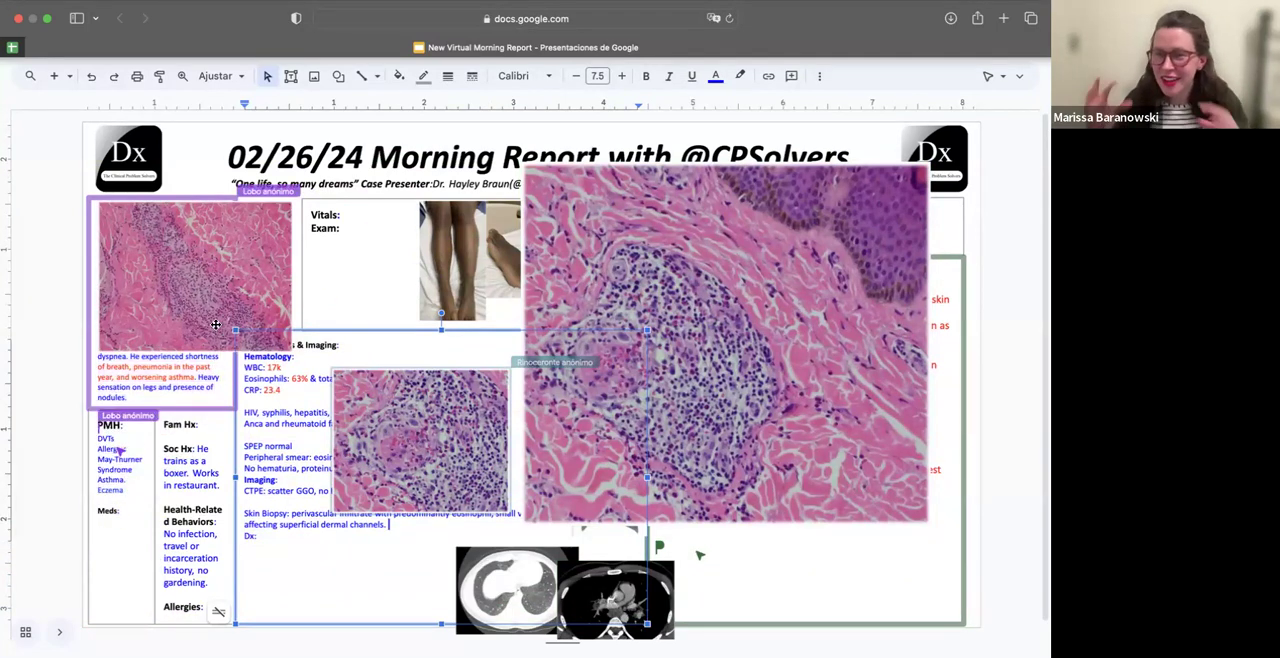
Select the top-left histology image to move it toward the bottom of the labs section
{"action": "left_click", "coordinate": [194, 275]}
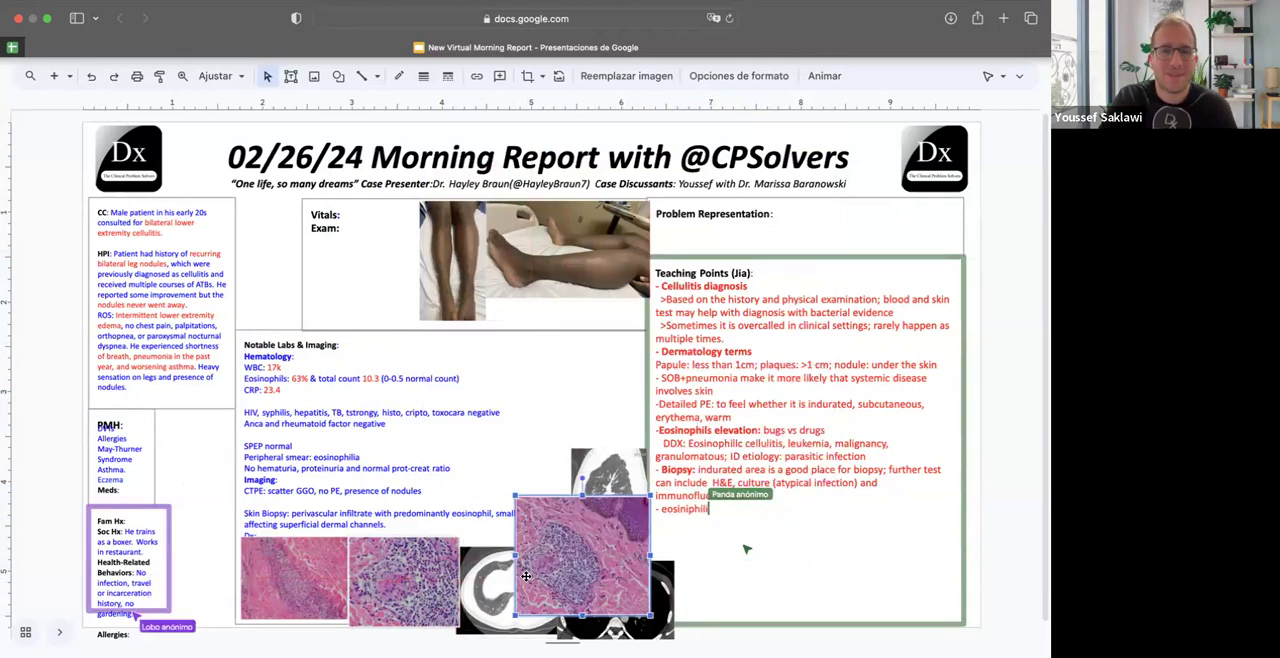
Type 'eosinophilic vasculitis: specific sign', move a CT scan up, and a histology image into the bottom row
{"action": "type", "text": "ves"}
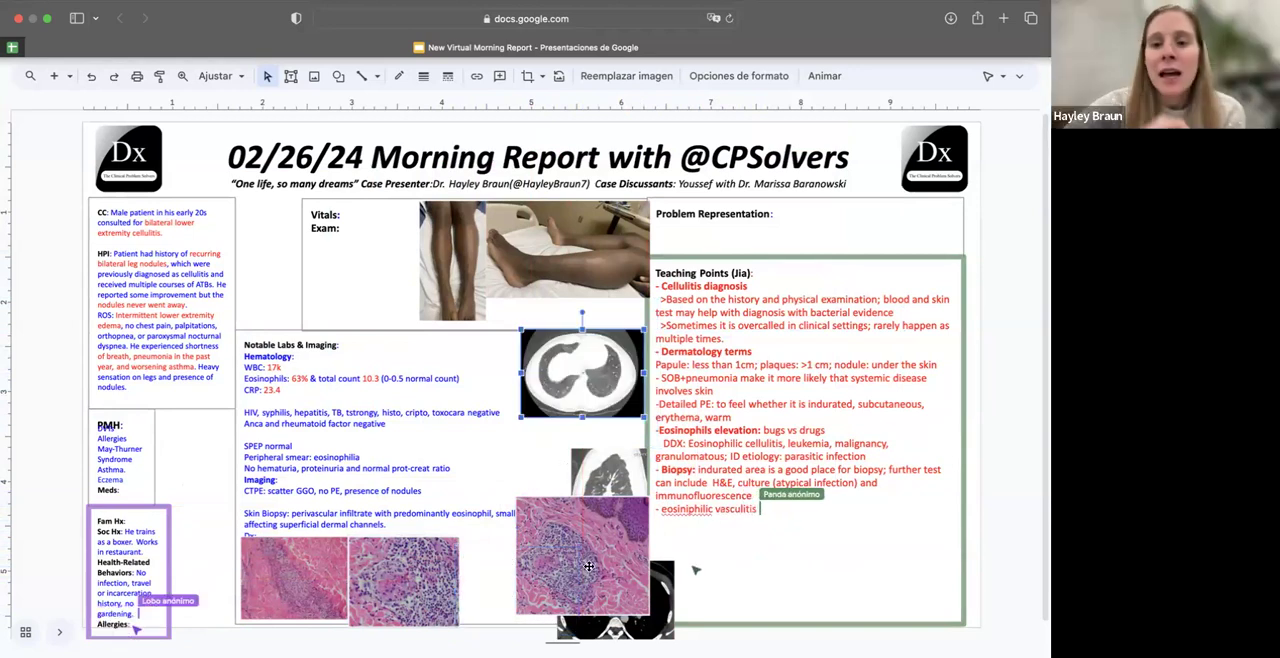
{"action": "left_click_drag", "start_coordinate": [583, 375], "coordinate": [531, 565]}
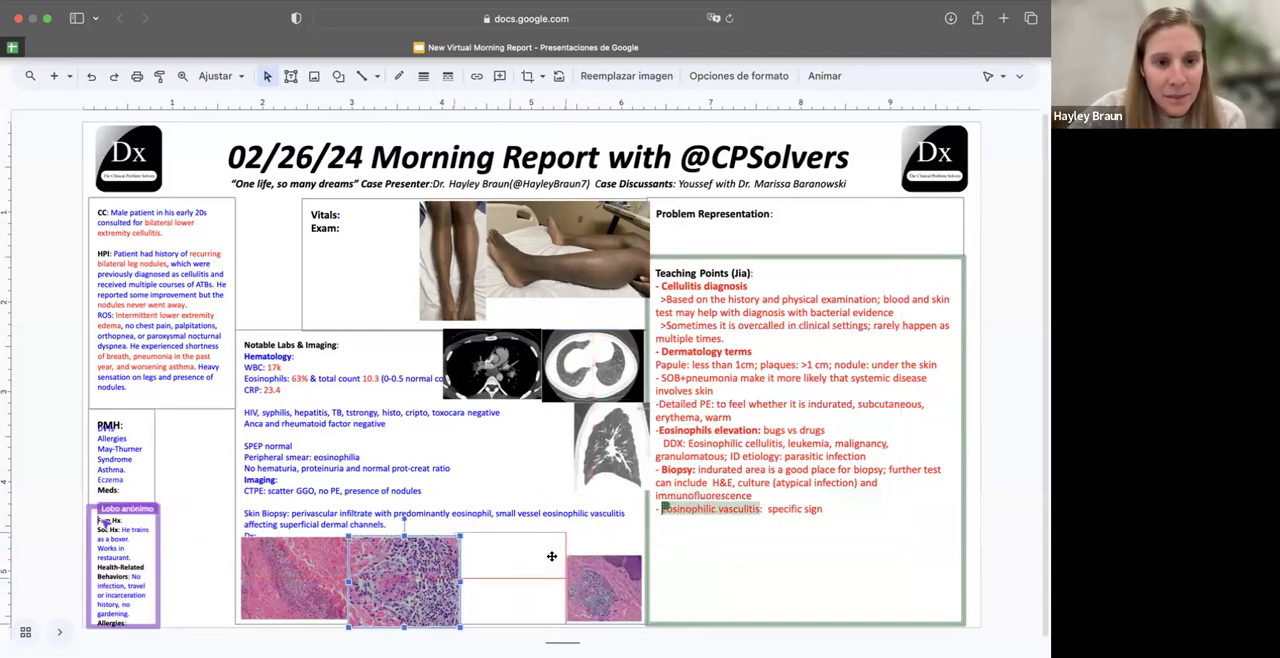
{"action": "left_click_drag", "start_coordinate": [400, 578], "coordinate": [510, 578]}
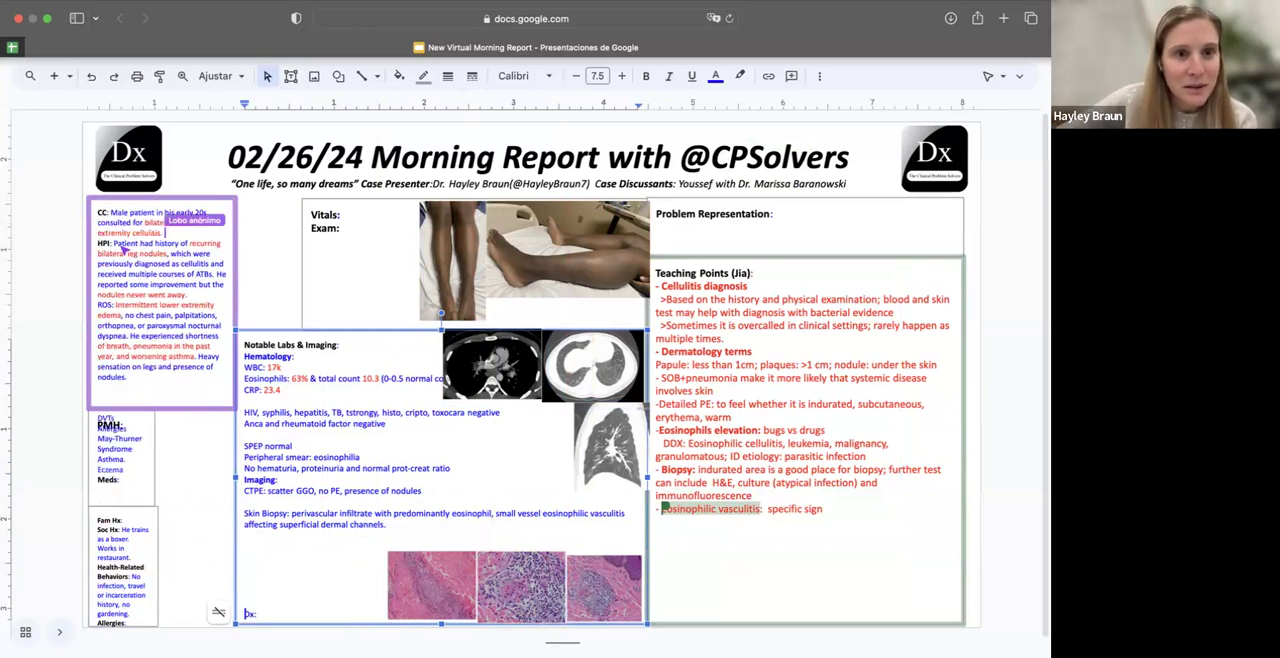
{"action": "mouse_move", "coordinate": [147, 458]}
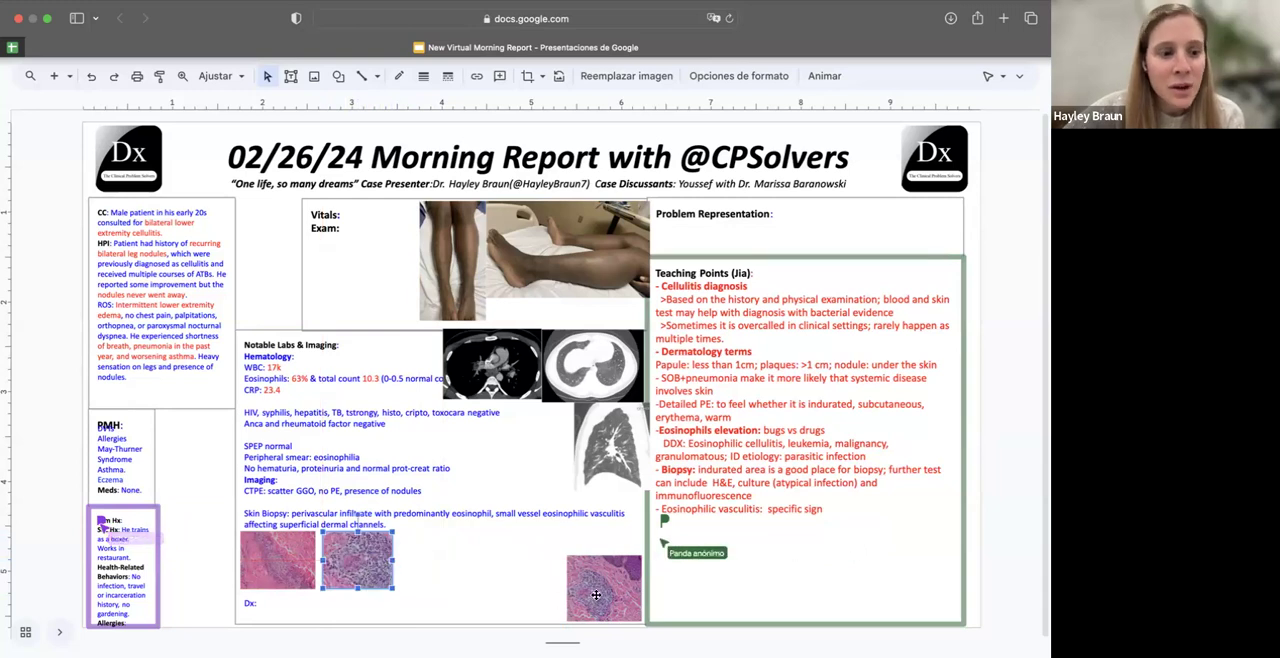
Enter 'Eosinophilic Granulomatosis with Polyangiitis' after Dx, enlarge it, and start a 'Criteria:' teaching line
{"action": "left_click", "coordinate": [603, 588]}
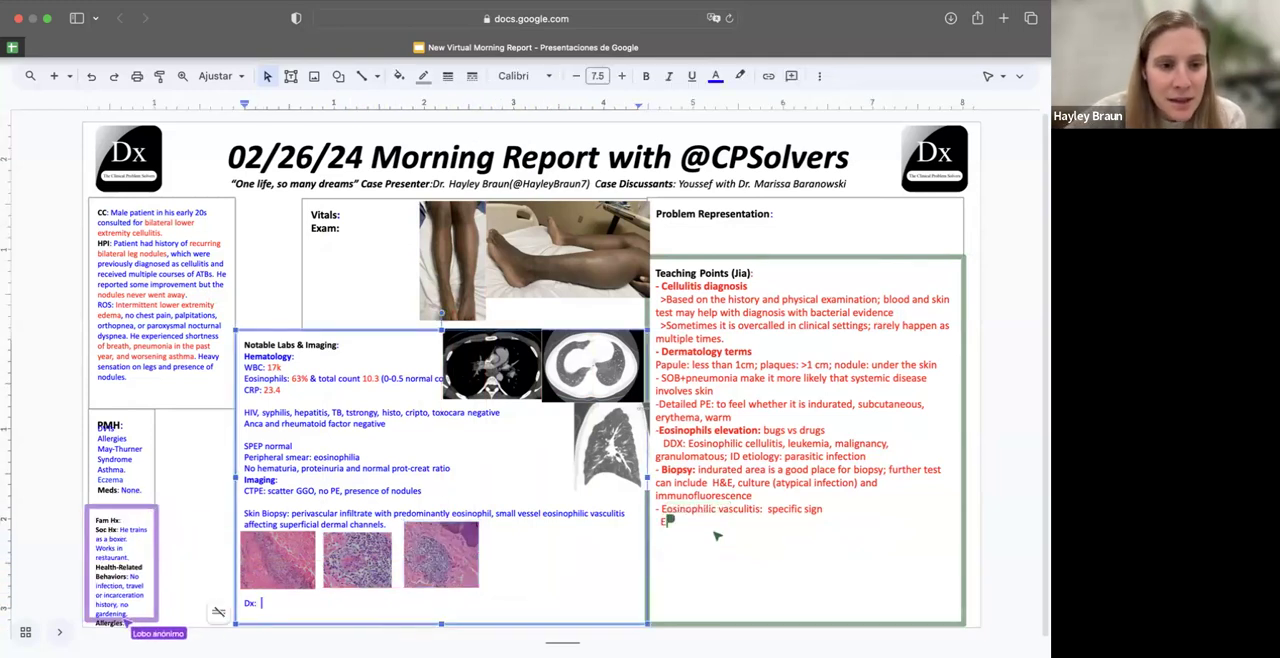
{"action": "type", "text": "EGPA"}
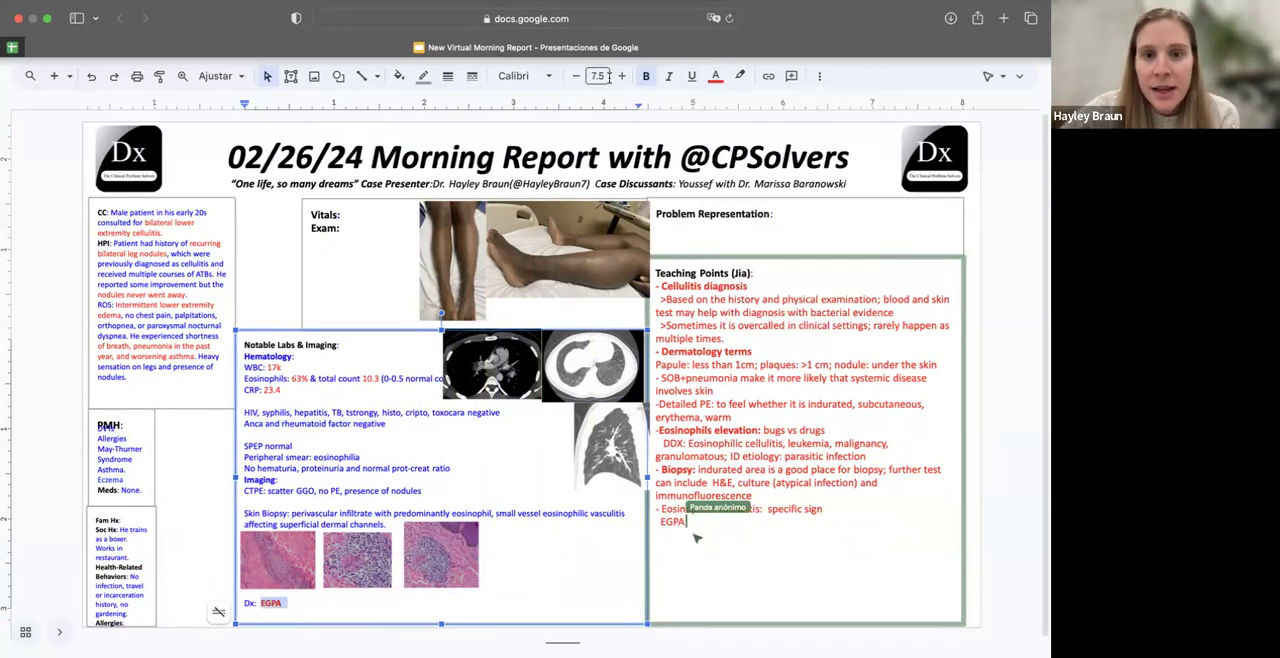
{"action": "left_click", "coordinate": [621, 76]}
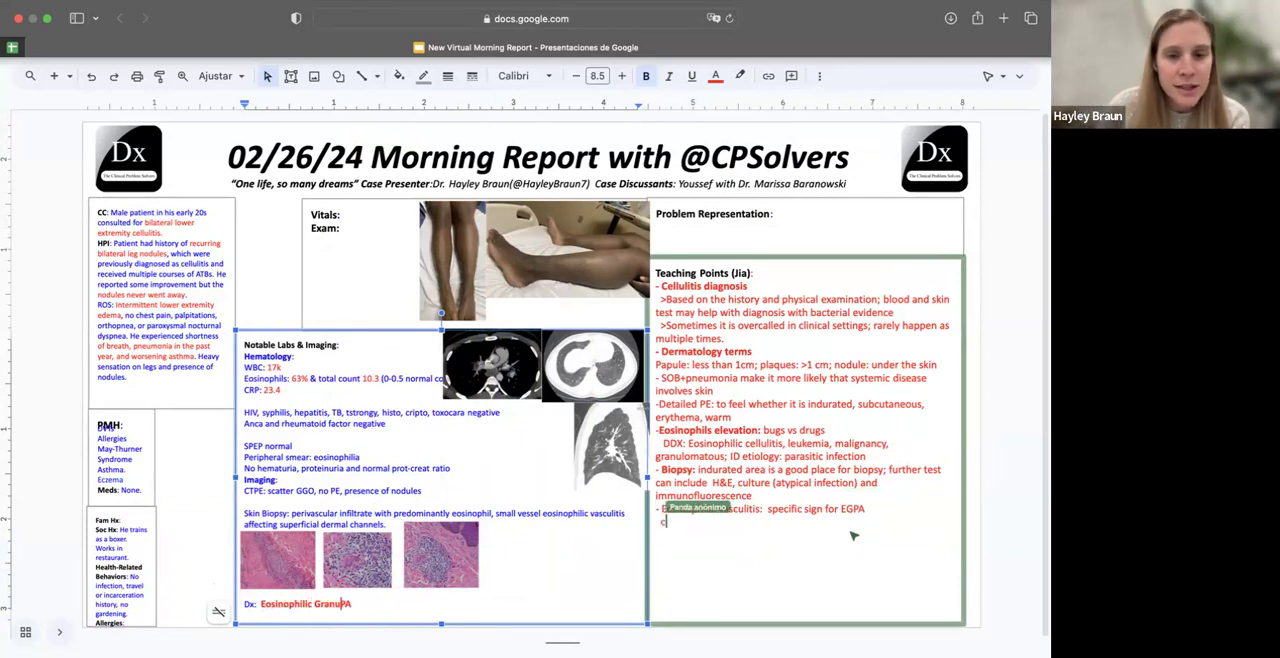
{"action": "type", "text": "Criteria:"}
{"action": "type", "text": "lomatosis with Poliang"}
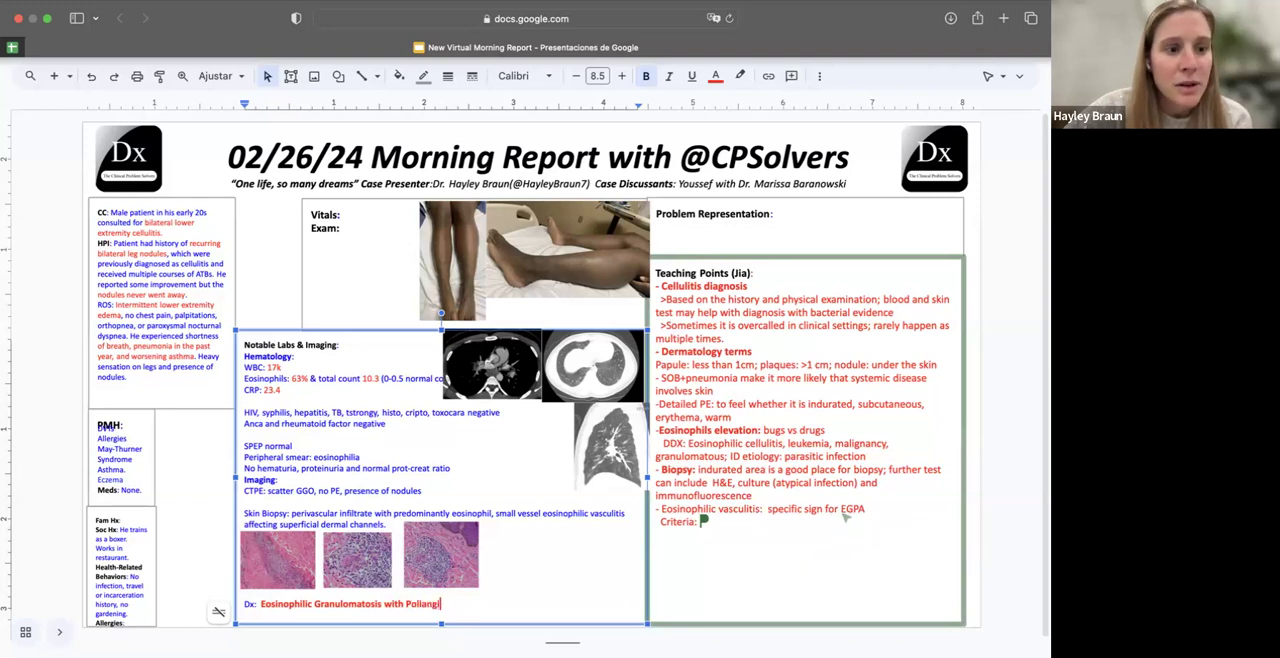
{"action": "type", "text": "itis"}
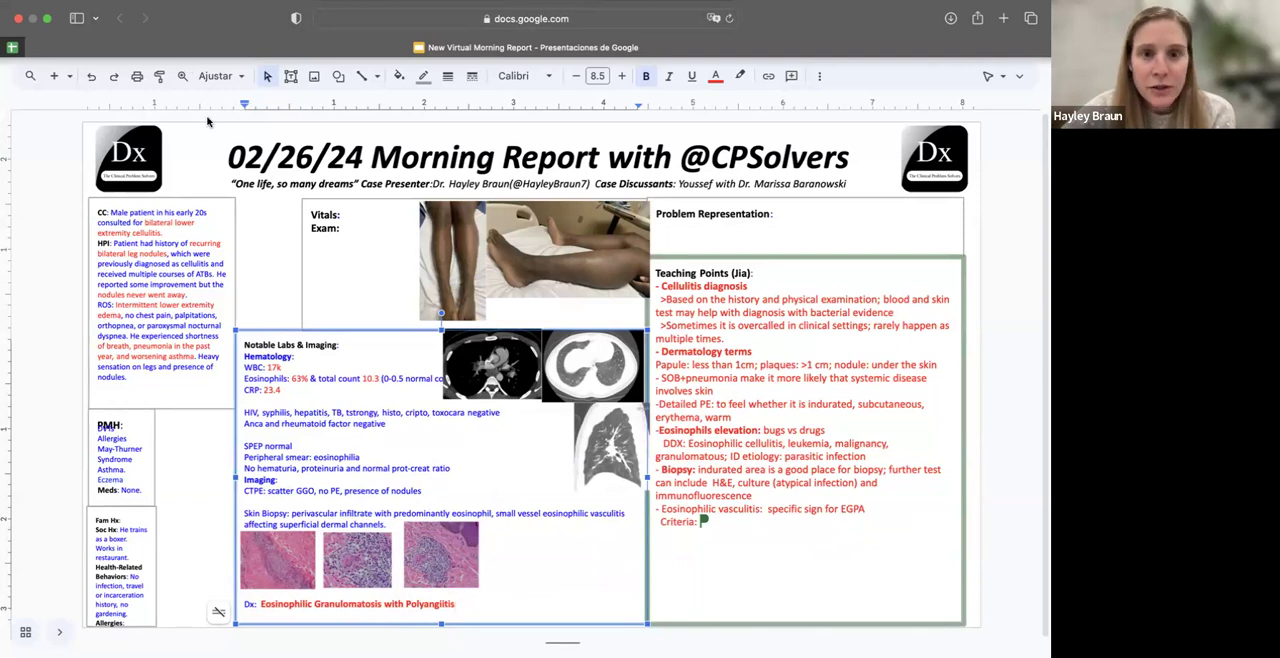
{"action": "mouse_move", "coordinate": [366, 336]}
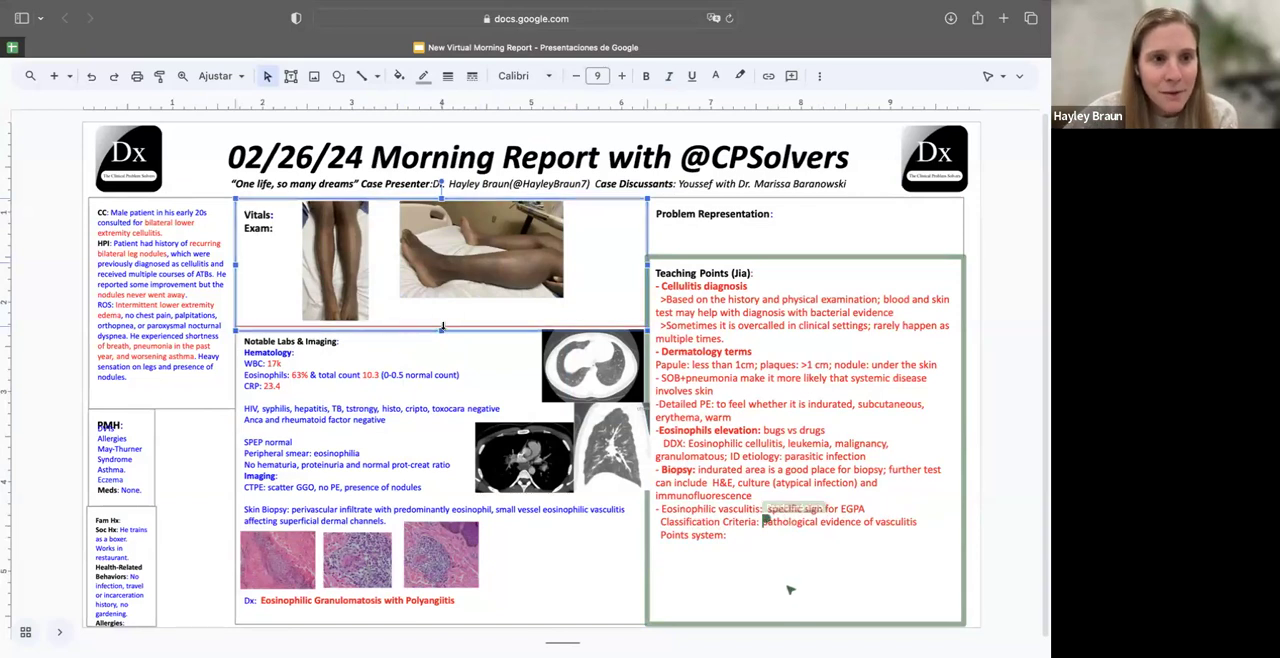
Select and resize the standing leg photo in the Exam box
{"action": "left_click", "coordinate": [480, 255]}
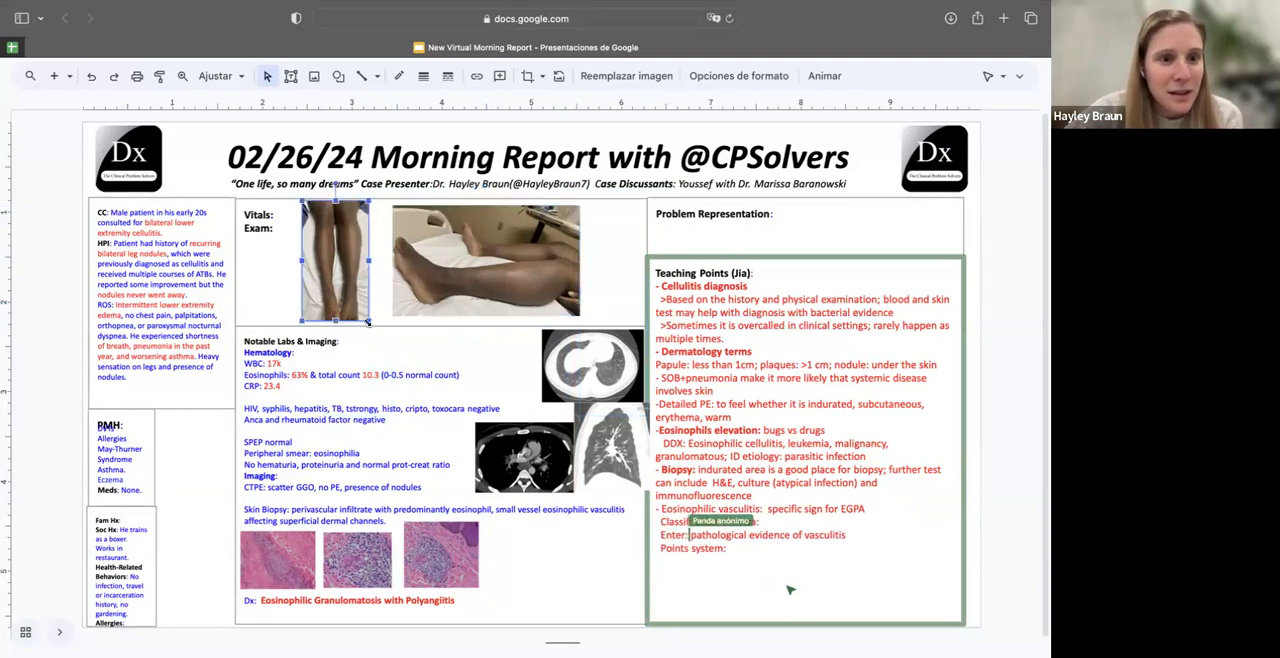
{"action": "left_click", "coordinate": [160, 300]}
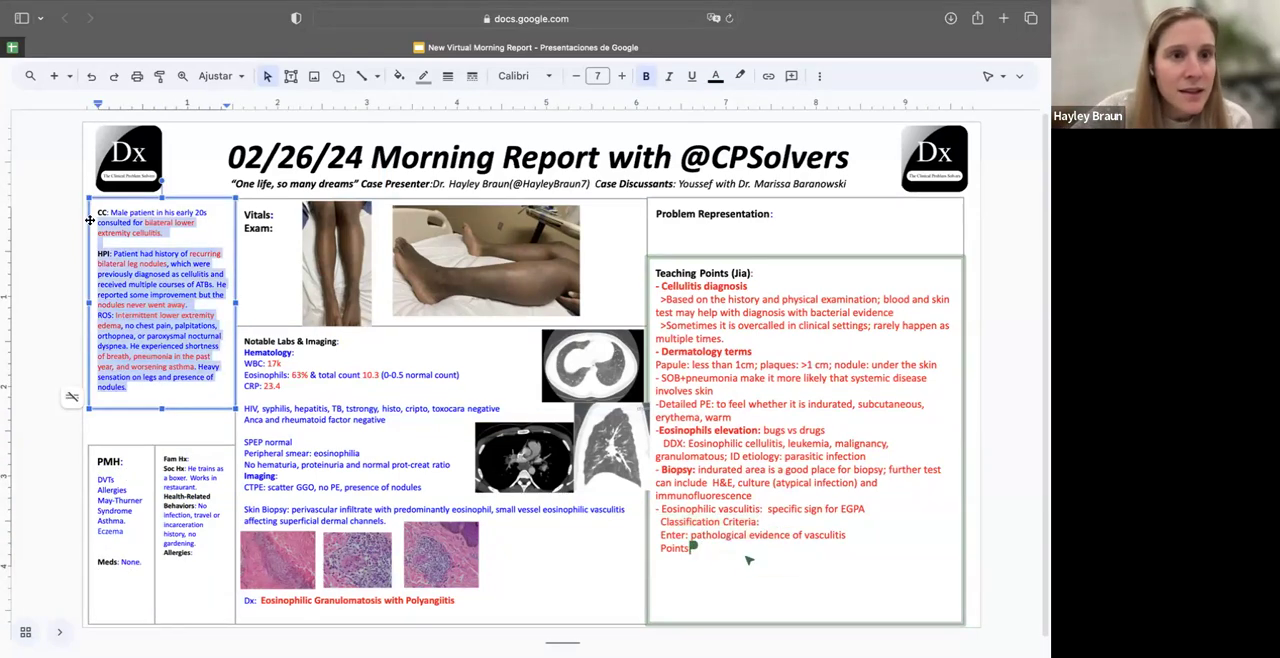
Adjust the case history font size, then restore its earlier size from the size list
{"action": "left_click", "coordinate": [621, 76]}
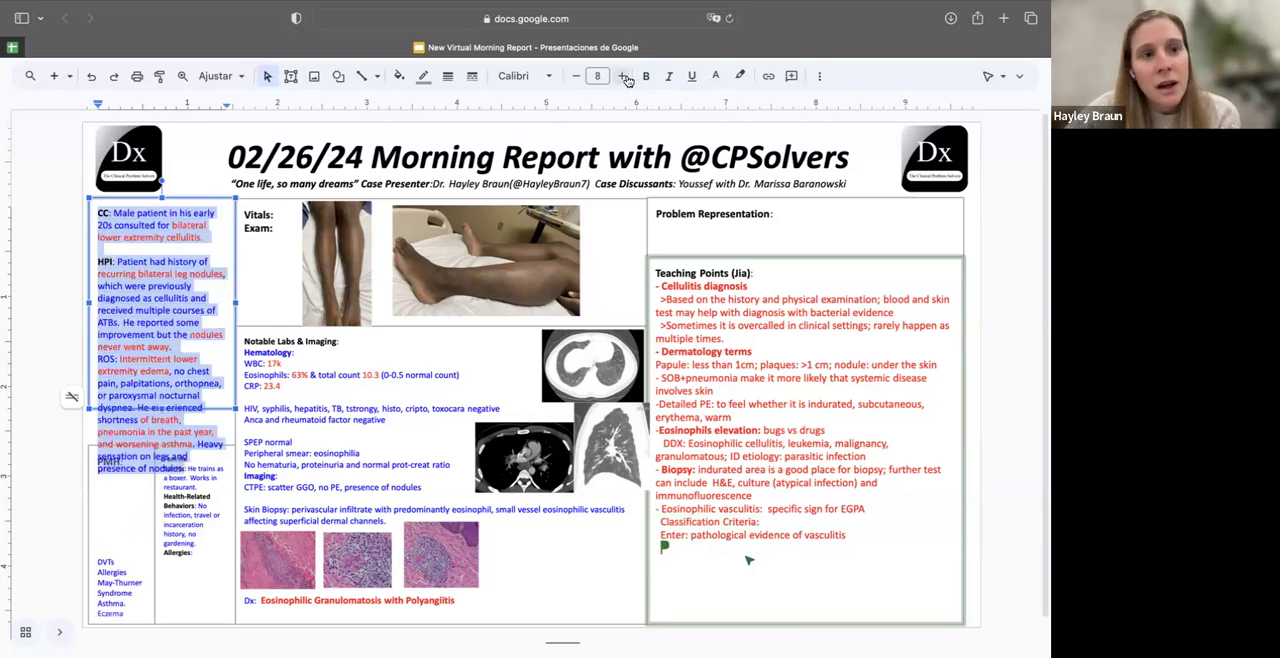
{"action": "left_click", "coordinate": [597, 75]}
{"action": "type", "text": "7.5"}
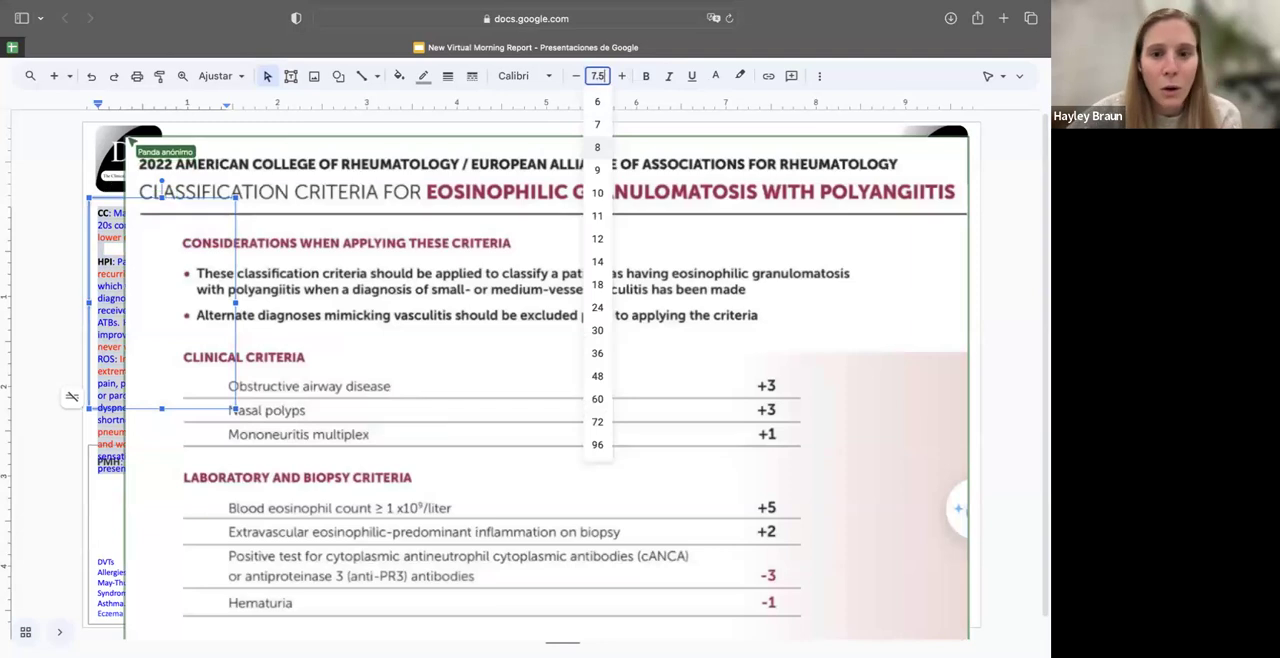
{"action": "left_click", "coordinate": [597, 124]}
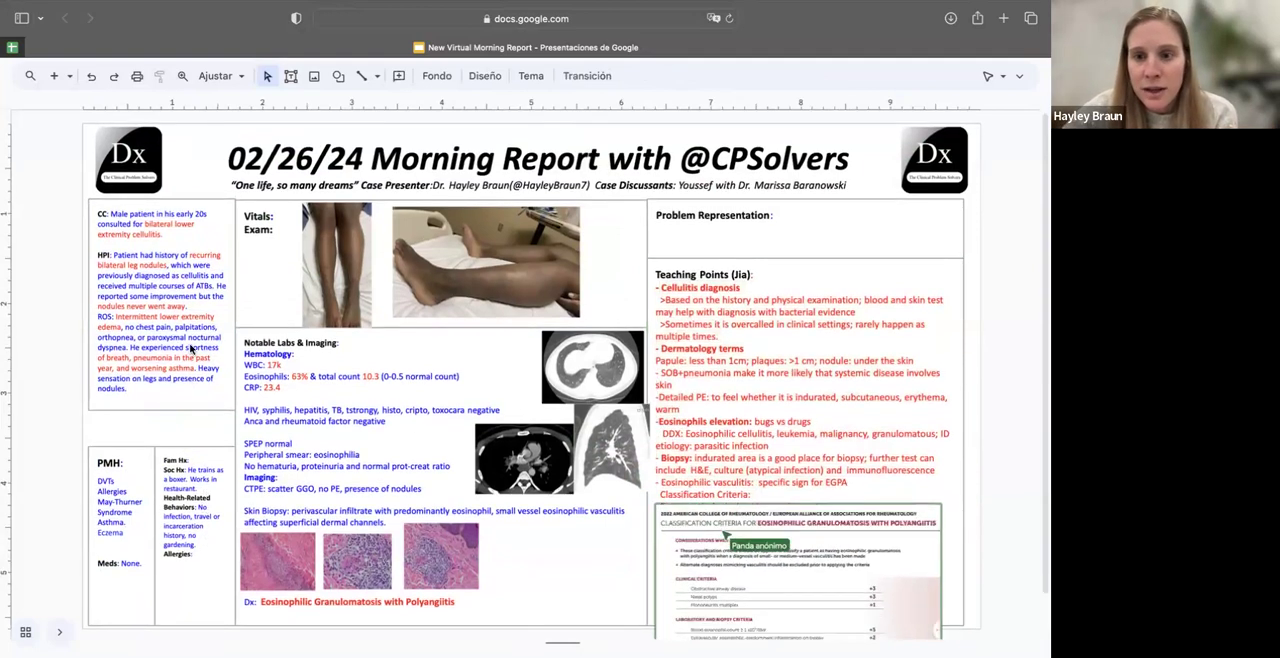
{"action": "left_click", "coordinate": [160, 300]}
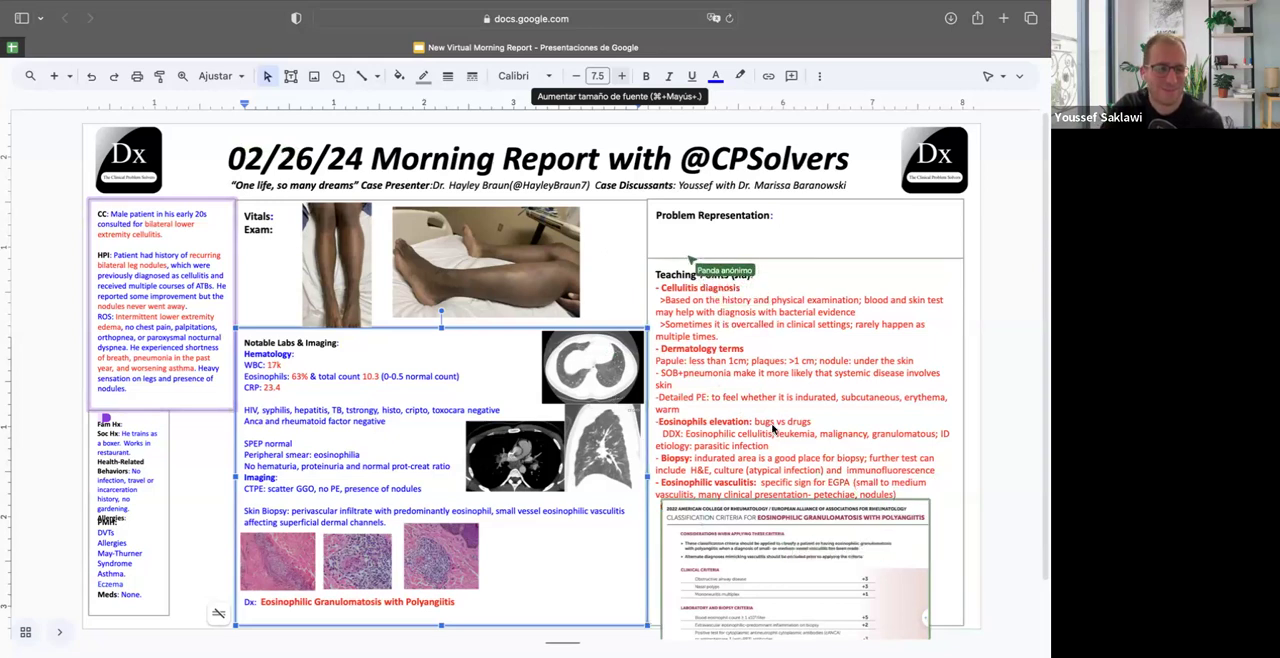
{"action": "left_click", "coordinate": [805, 228]}
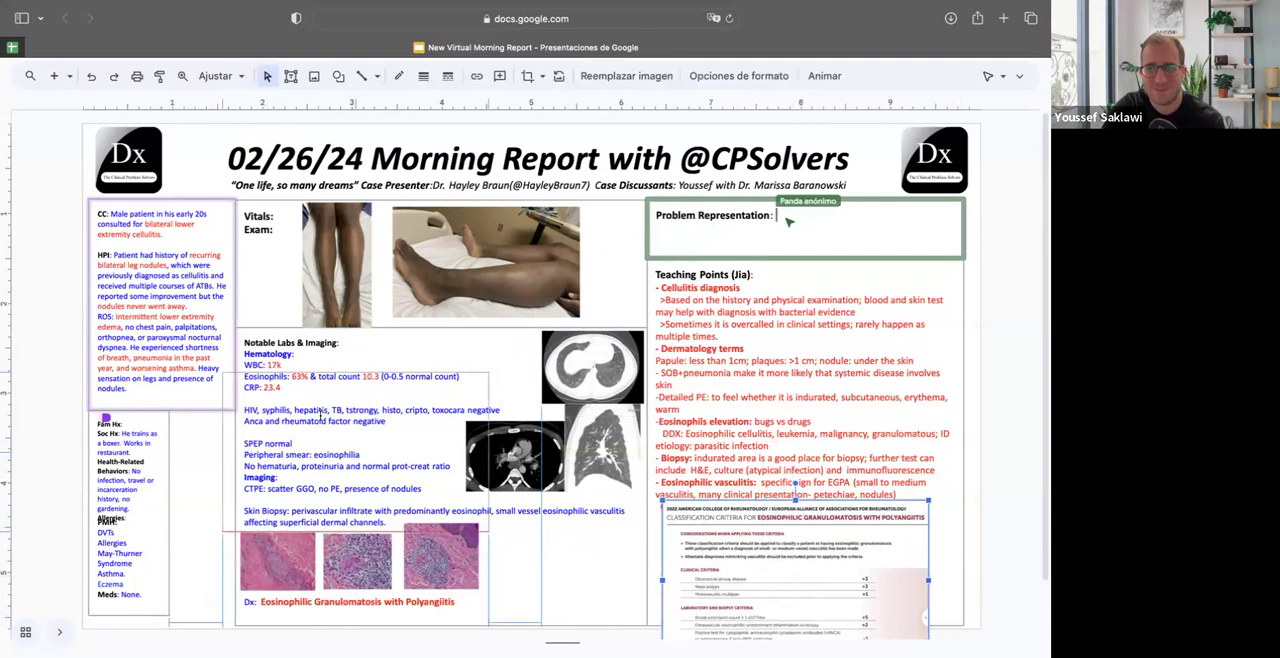